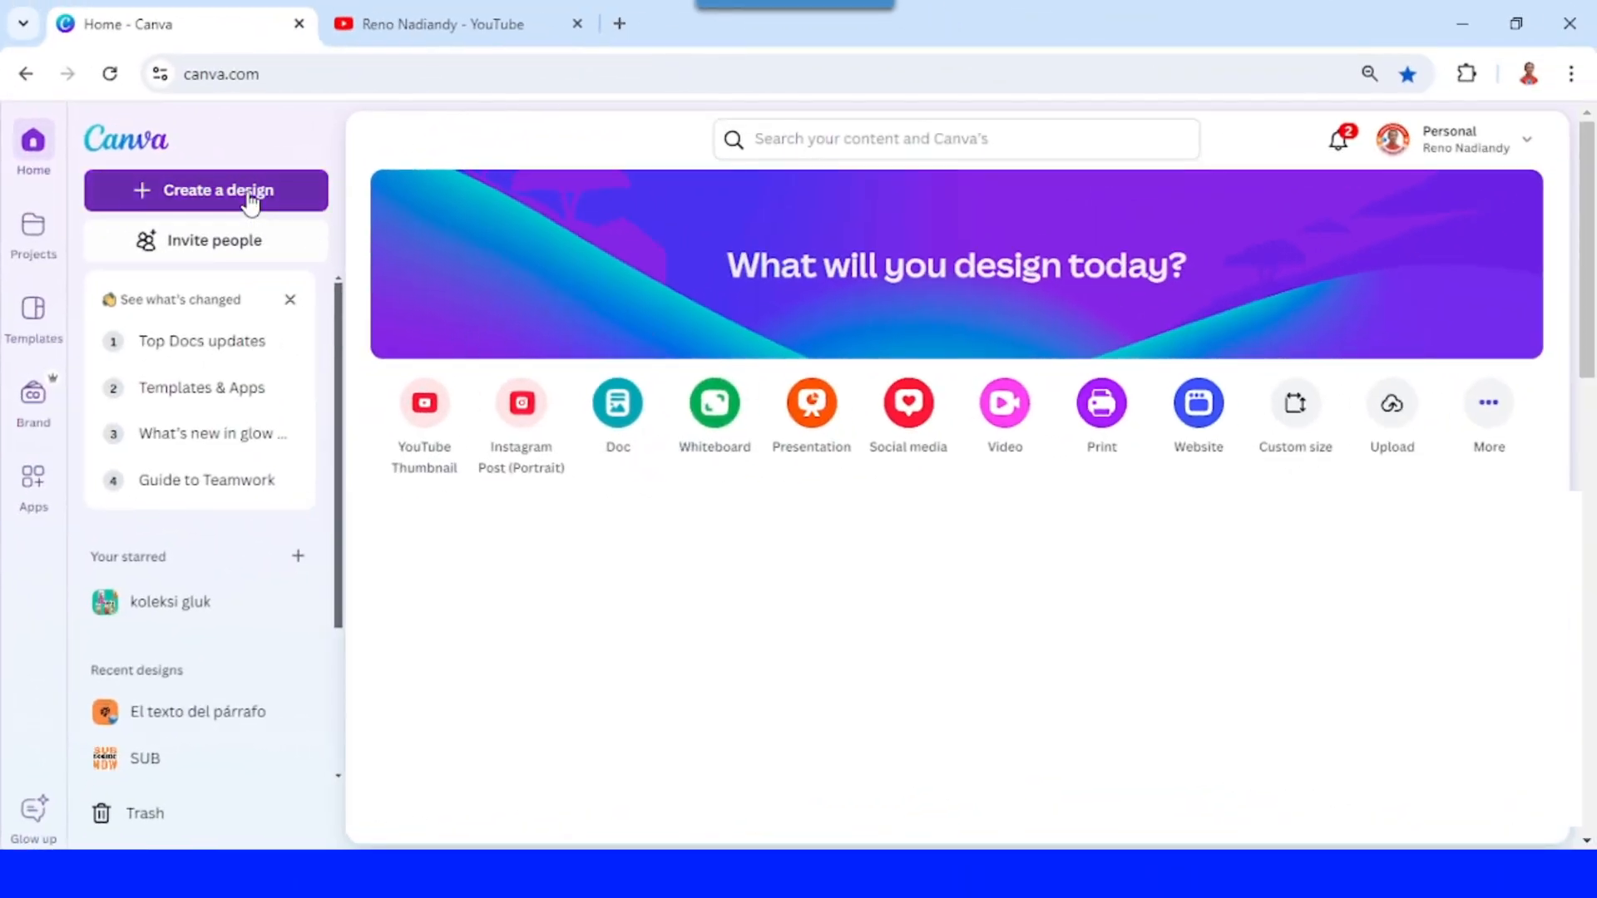
# Create a new blank 2560 × 1440 px YouTube Banner design, checking the current channel banner
pyautogui.click(207, 189)
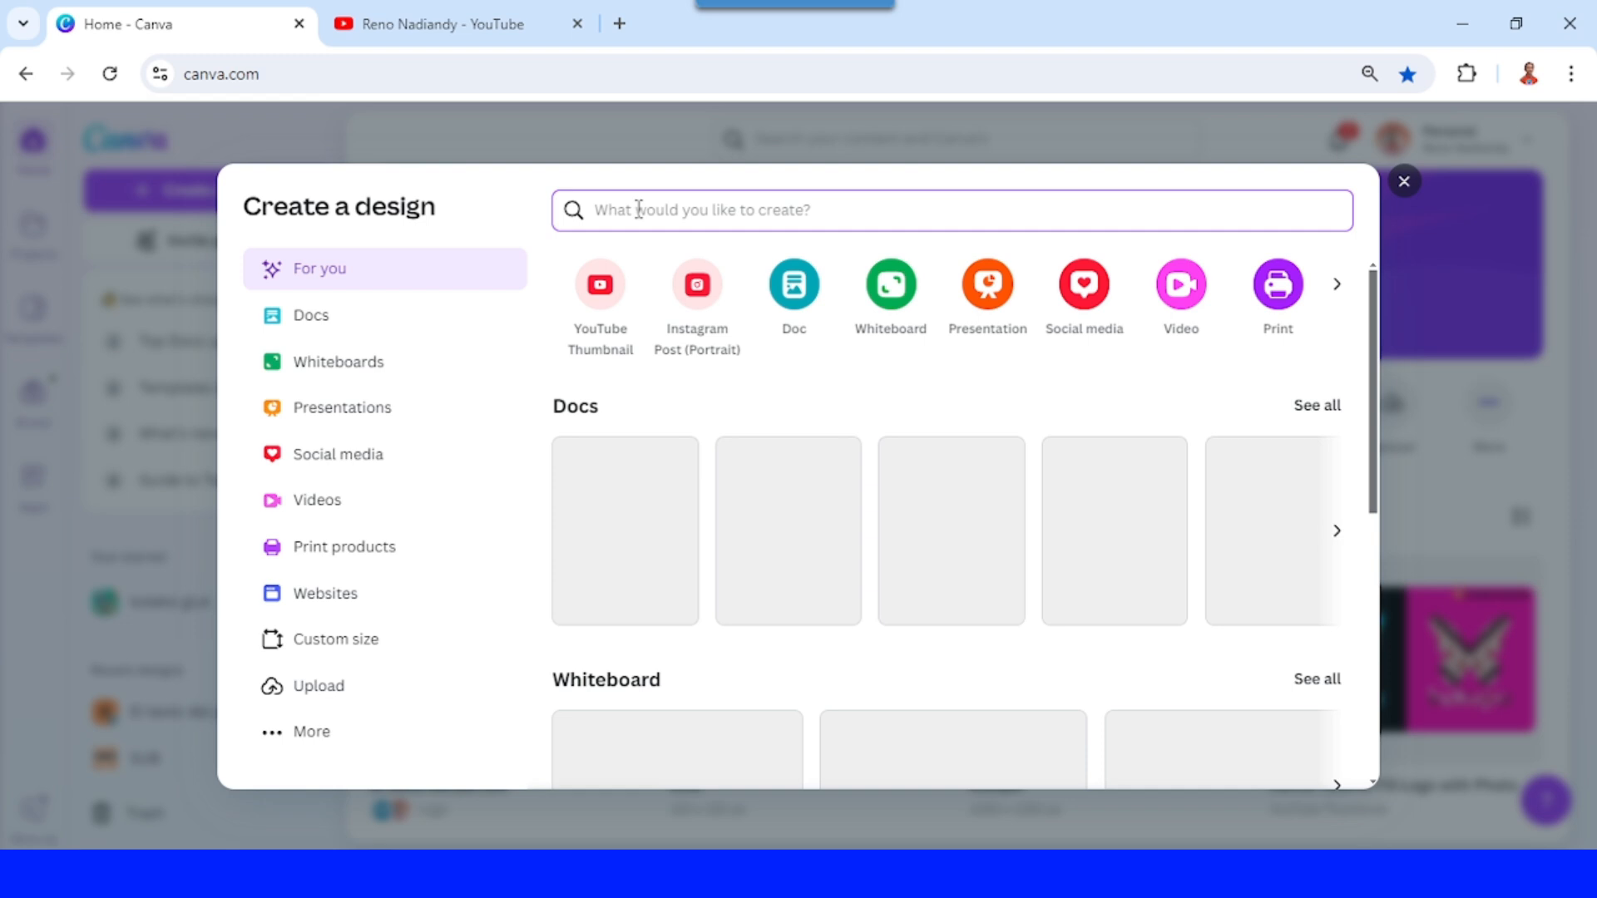
pyautogui.write('yd')
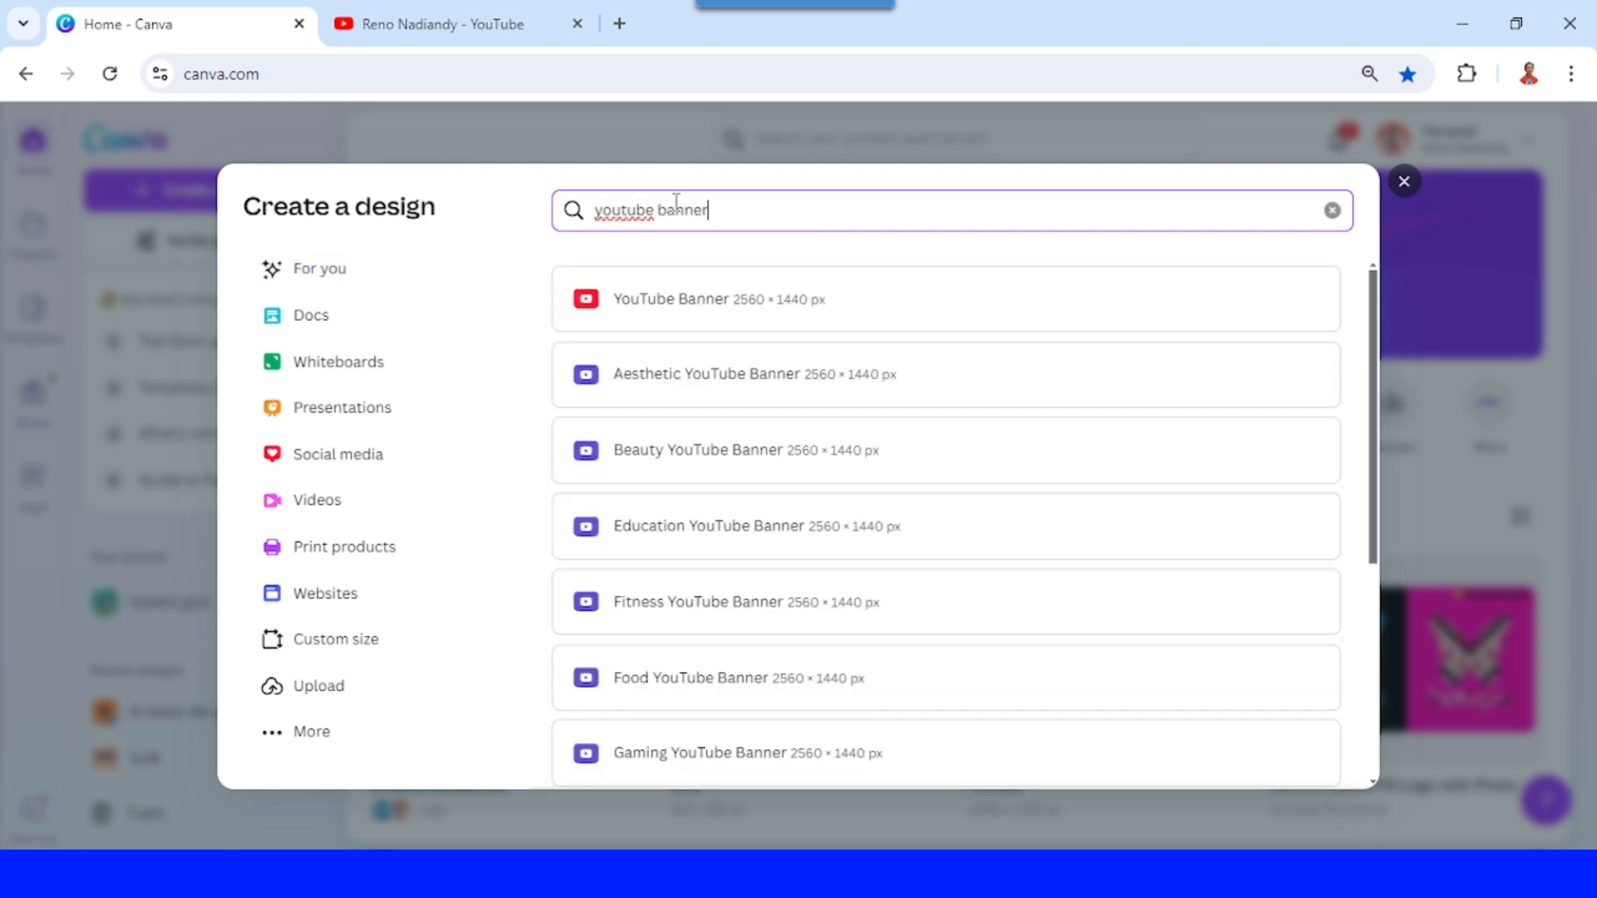
pyautogui.click(718, 298)
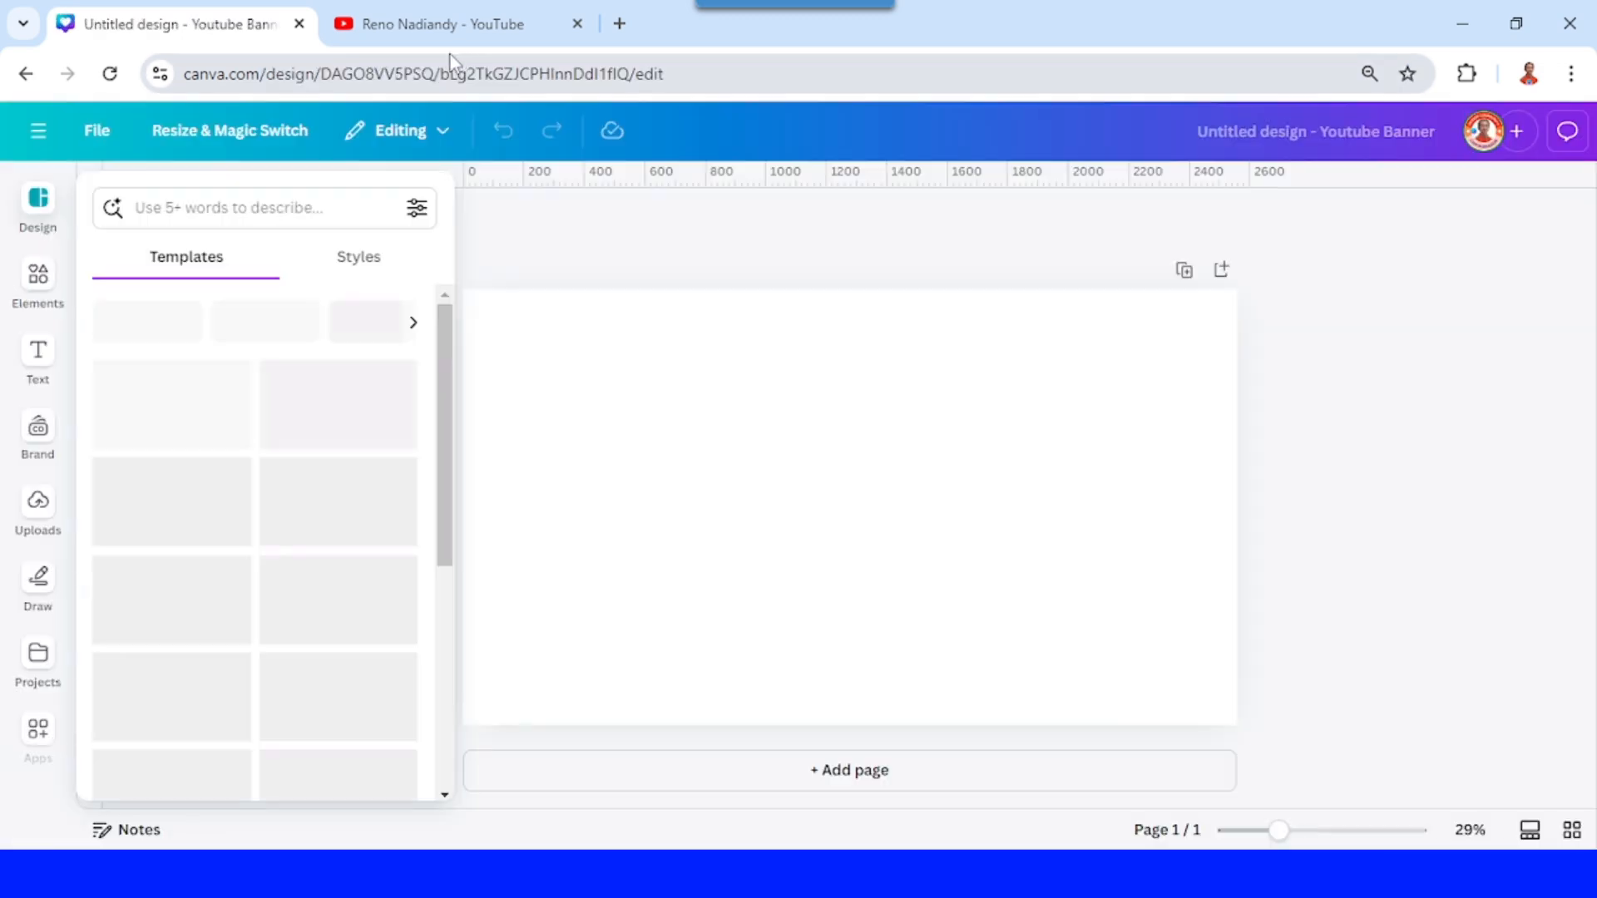
pyautogui.click(448, 23)
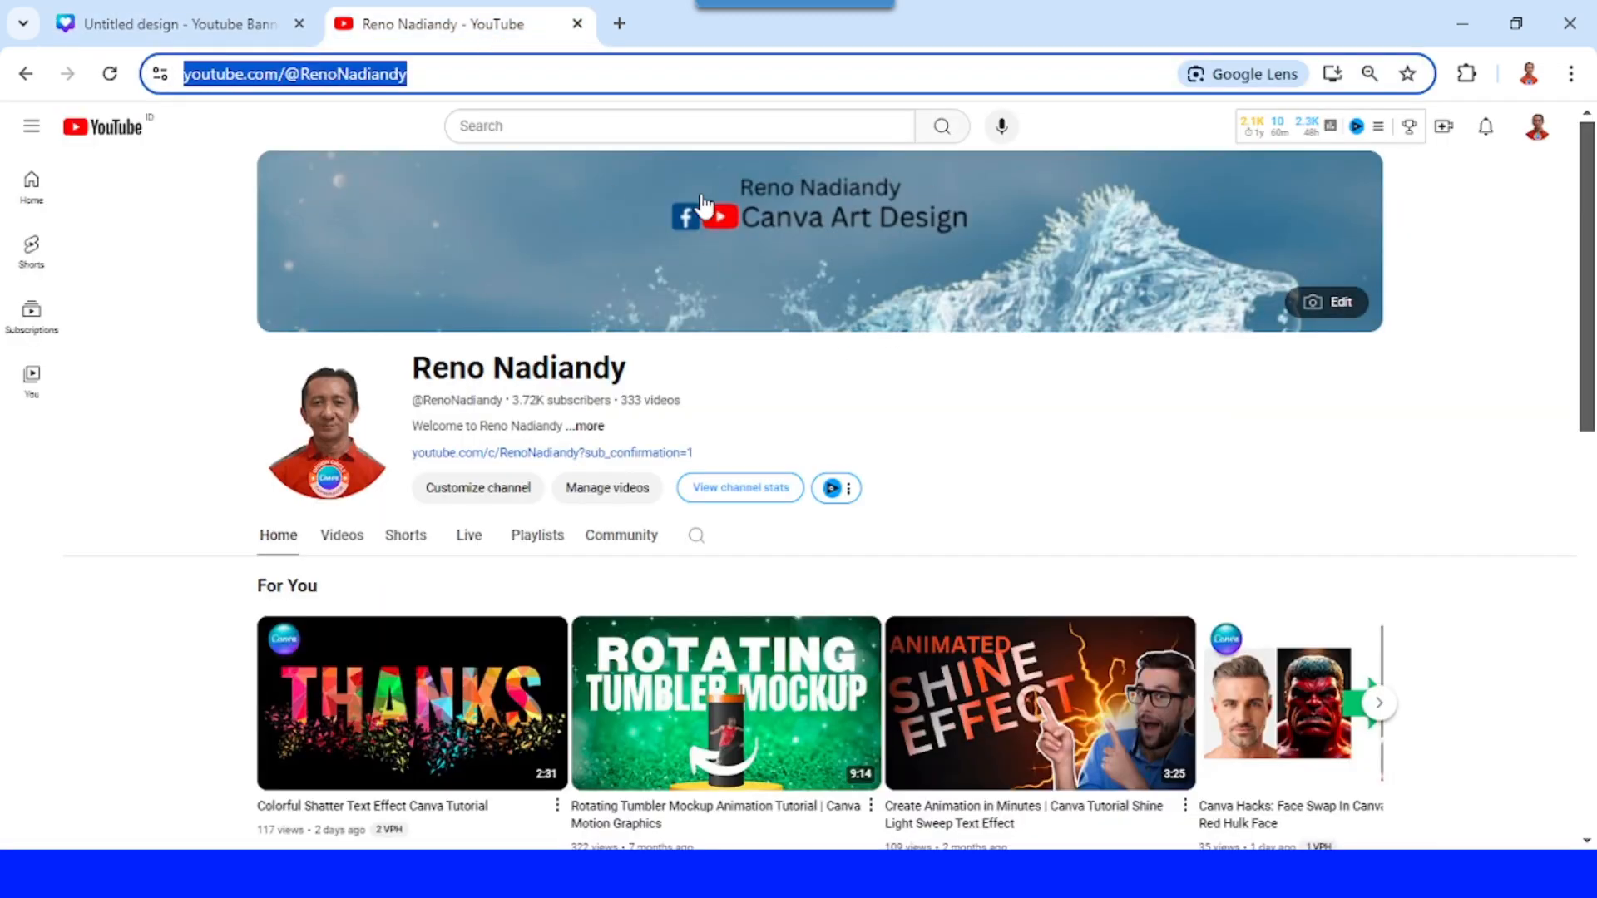
pyautogui.moveTo(804, 261)
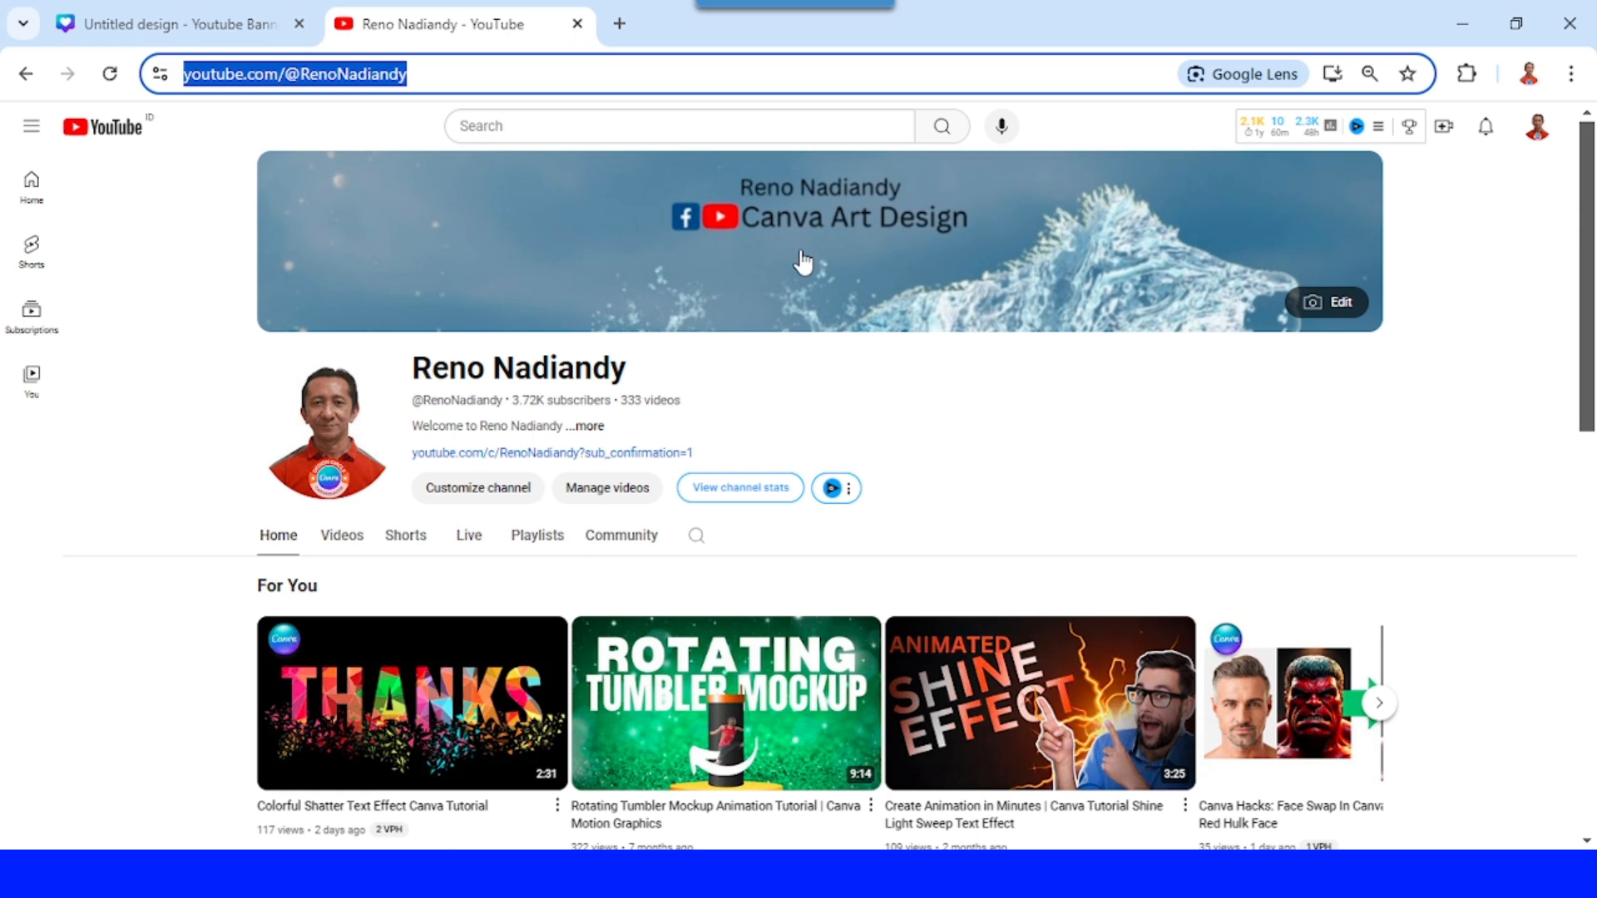
pyautogui.click(178, 23)
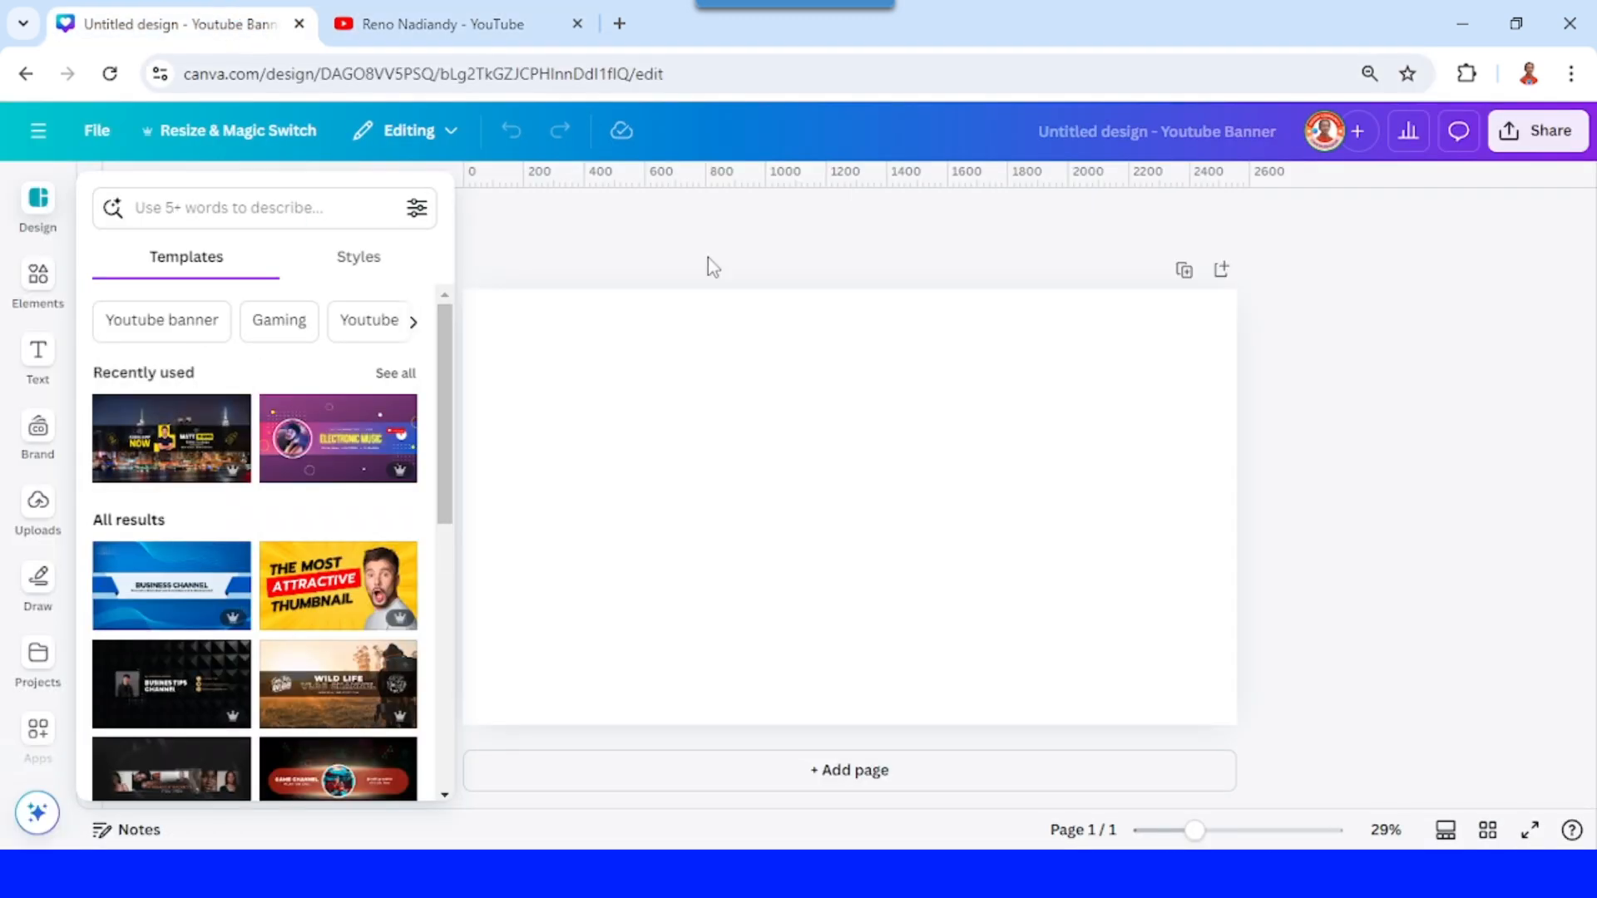
pyautogui.moveTo(38, 201)
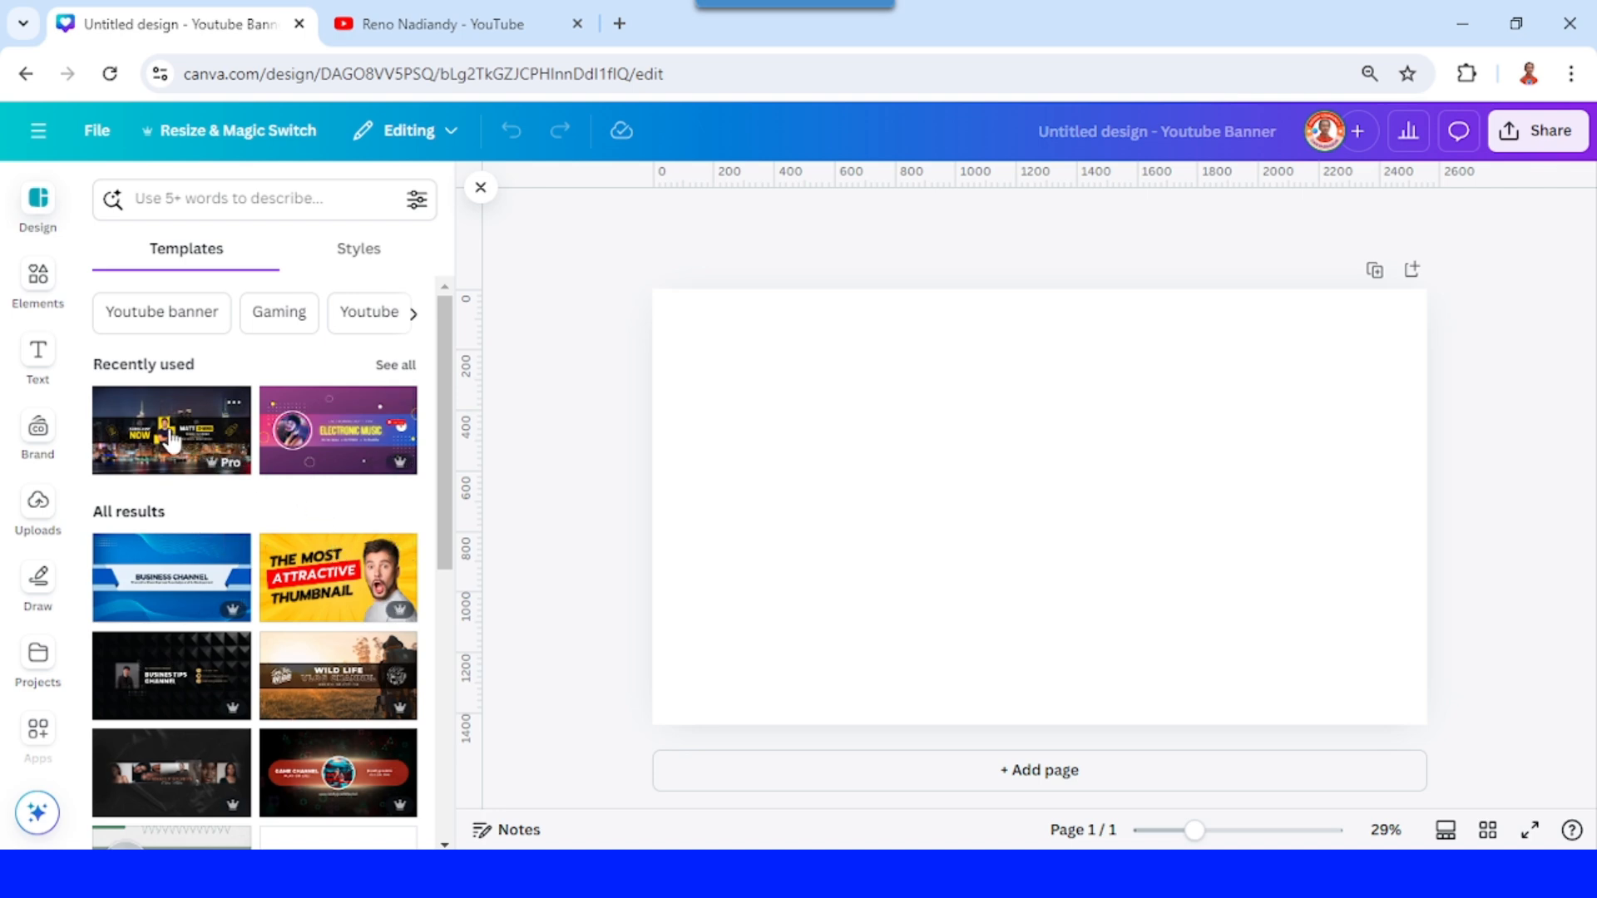
pyautogui.moveTo(348, 429)
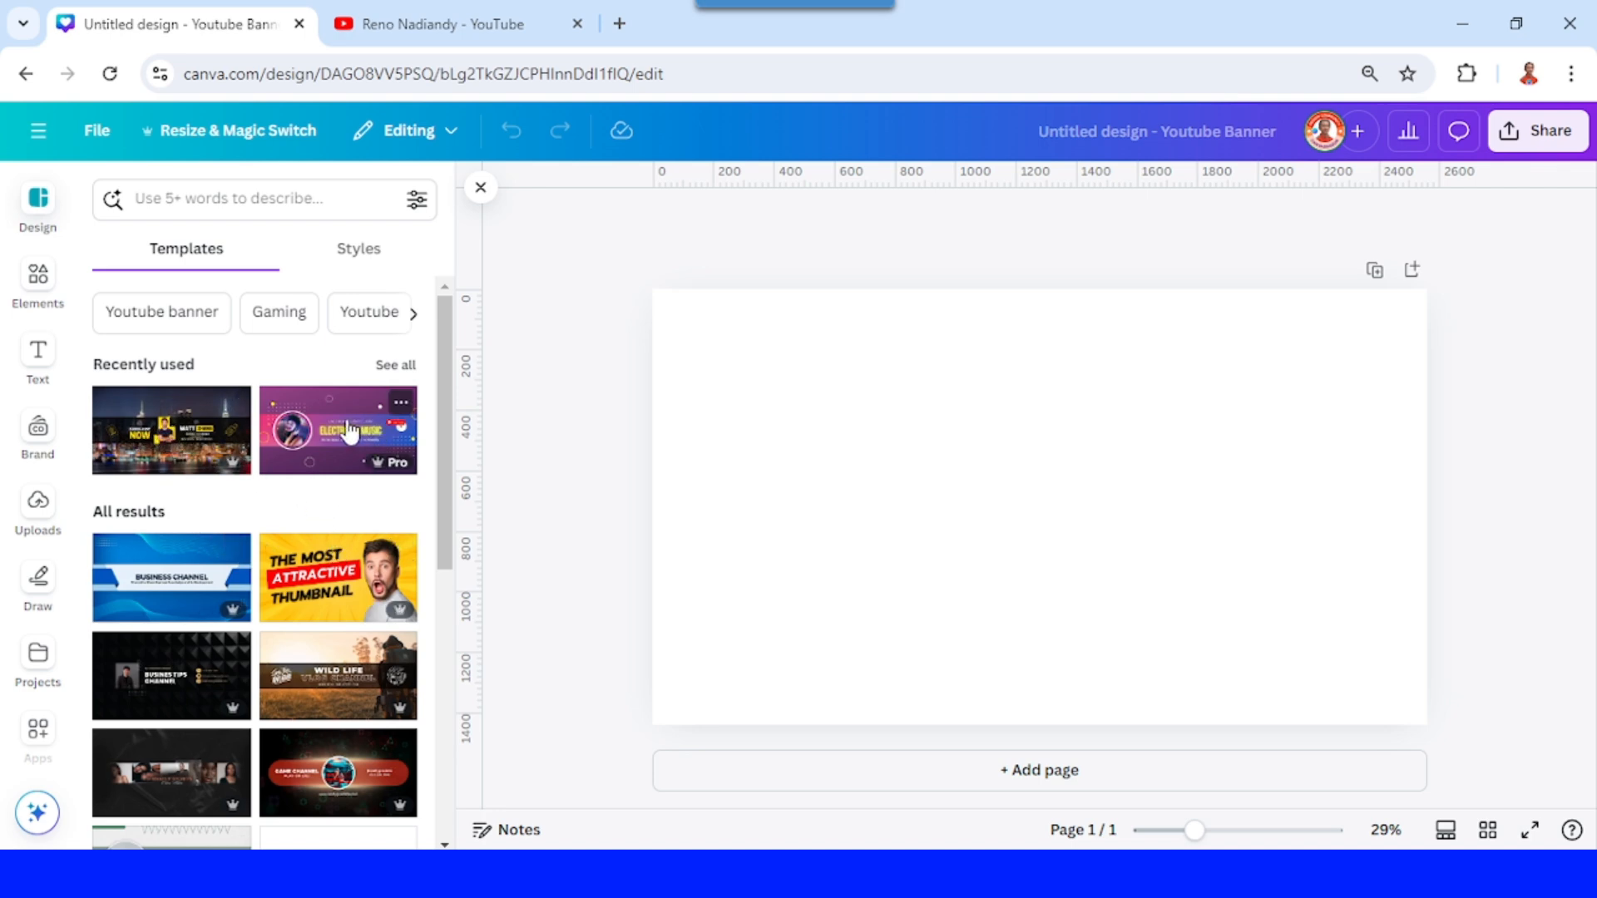
pyautogui.moveTo(379, 439)
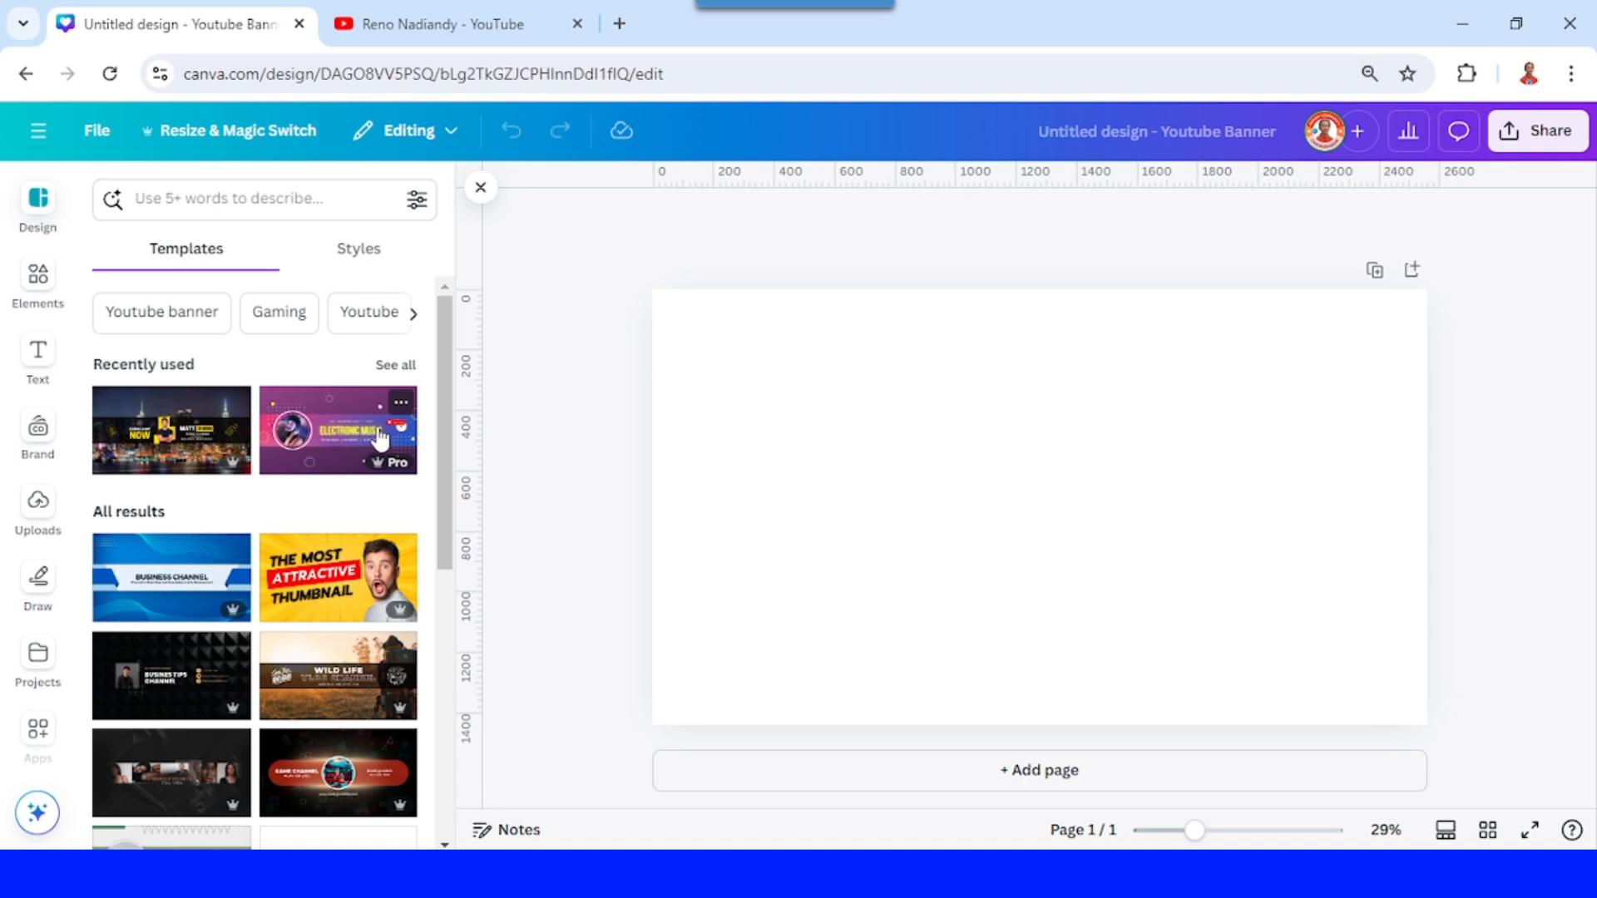
pyautogui.moveTo(153, 582)
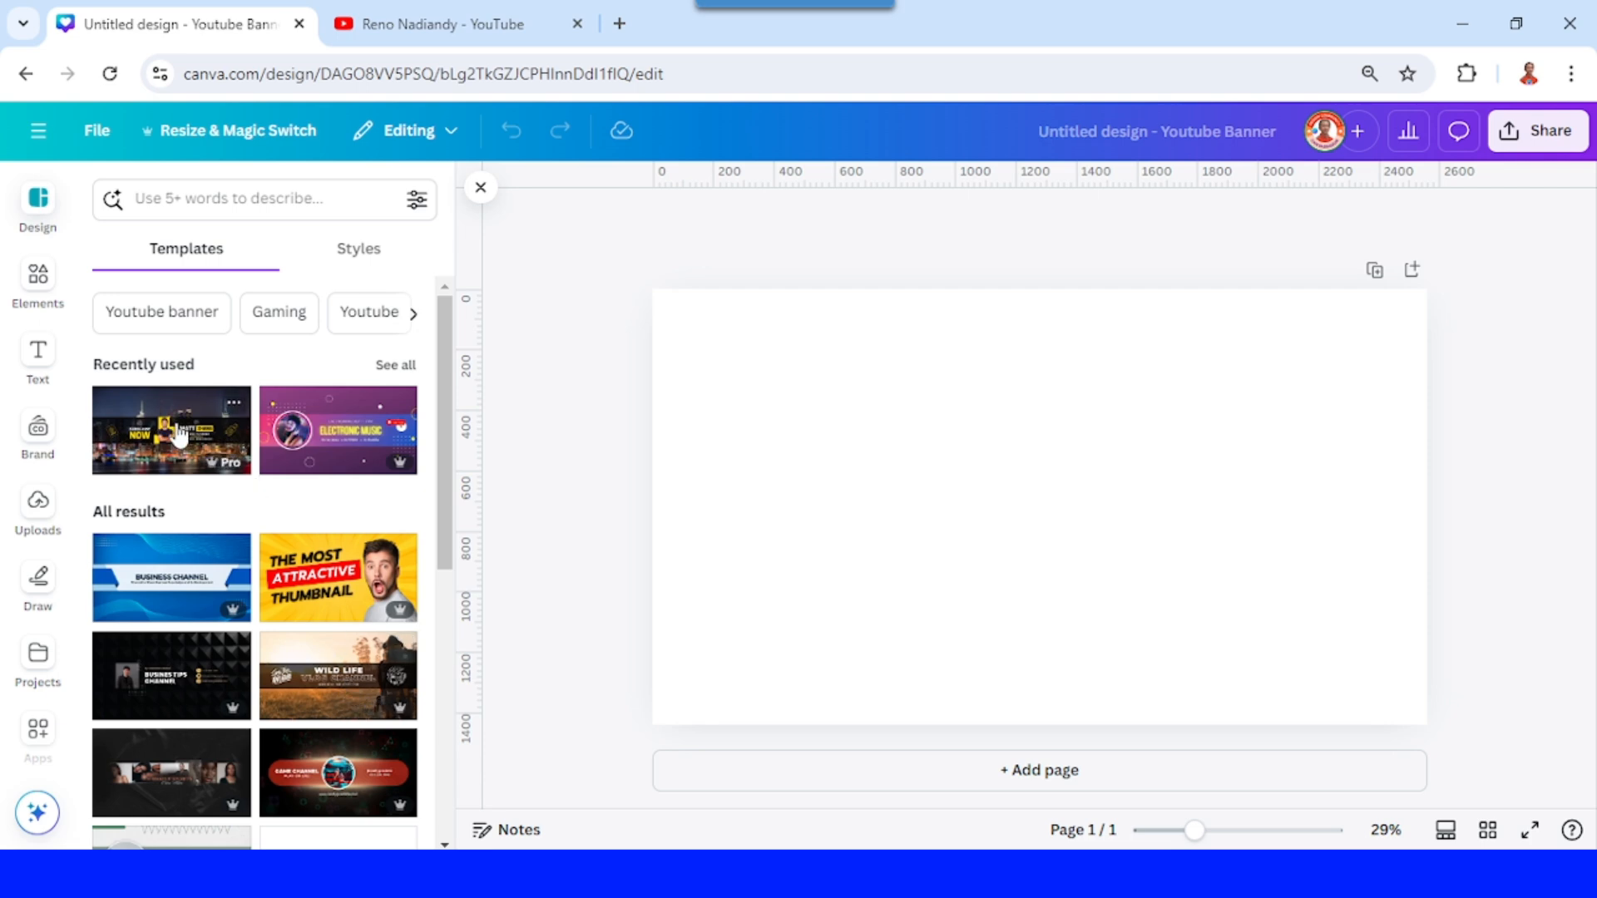
# Apply the recently used Dark Modern Travel Channel template to the banner
pyautogui.click(170, 429)
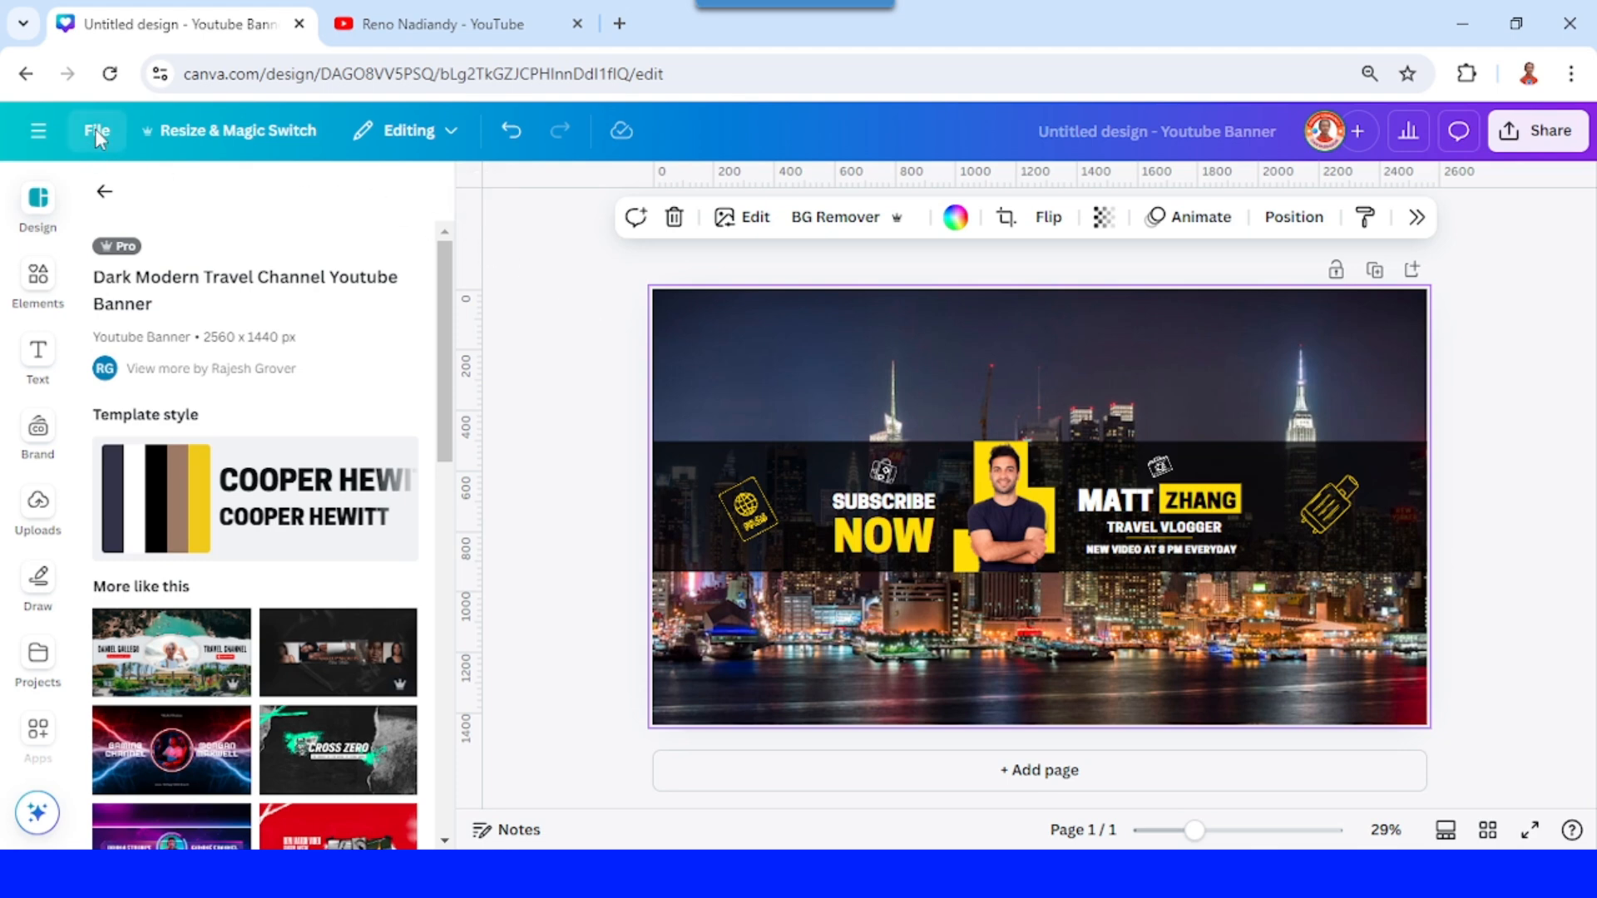
pyautogui.click(96, 130)
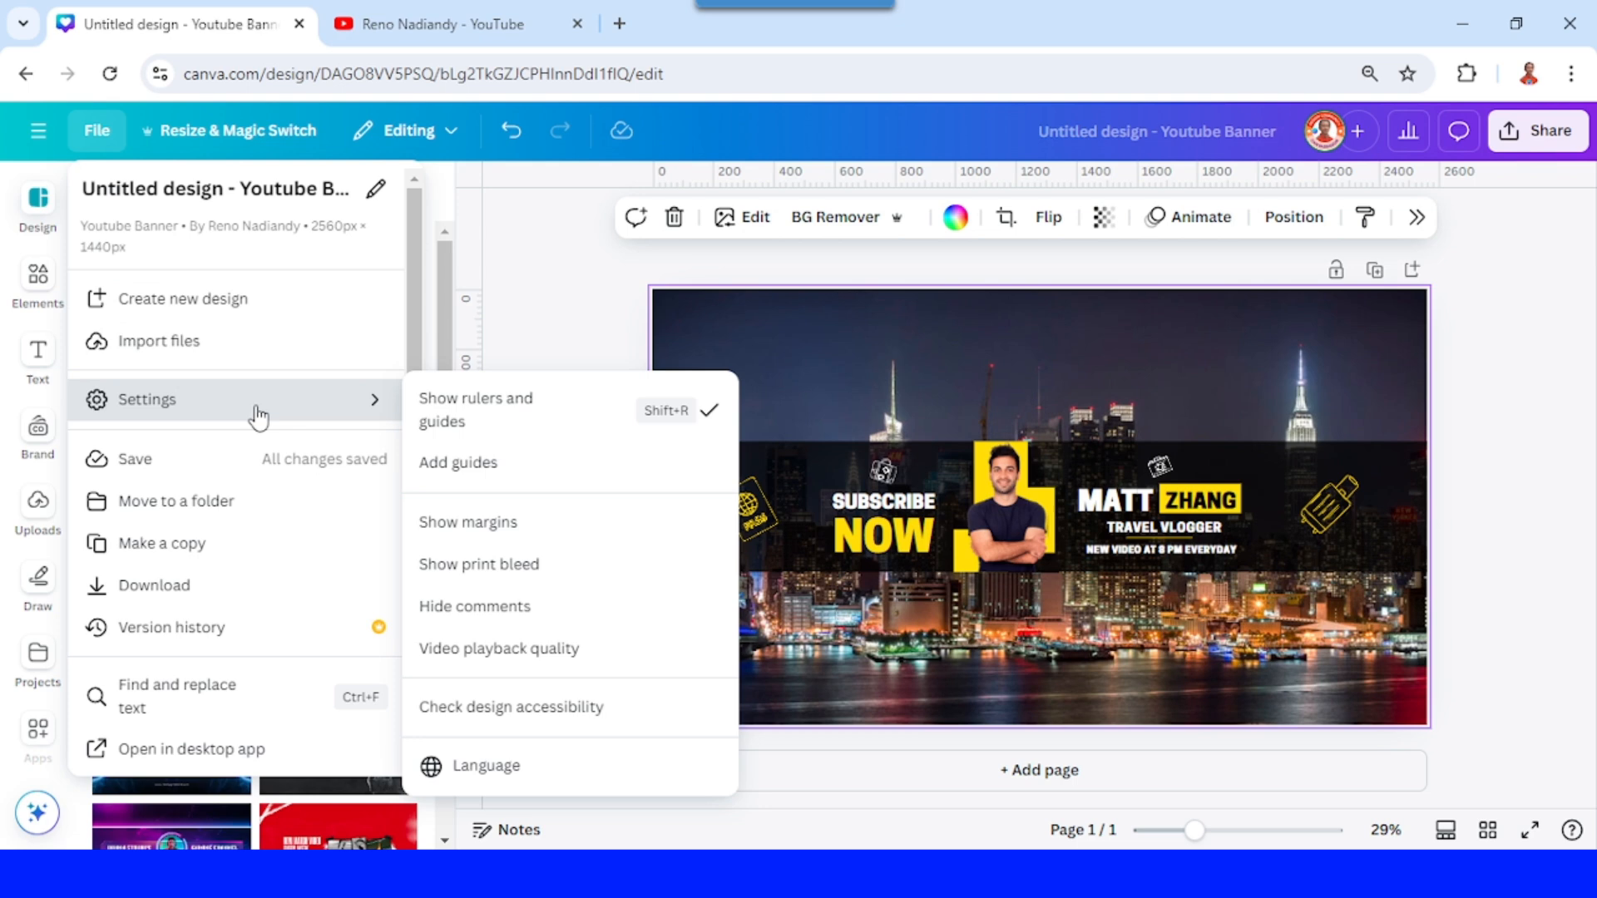
pyautogui.moveTo(509, 419)
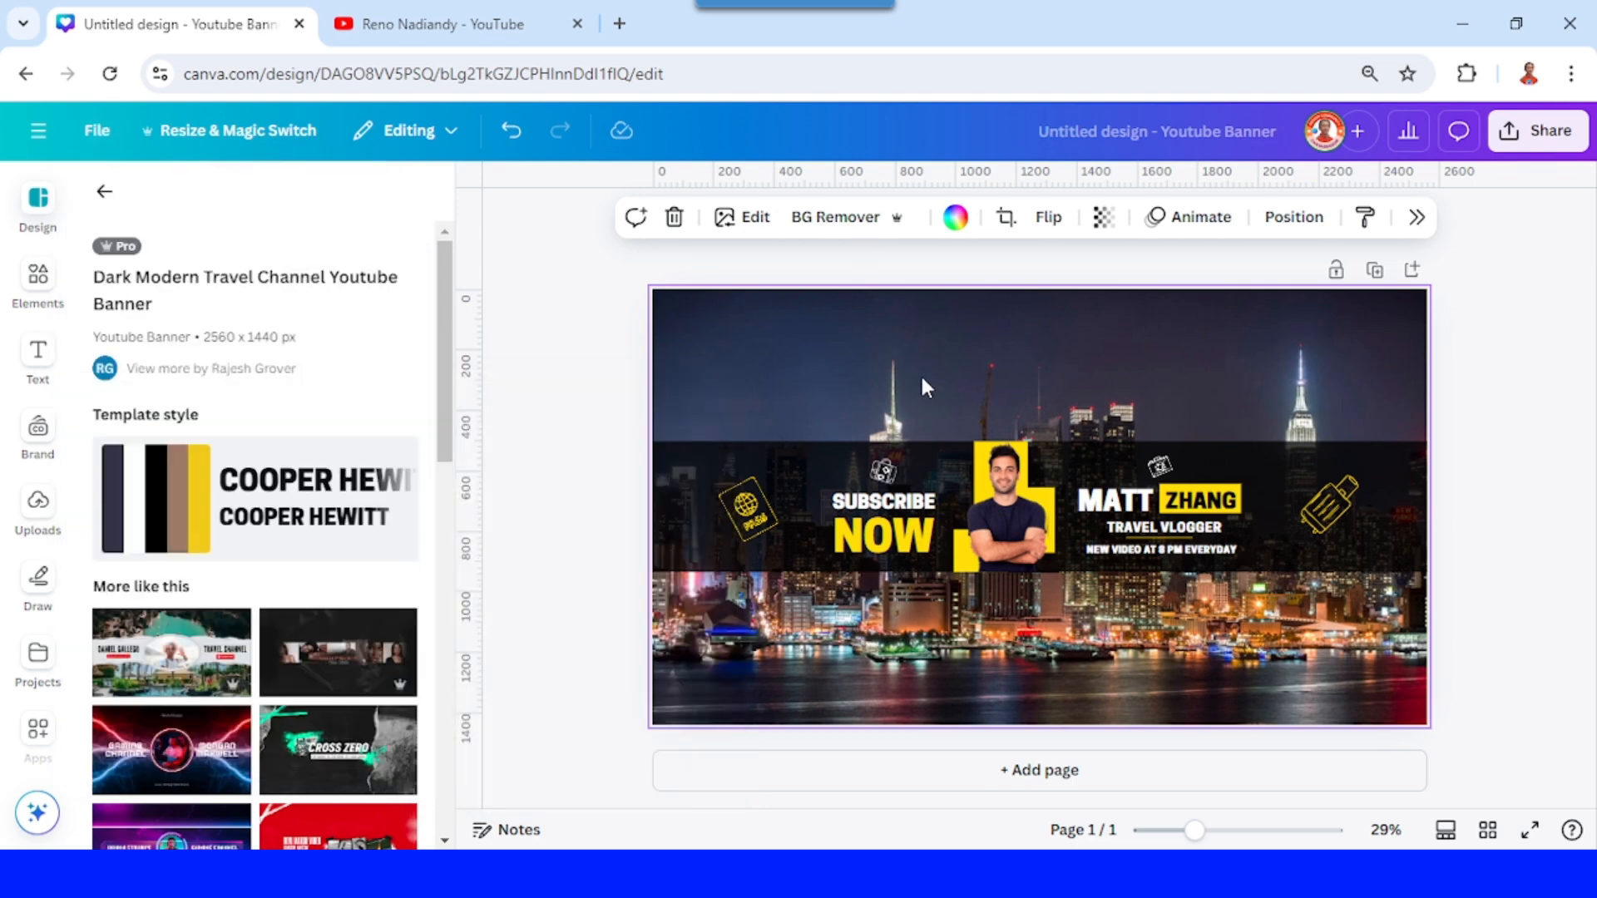
pyautogui.moveTo(946, 426)
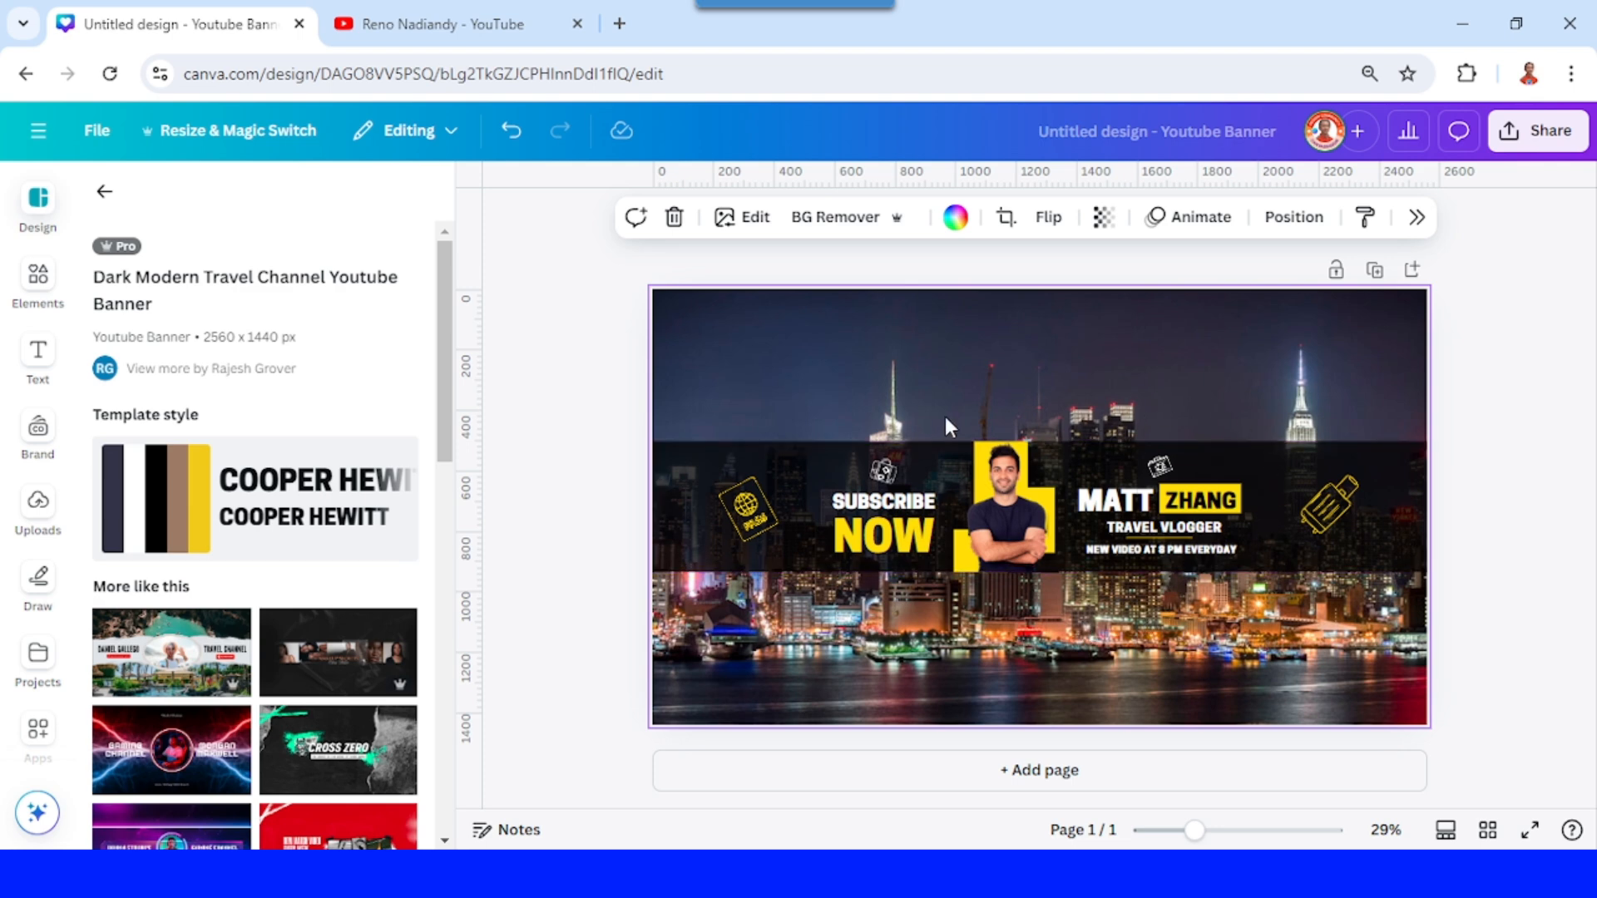
# Place two vertical guides at about 530 and 1947 to bound the central strip
pyautogui.click(1161, 528)
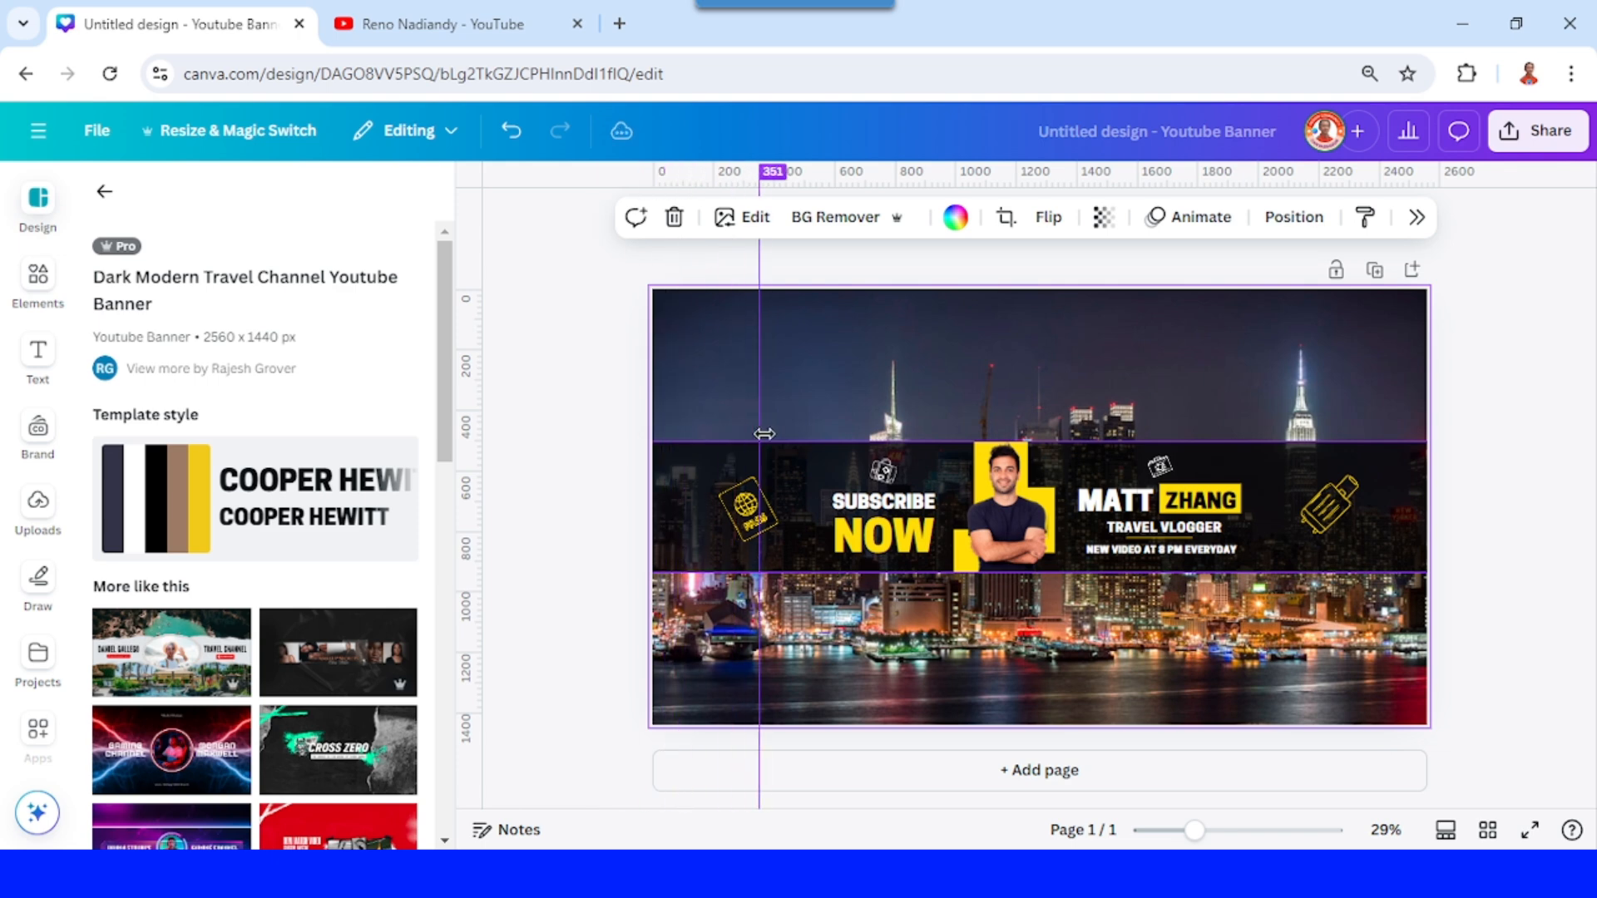
pyautogui.moveTo(765, 438); pyautogui.dragTo(825, 437)
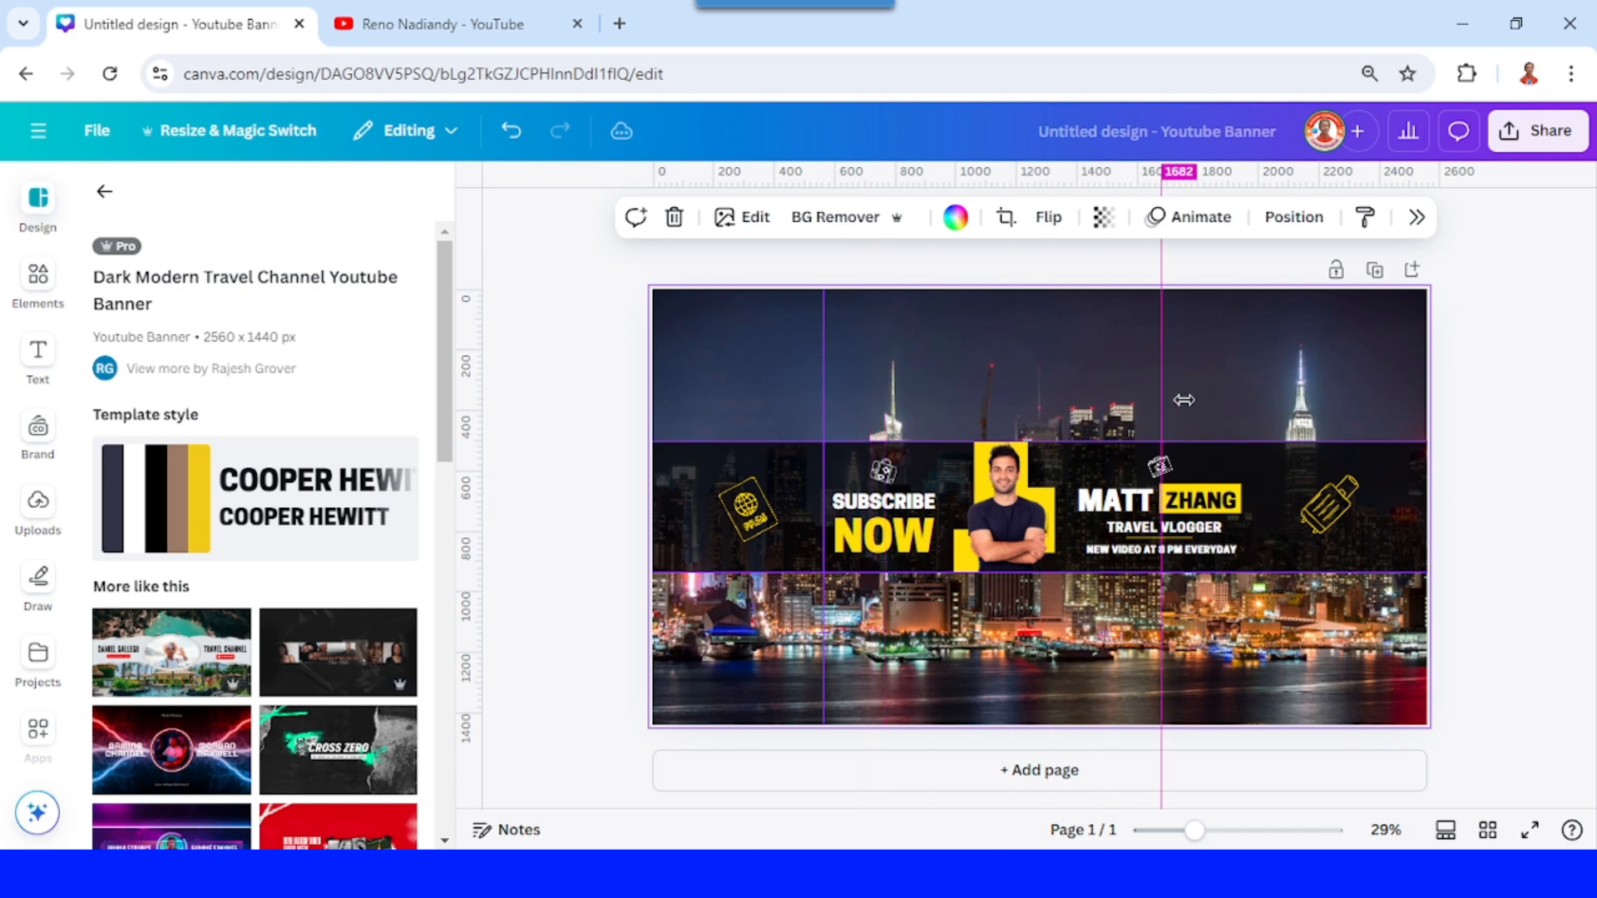
pyautogui.moveTo(1161, 408); pyautogui.dragTo(1241, 408)
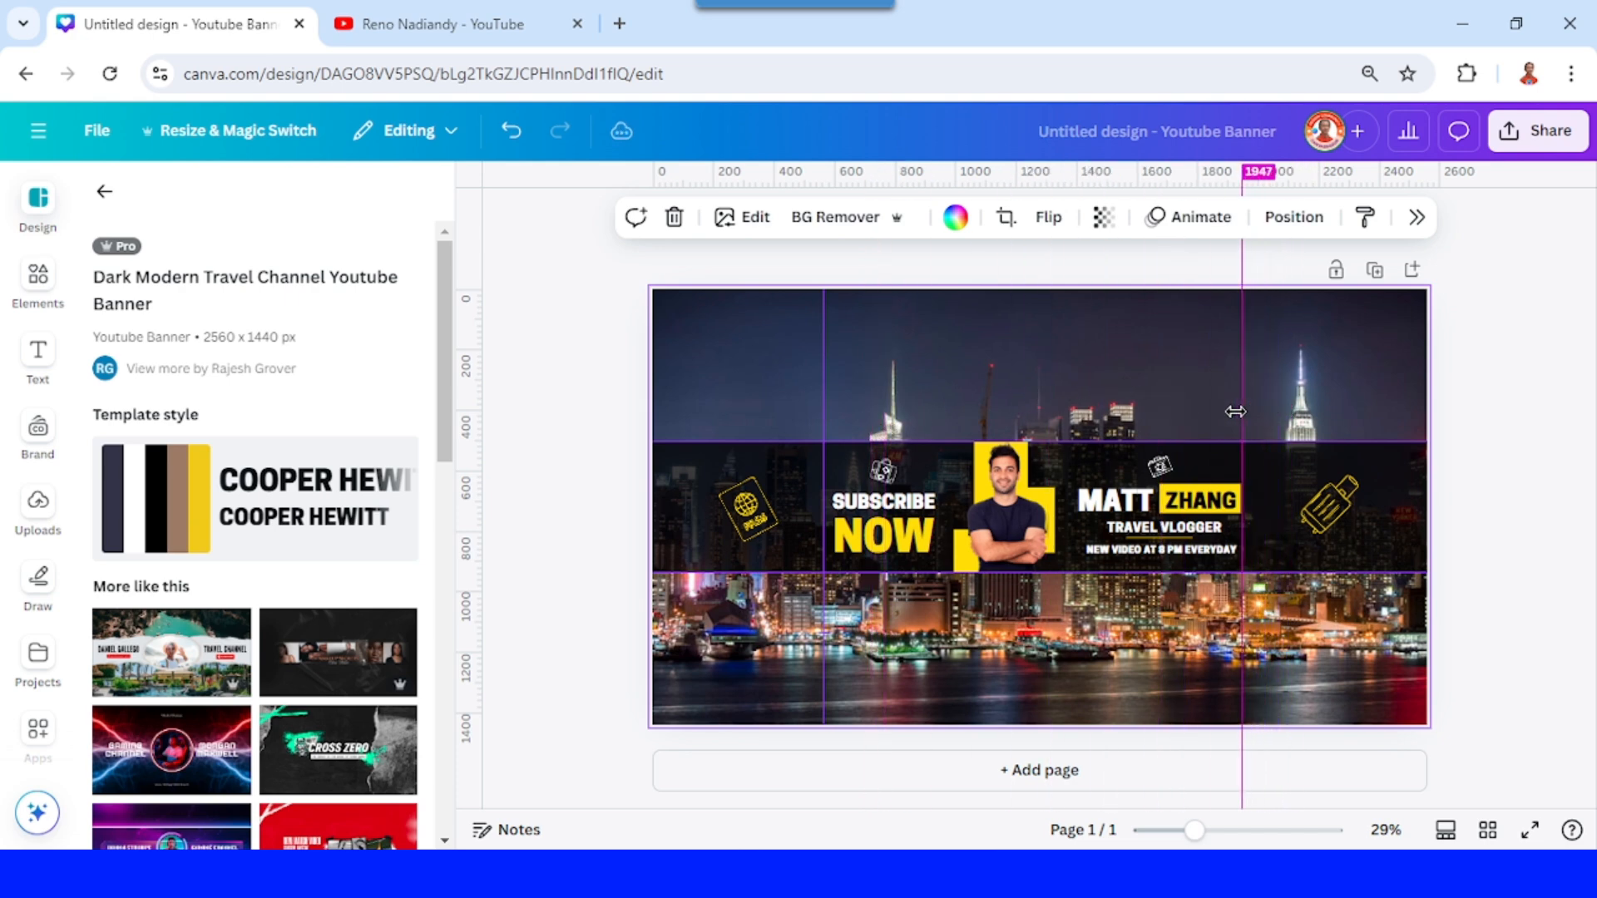
pyautogui.moveTo(1241, 413); pyautogui.dragTo(1254, 416)
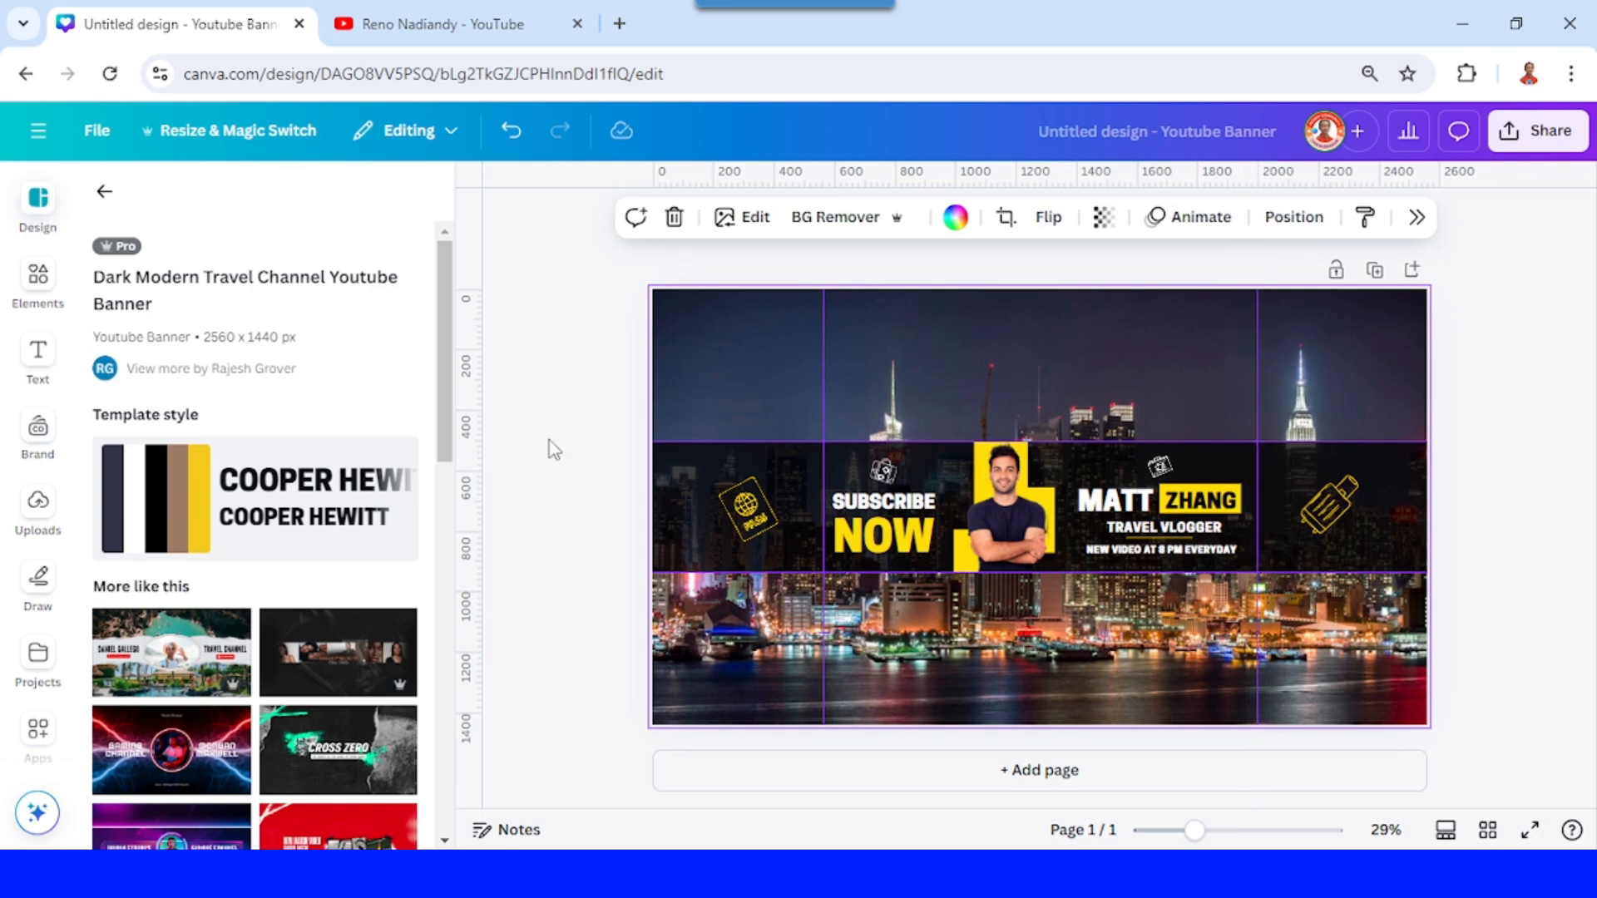
pyautogui.click(37, 281)
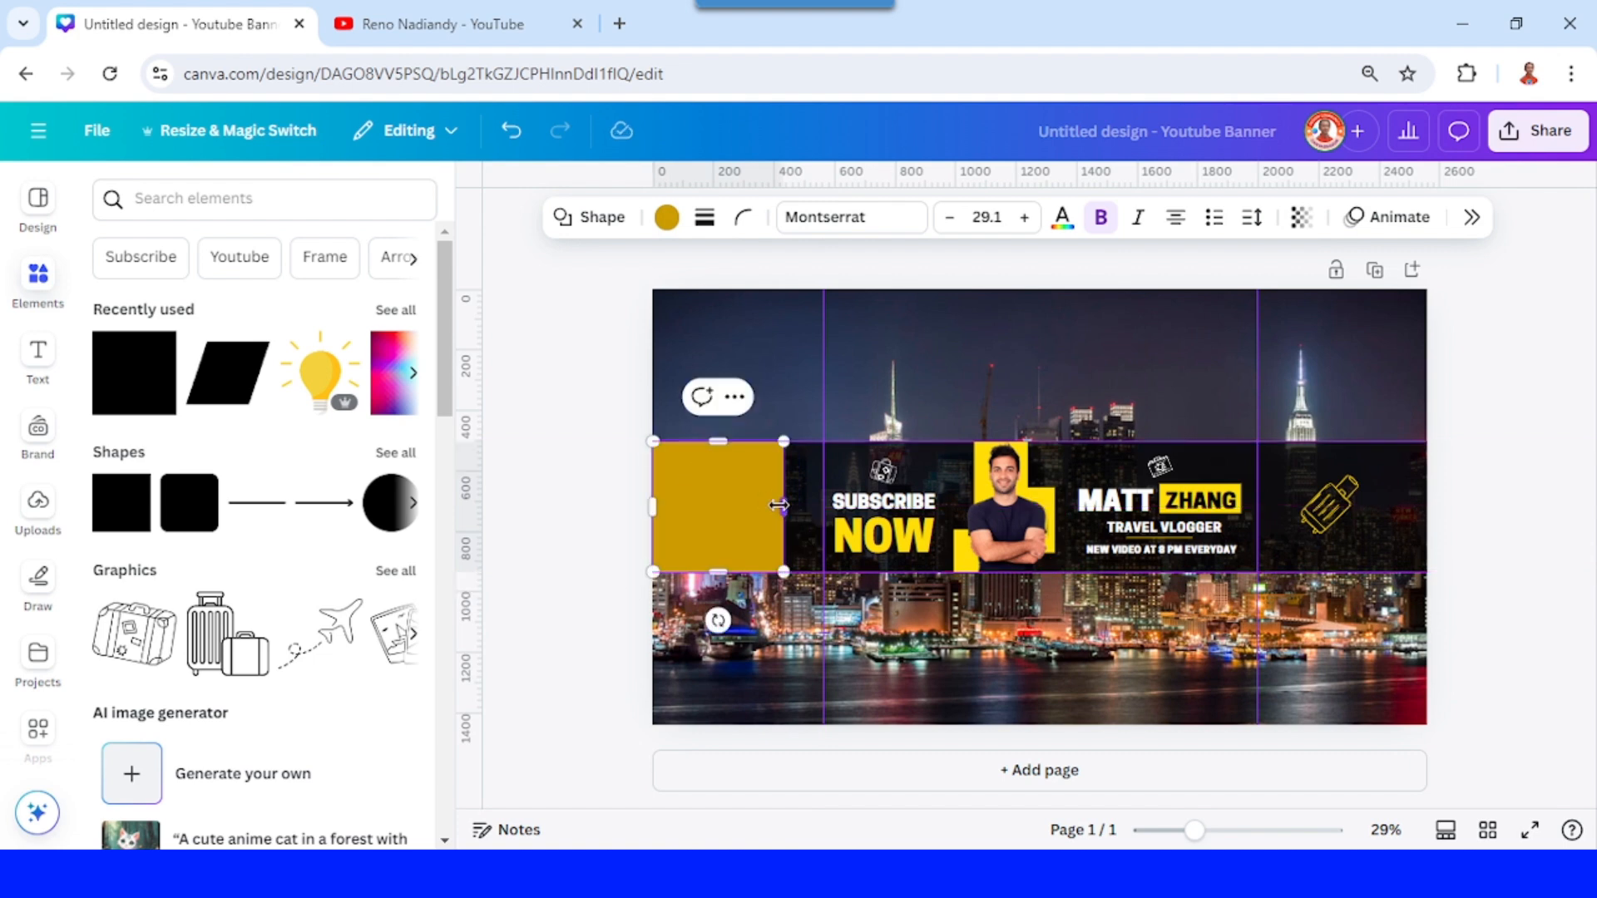
# Fit the mustard-yellow square between the right guide and the strip's right edge
pyautogui.moveTo(781, 504); pyautogui.dragTo(810, 504)
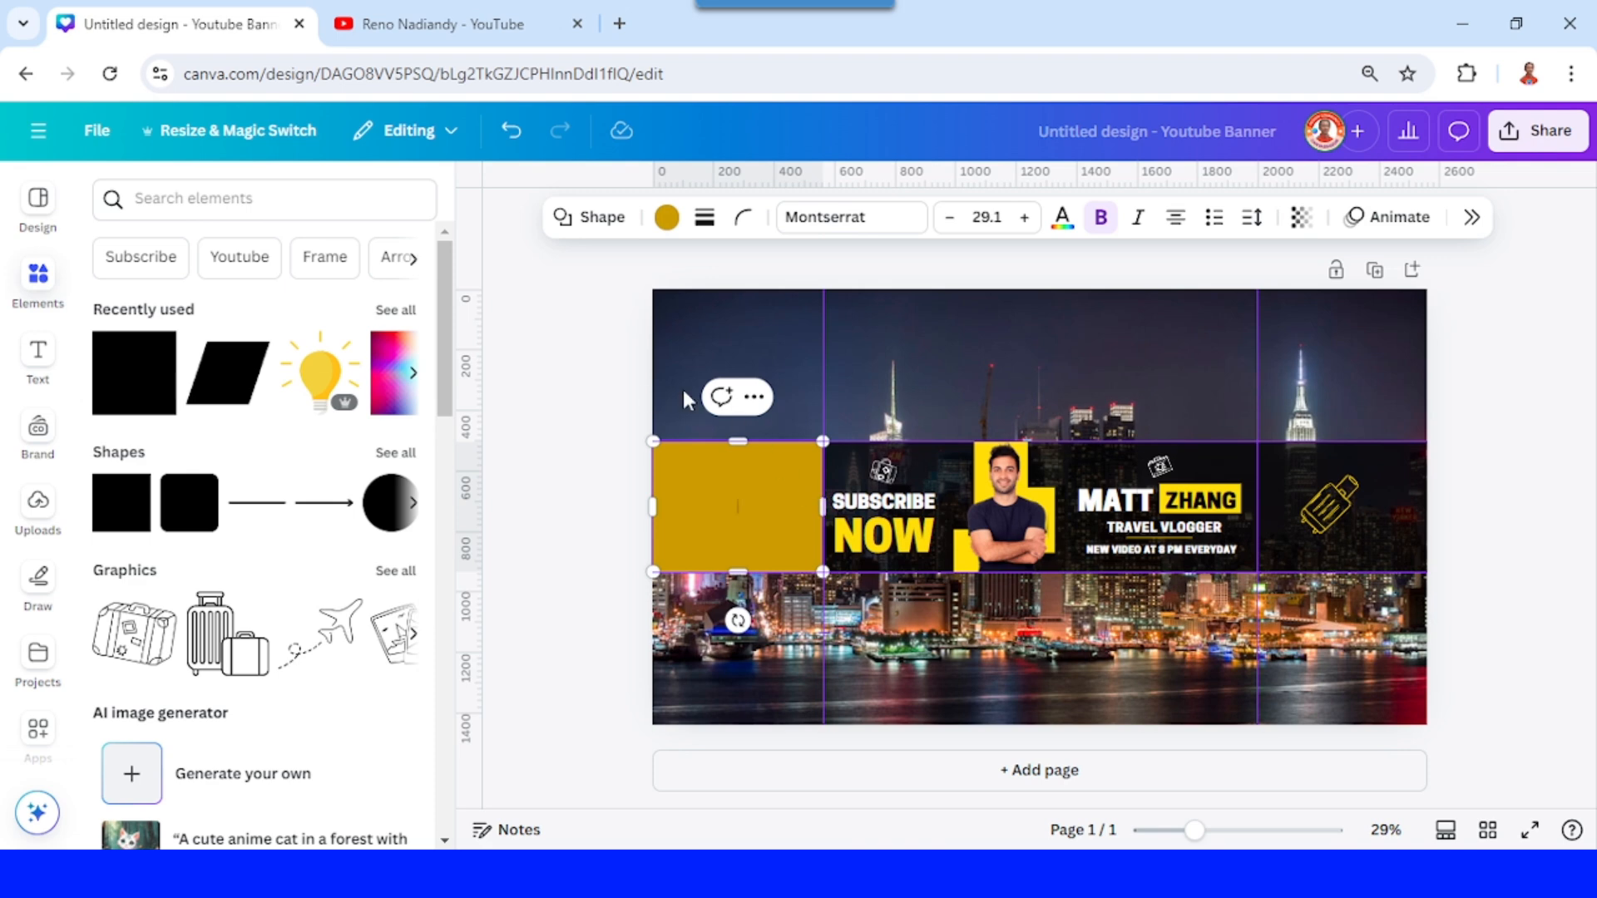
pyautogui.moveTo(743, 527)
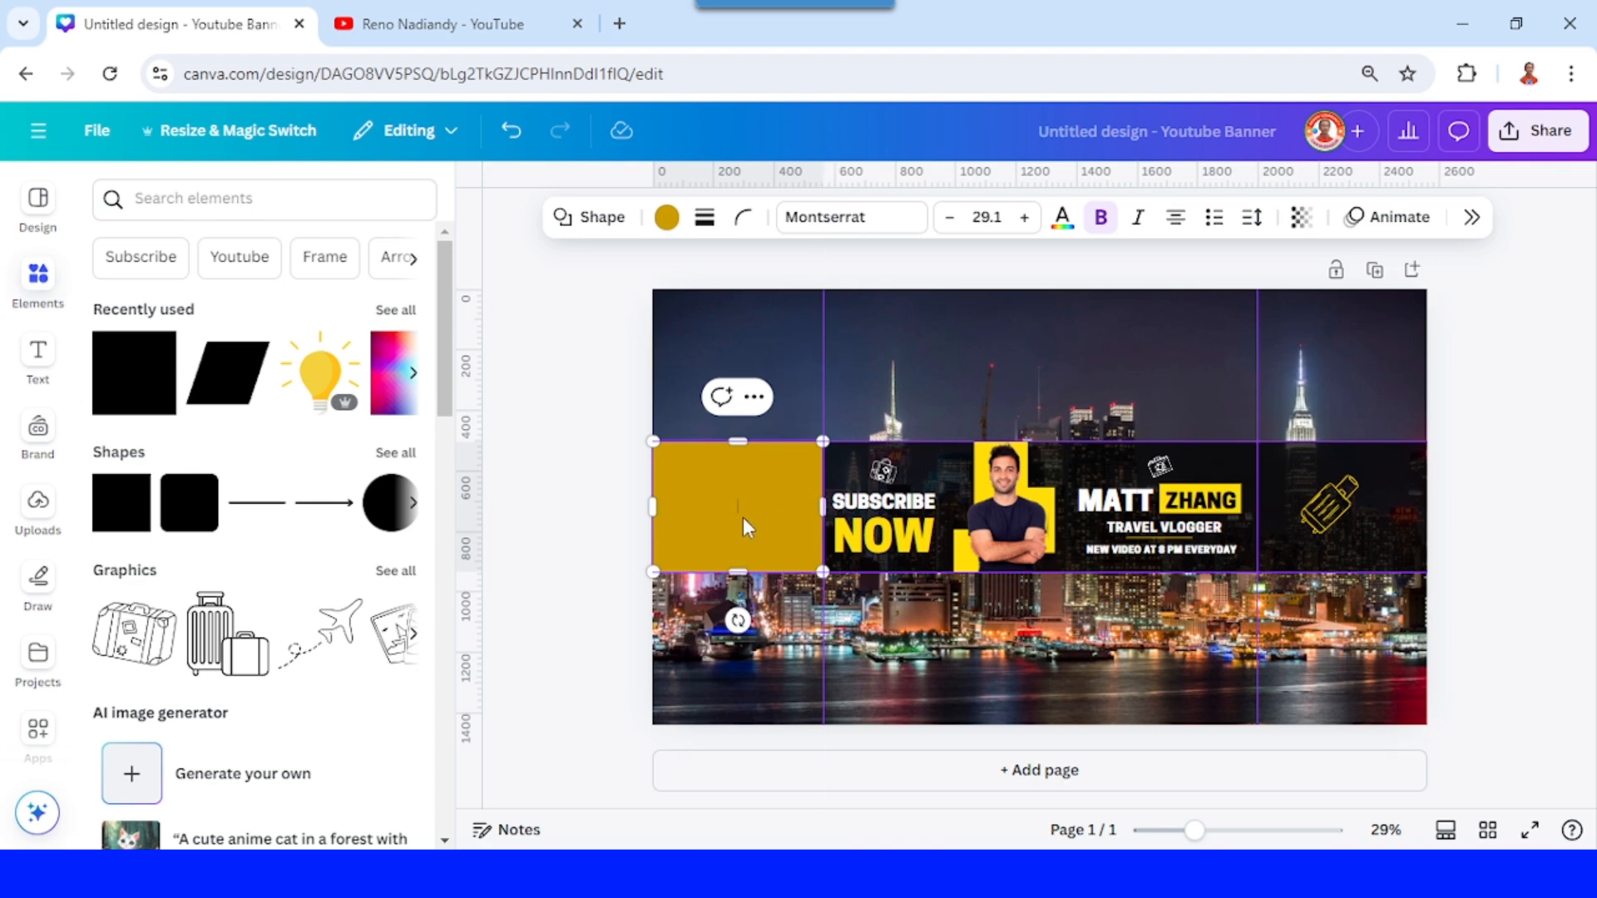
pyautogui.moveTo(739, 506); pyautogui.dragTo(1141, 459)
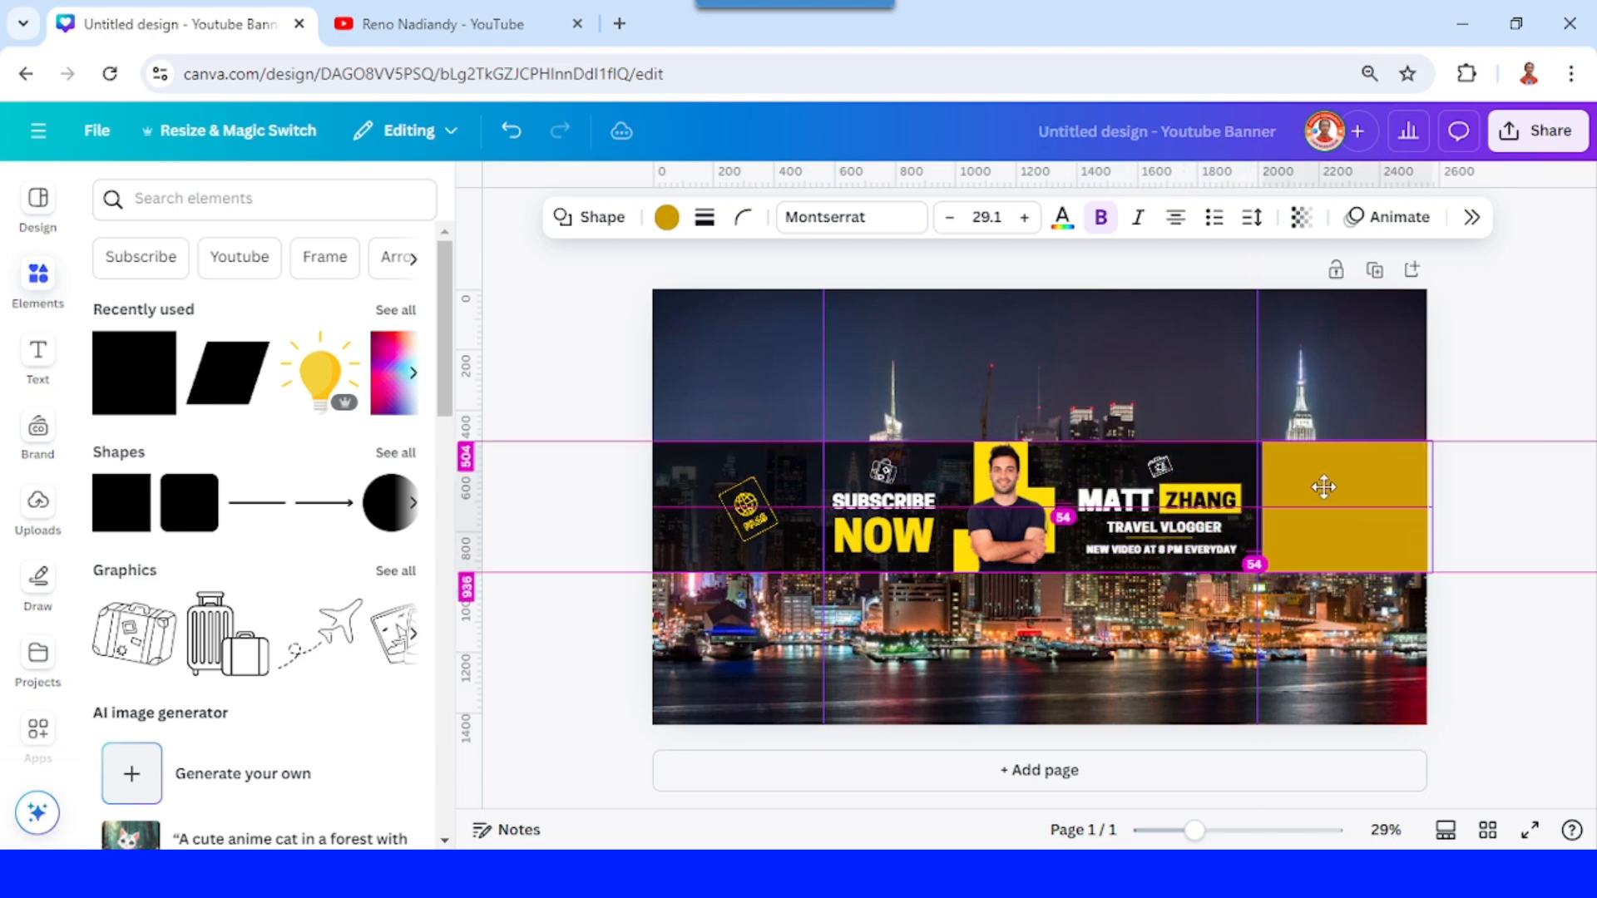
pyautogui.click(1324, 508)
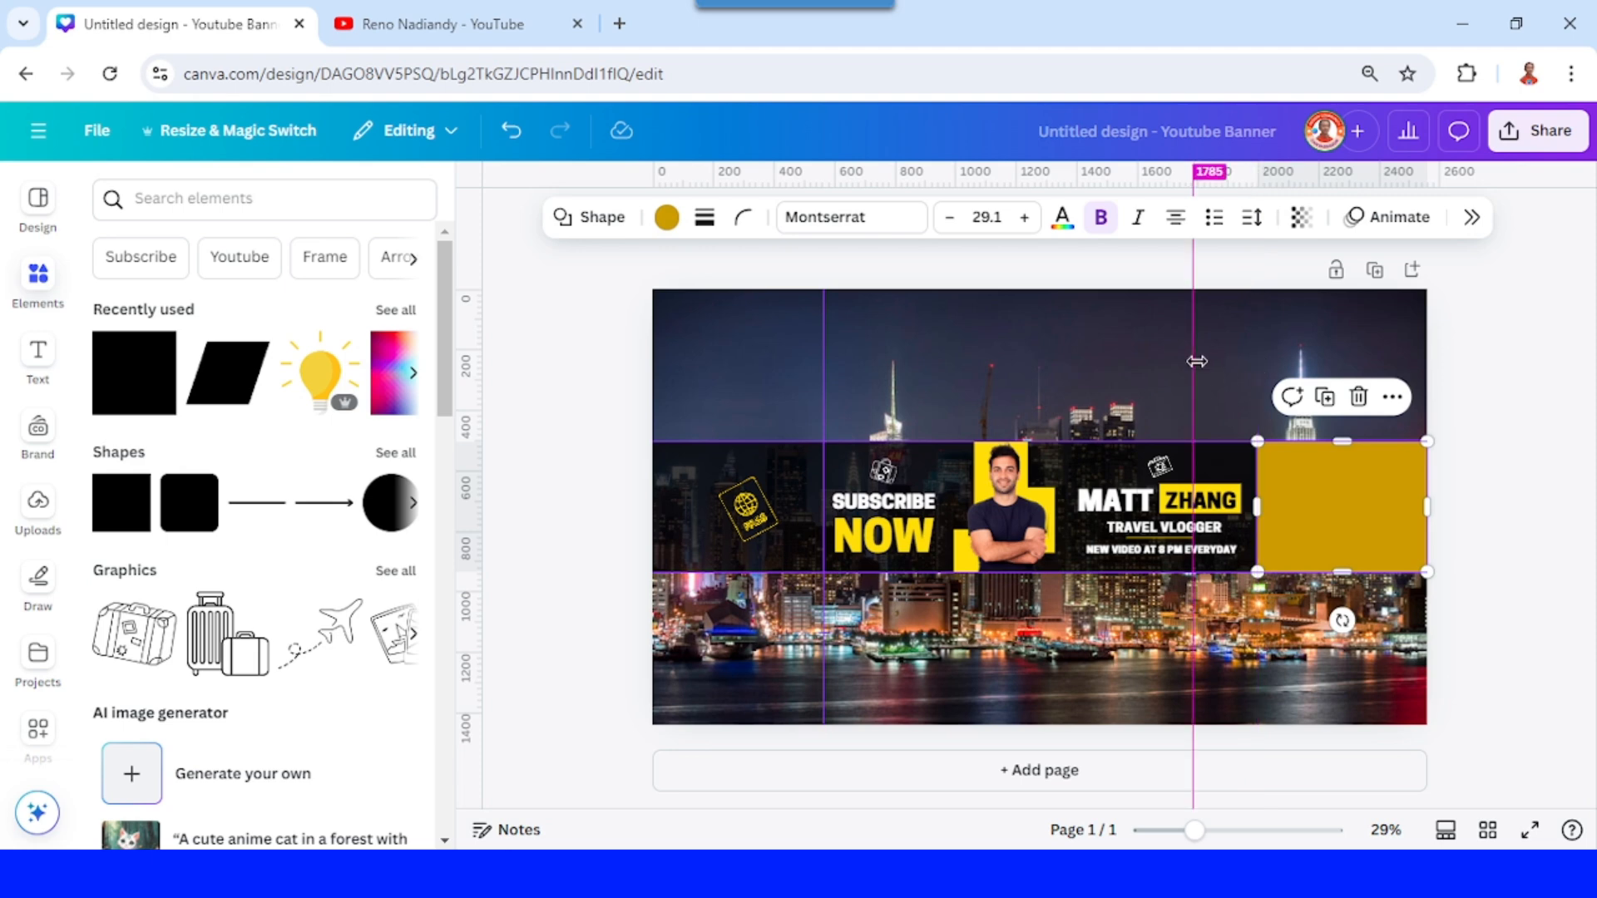
pyautogui.moveTo(1196, 361); pyautogui.dragTo(1248, 361)
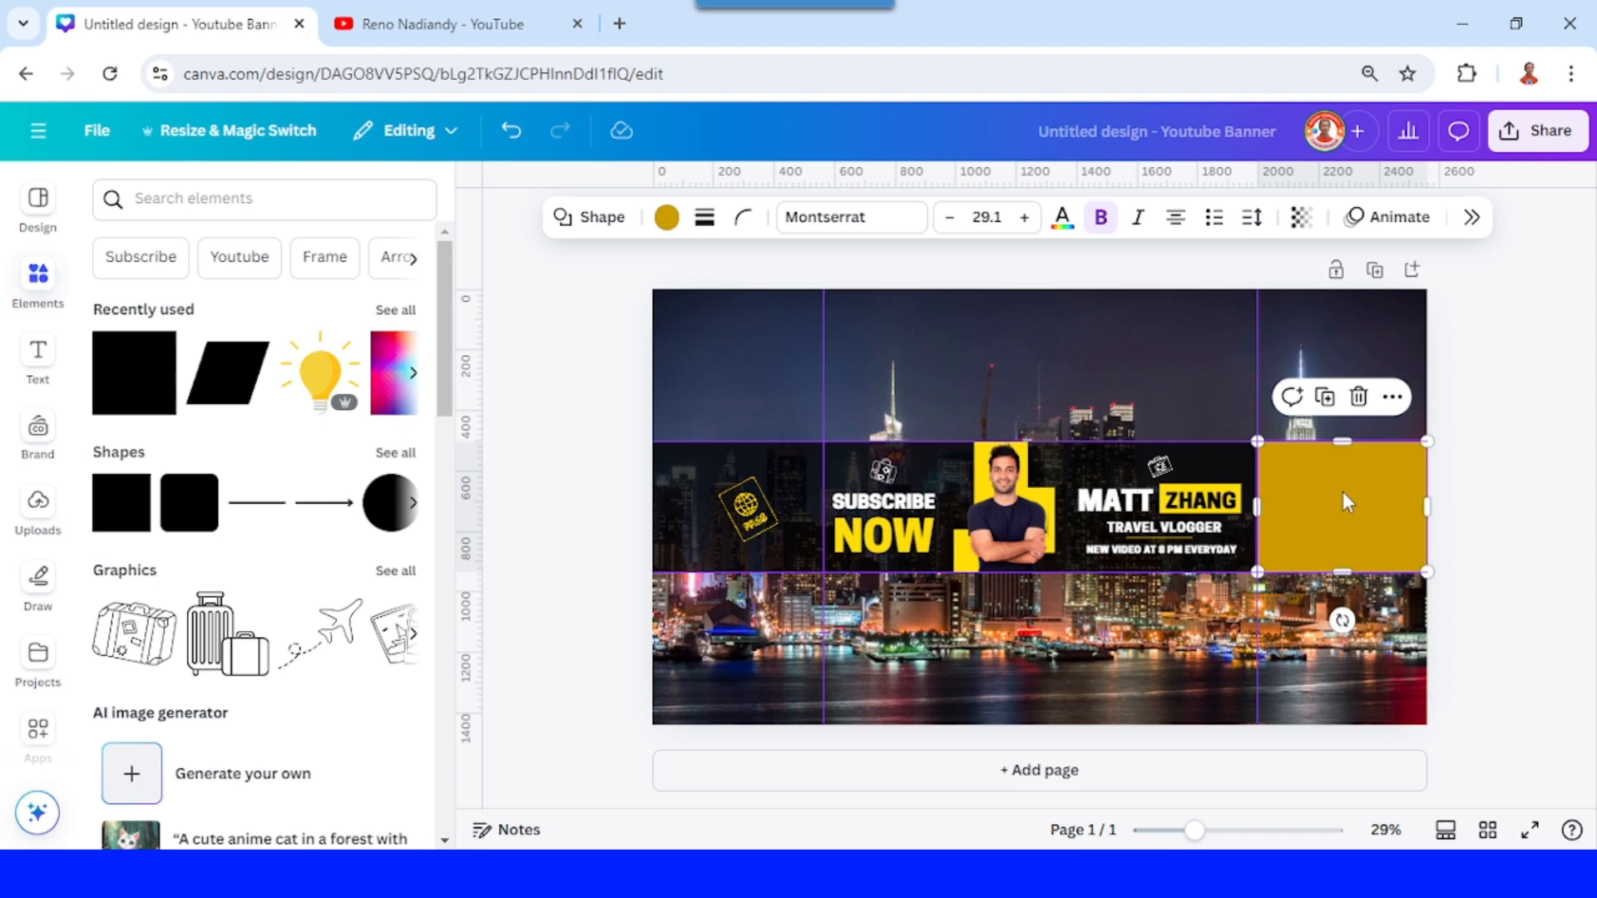
pyautogui.moveTo(1357, 523)
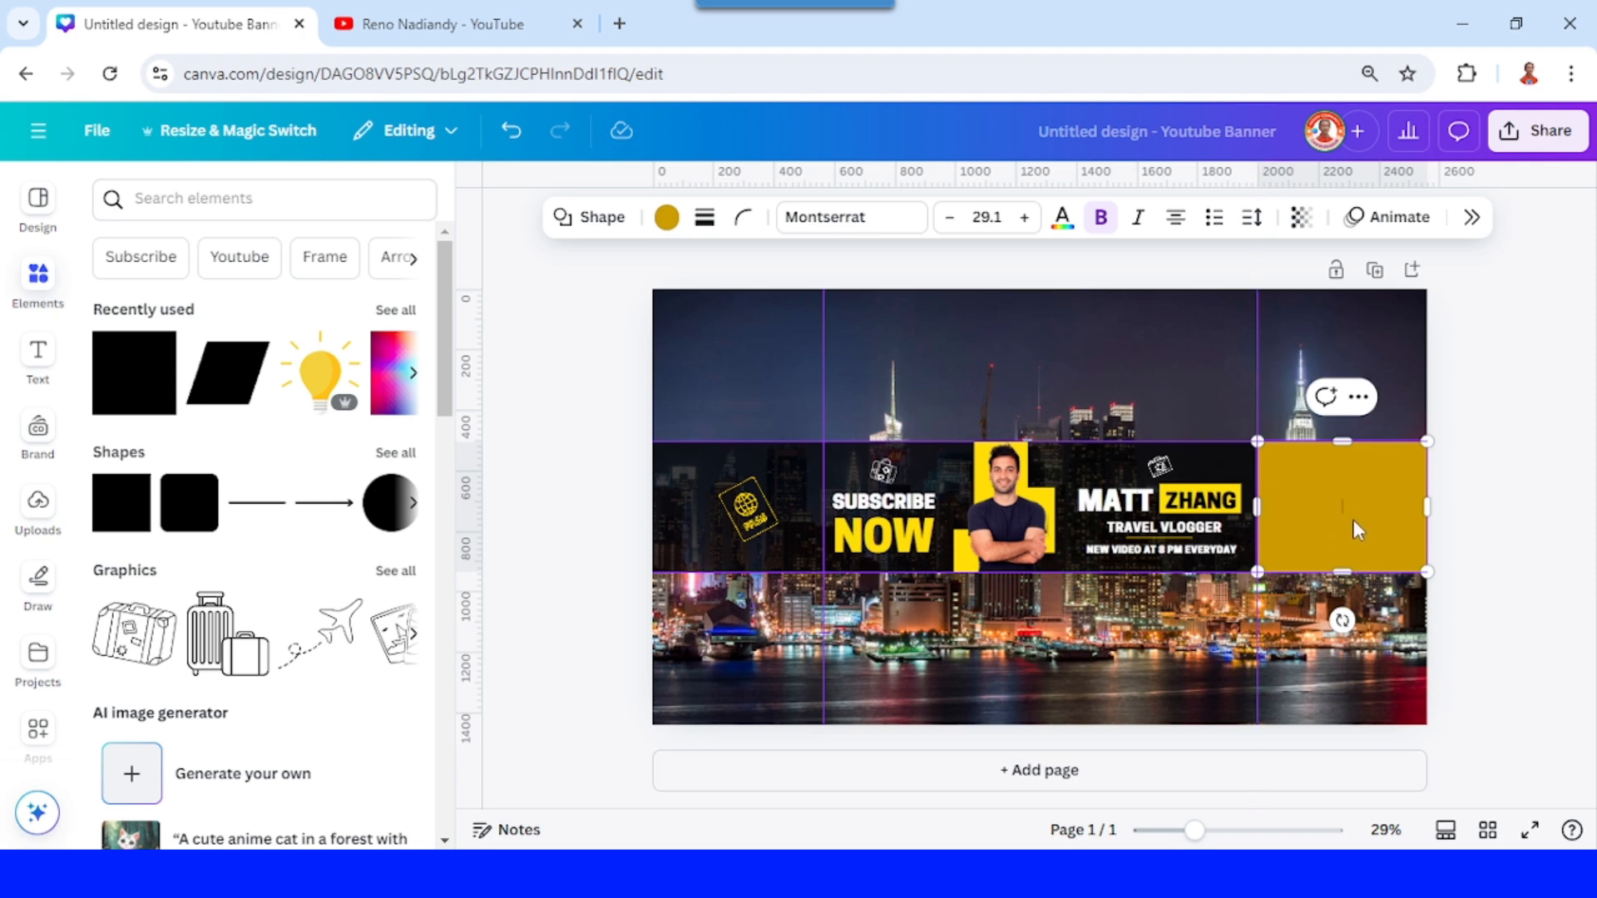
pyautogui.moveTo(1420, 517)
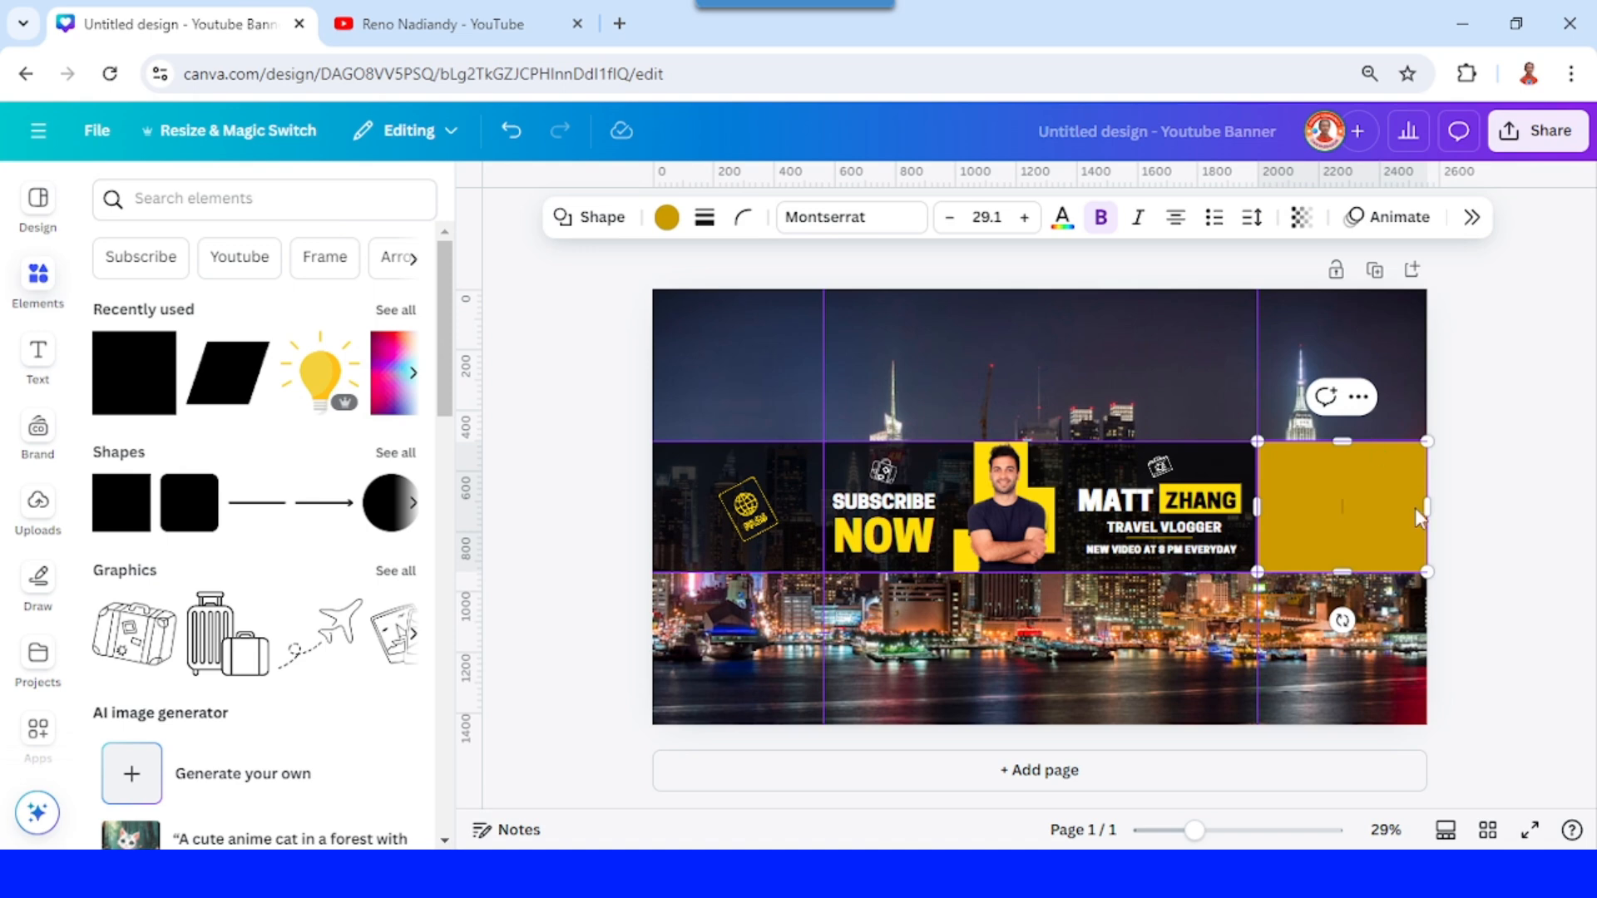
pyautogui.click(1114, 503)
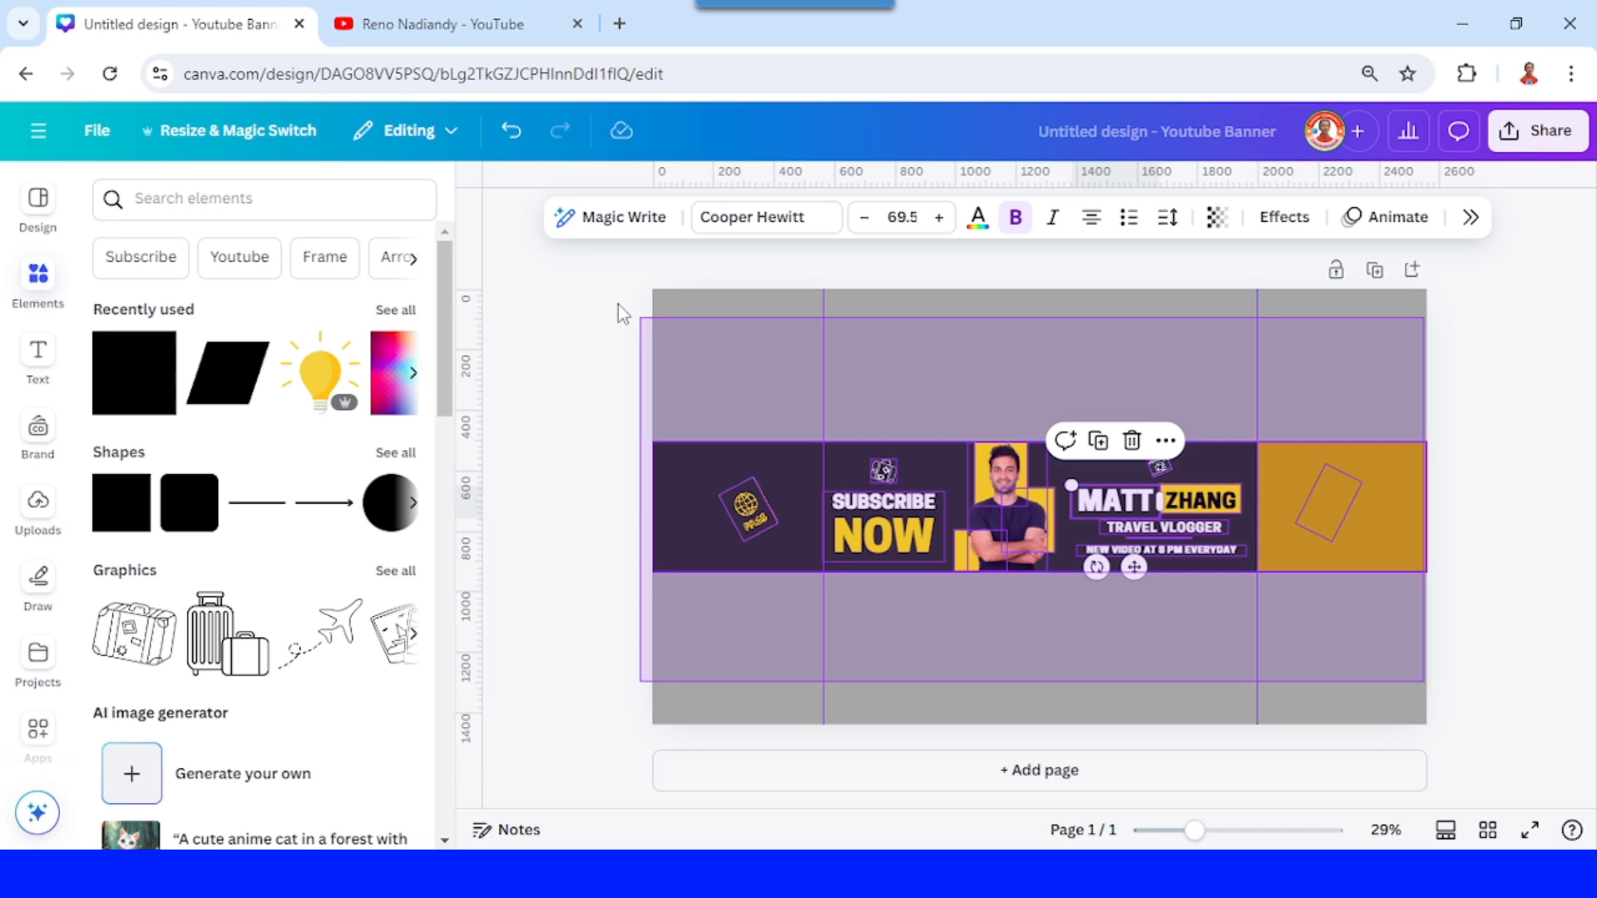
# Delete the template content and stretch the yellow square into a full-width band
pyautogui.press('Delete')
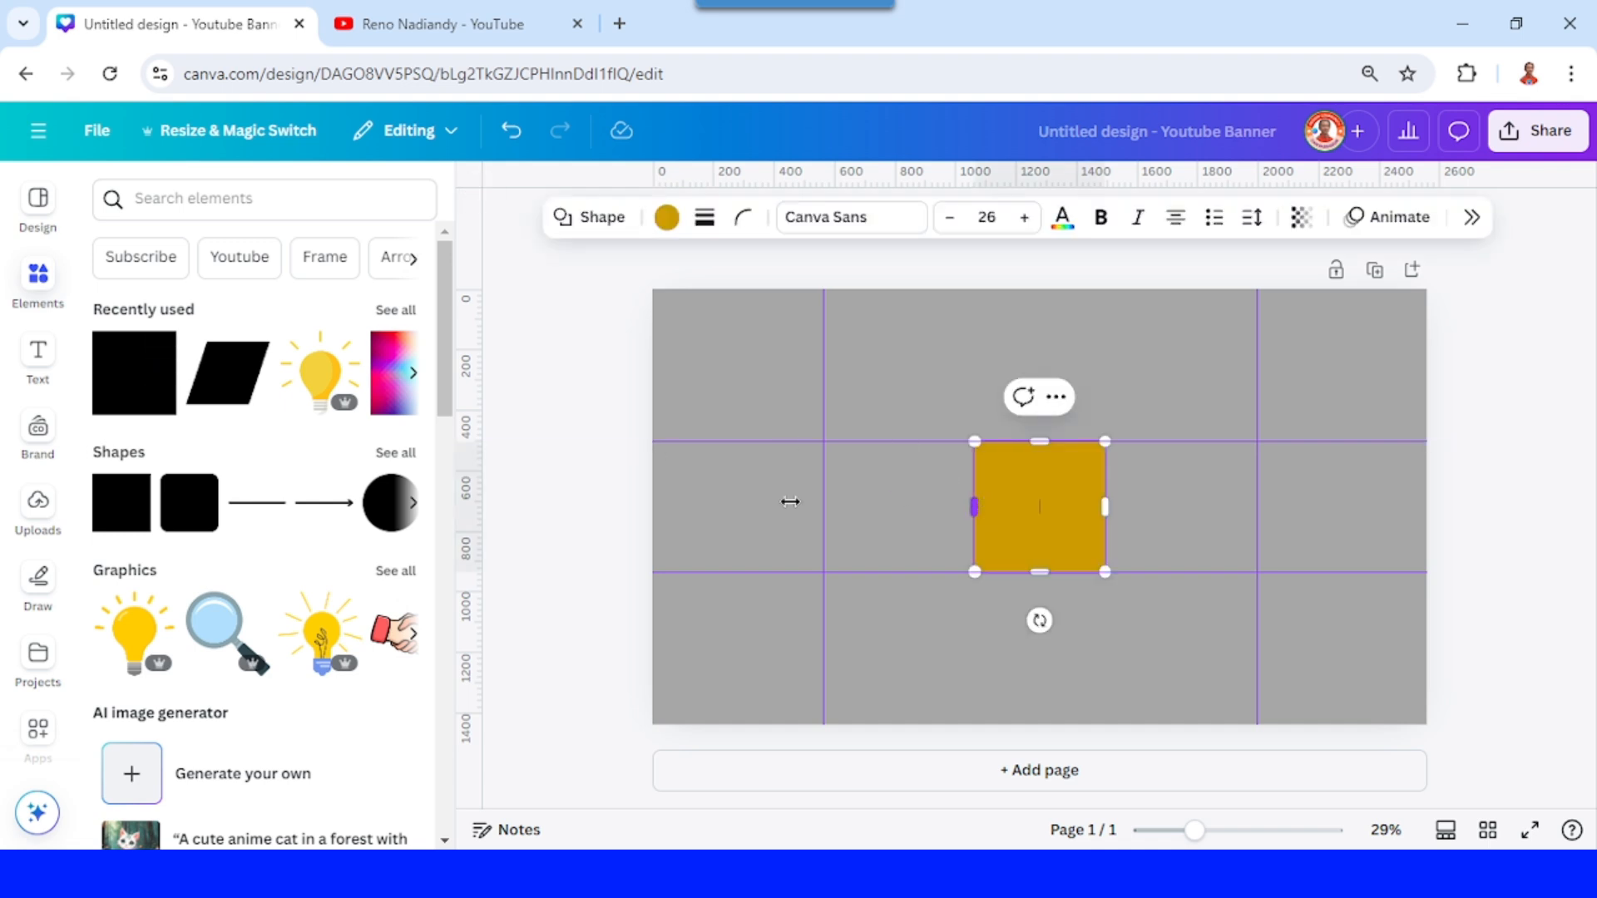
pyautogui.moveTo(1105, 507); pyautogui.dragTo(1426, 499)
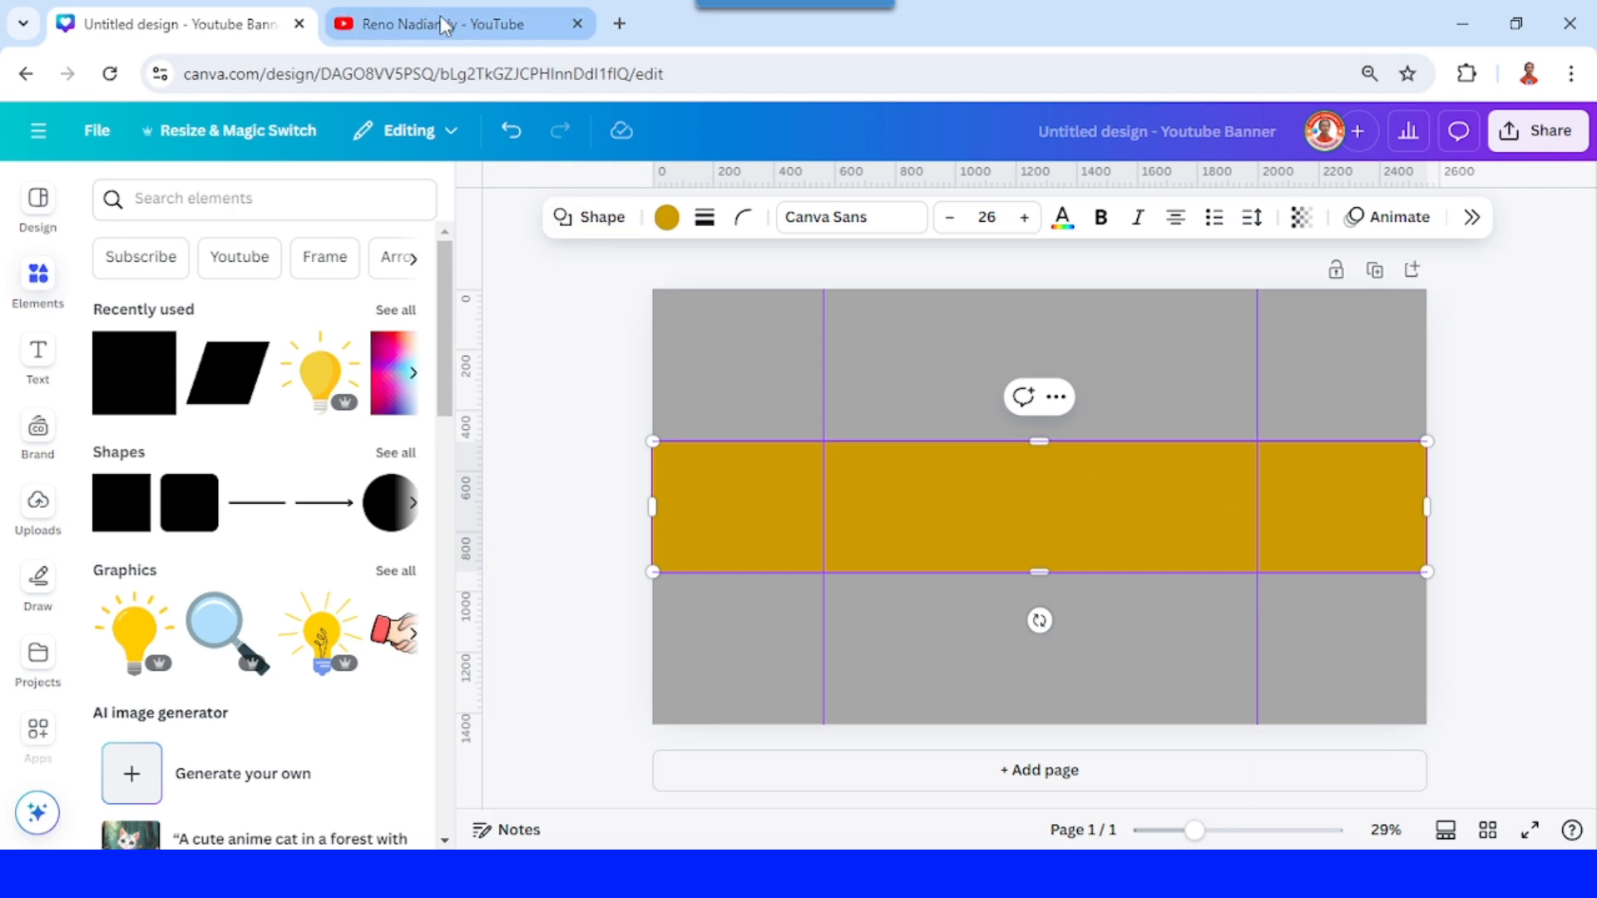
pyautogui.click(447, 24)
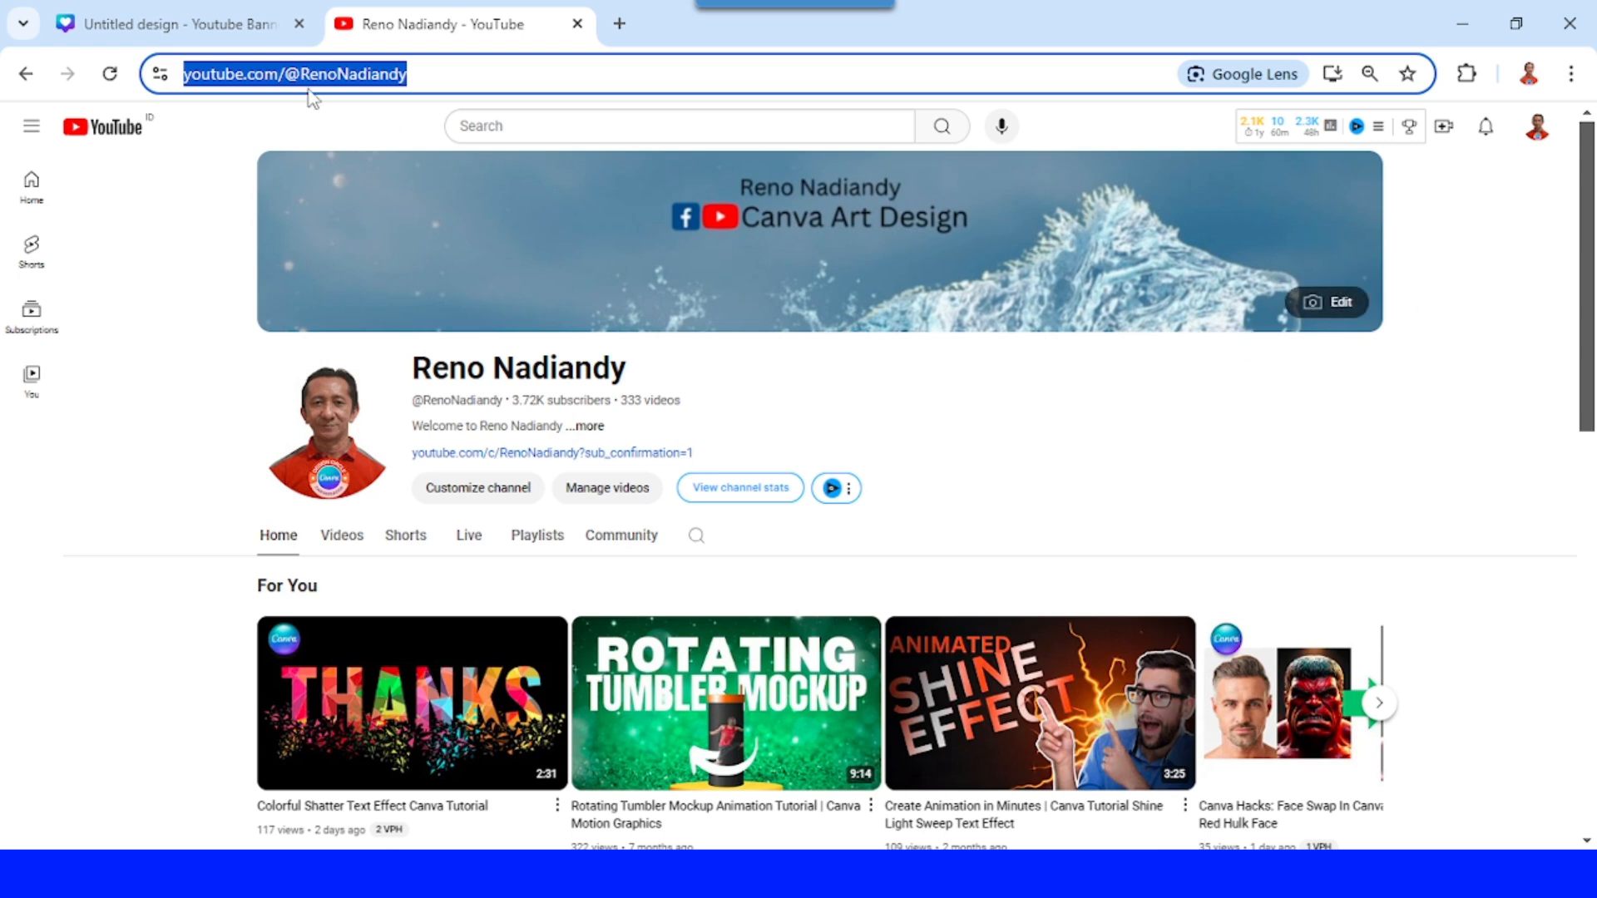
pyautogui.click(173, 23)
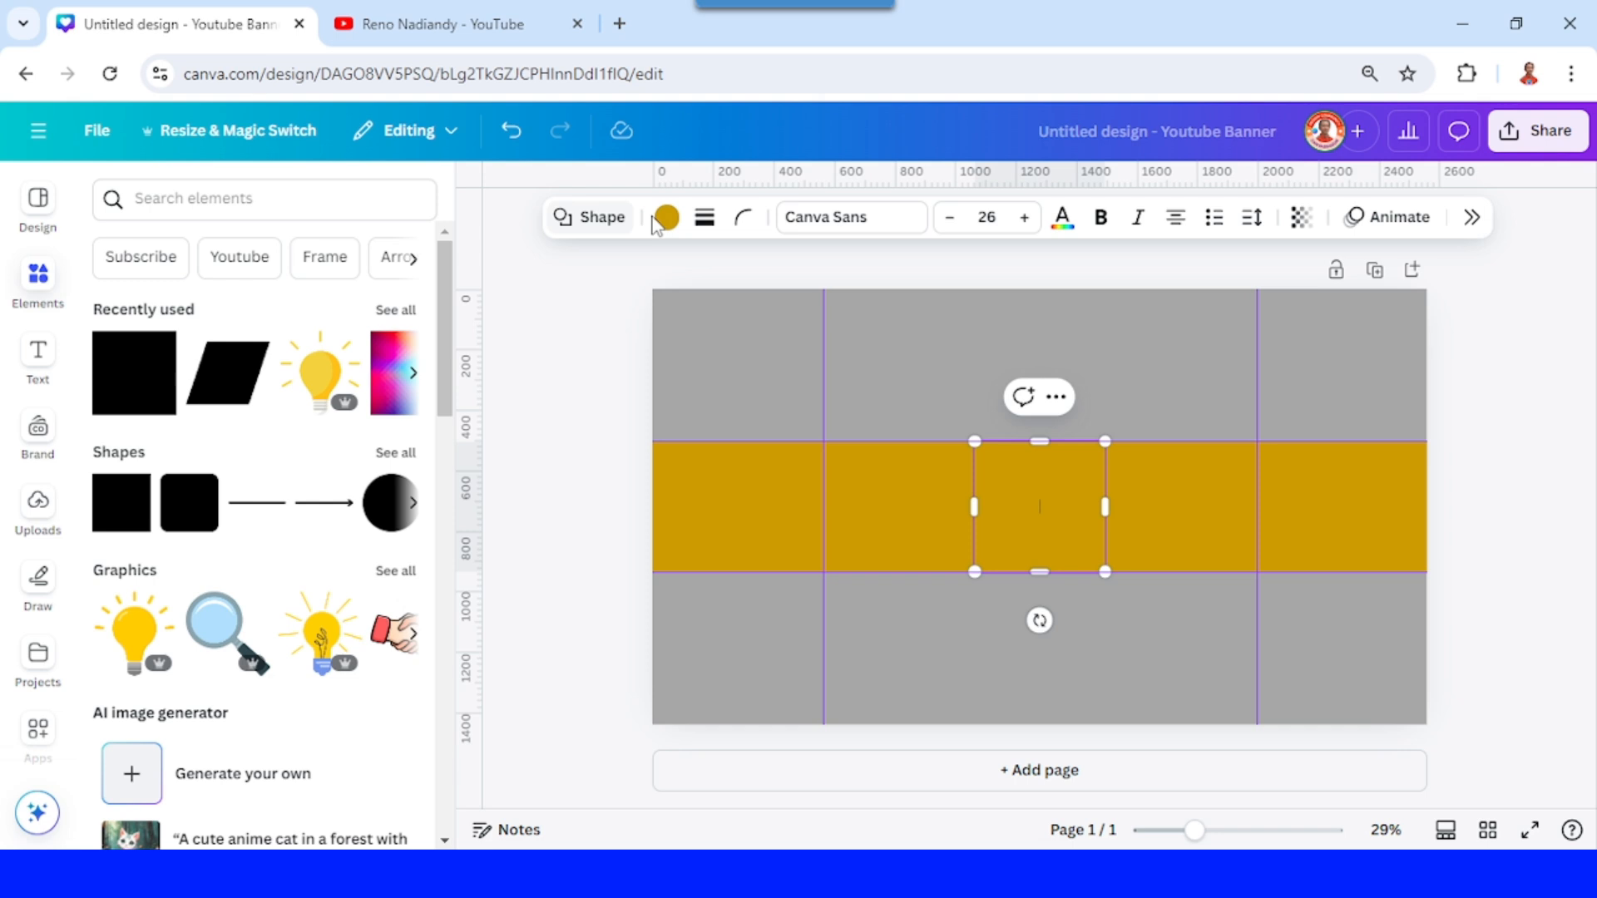
# Recolour the middle square black via the Color panel
pyautogui.click(665, 216)
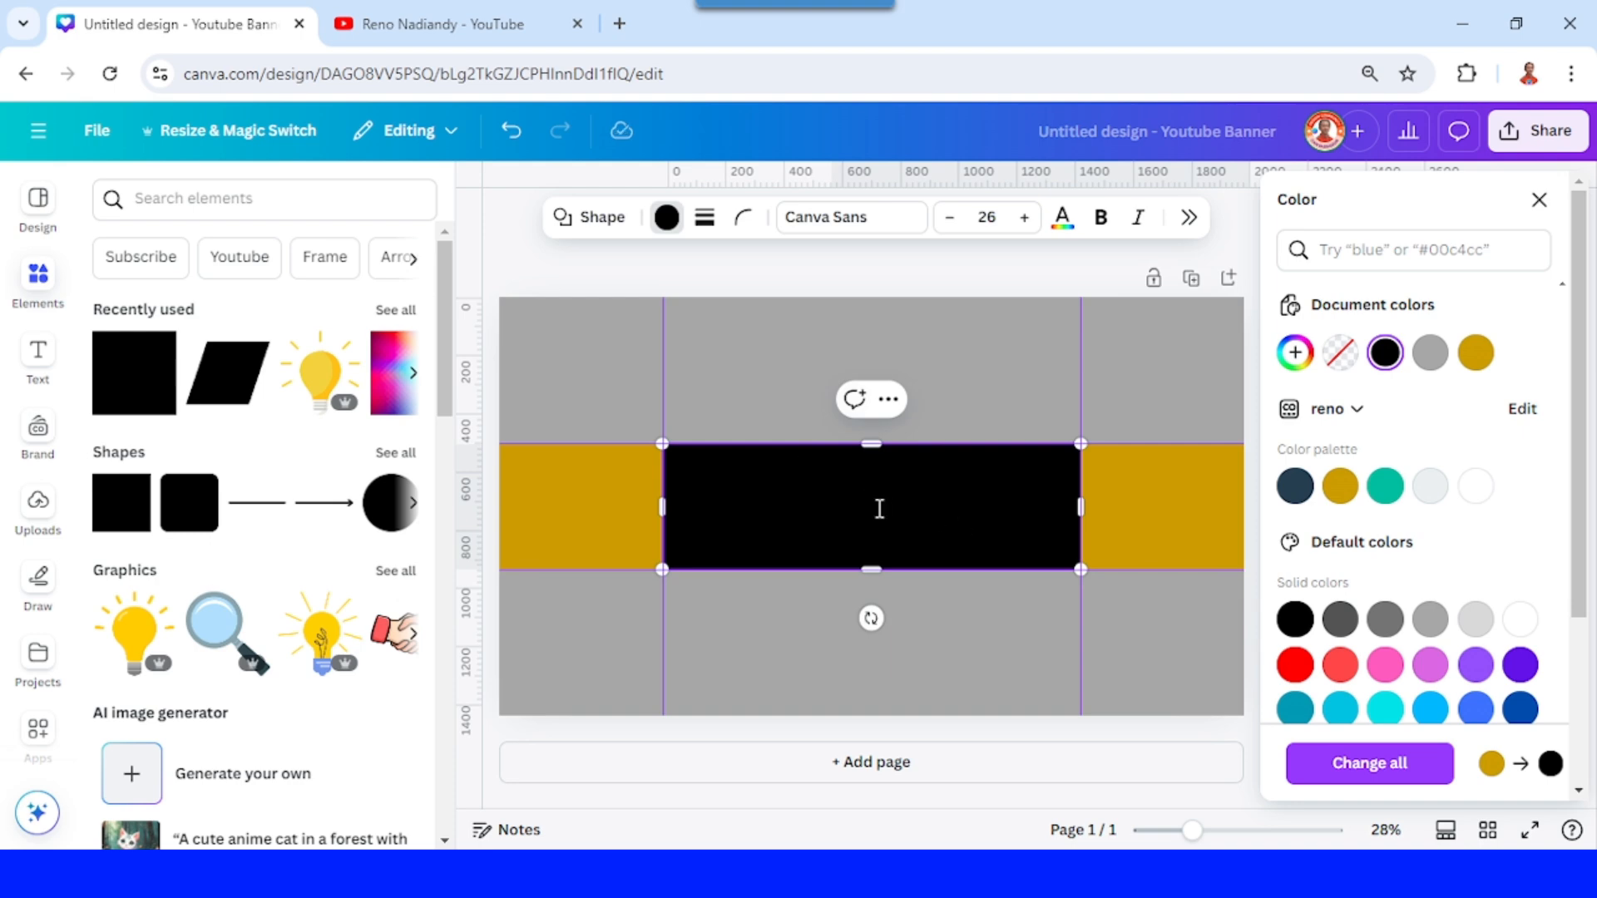
pyautogui.moveTo(927, 527)
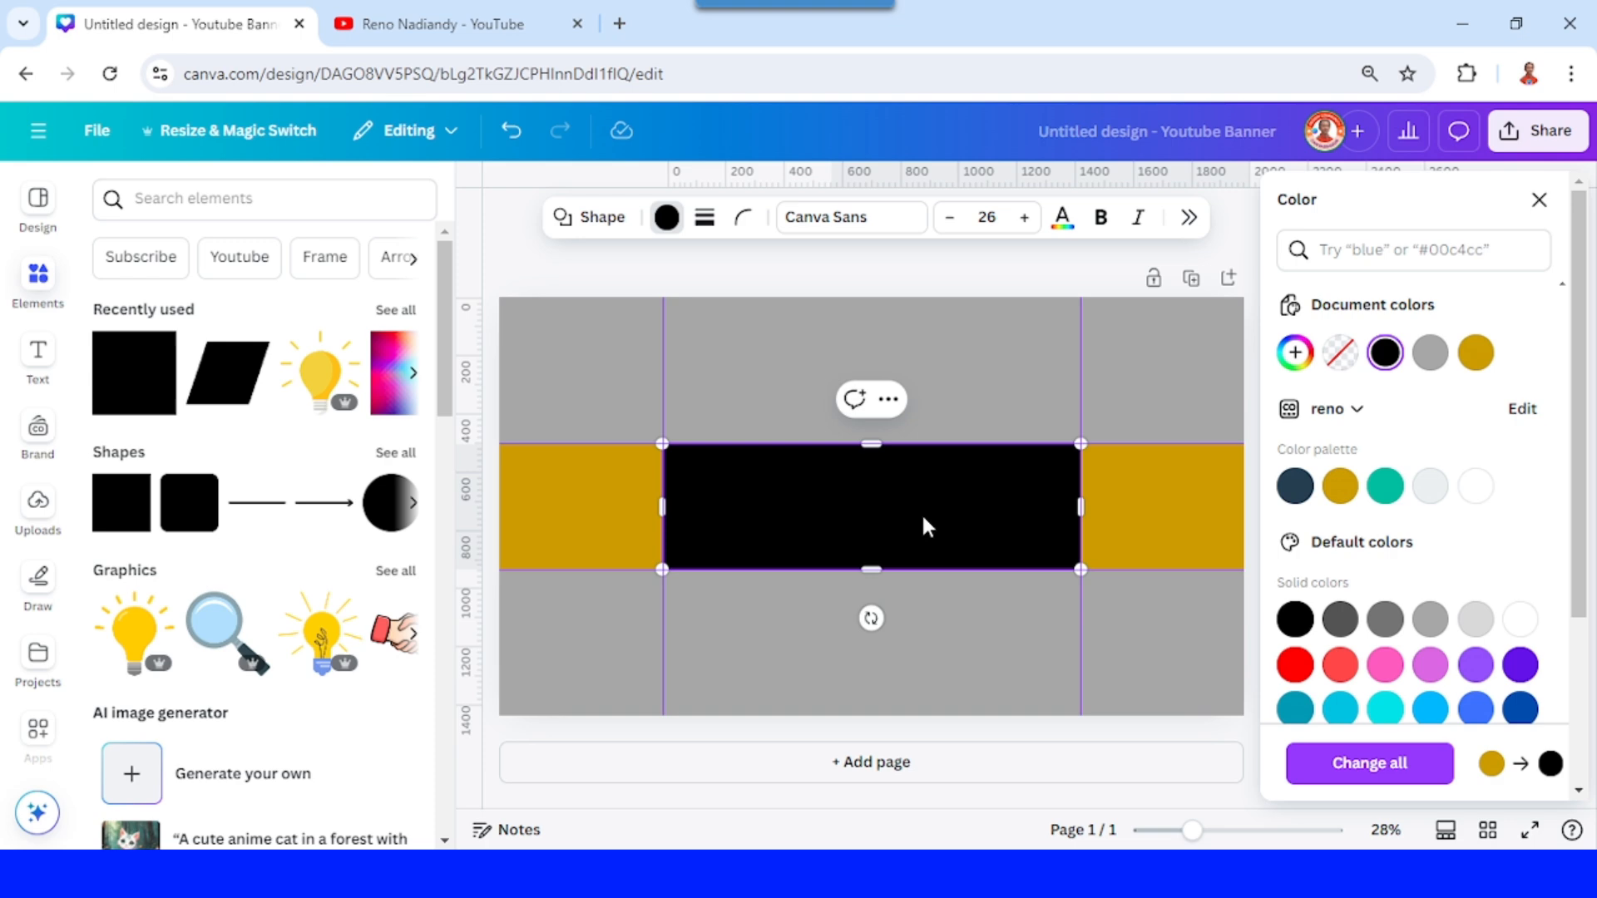
pyautogui.moveTo(978, 666)
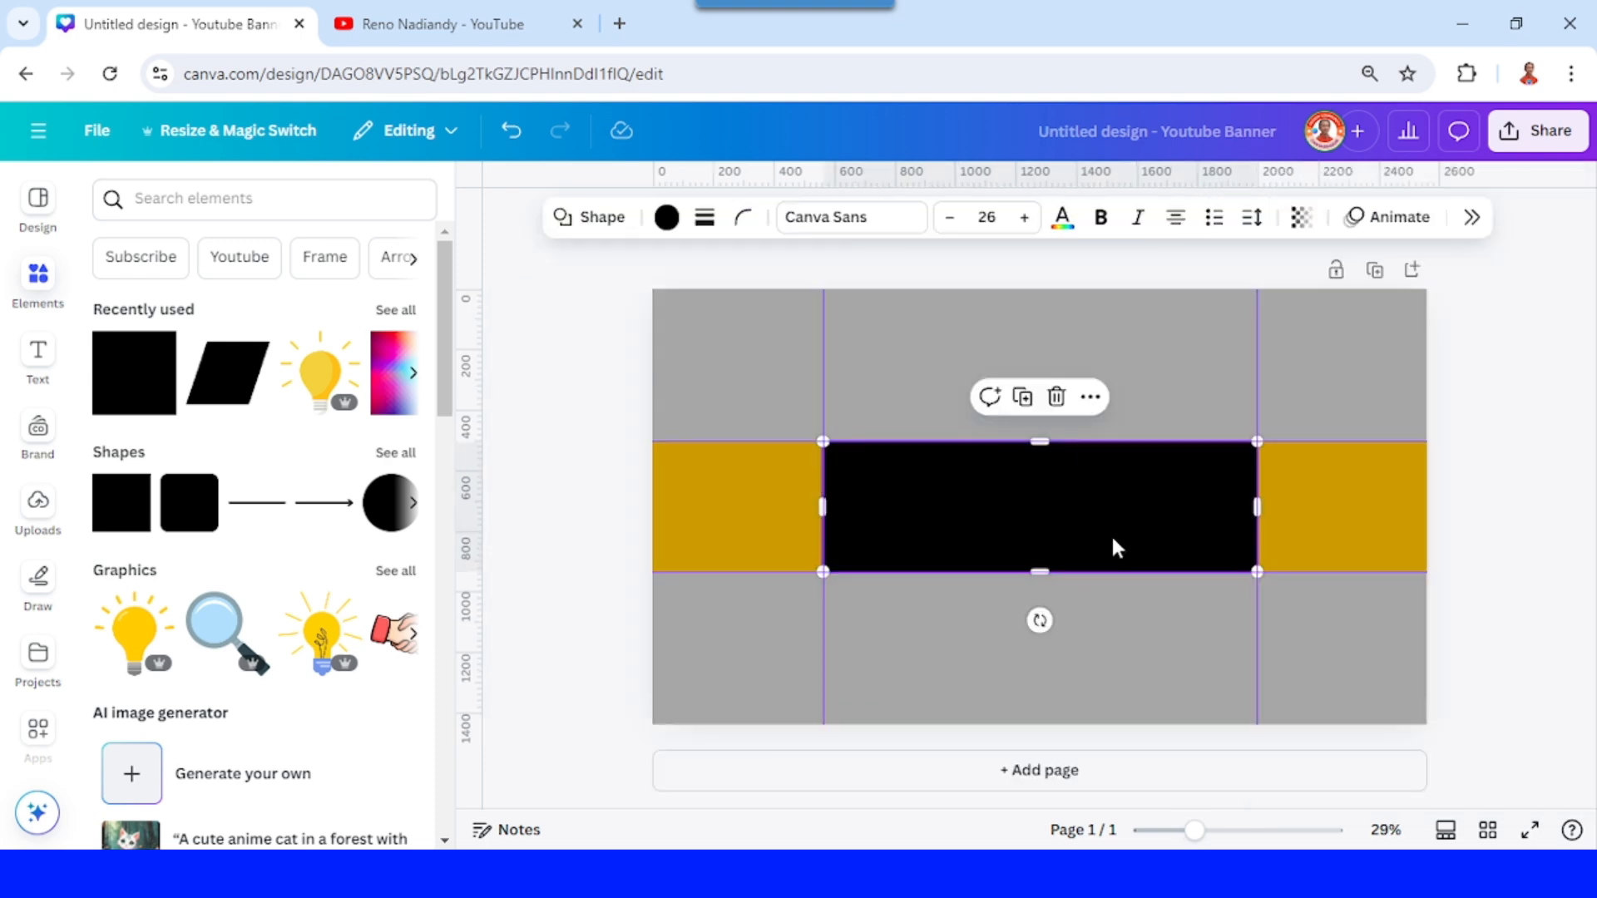
pyautogui.moveTo(1094, 543)
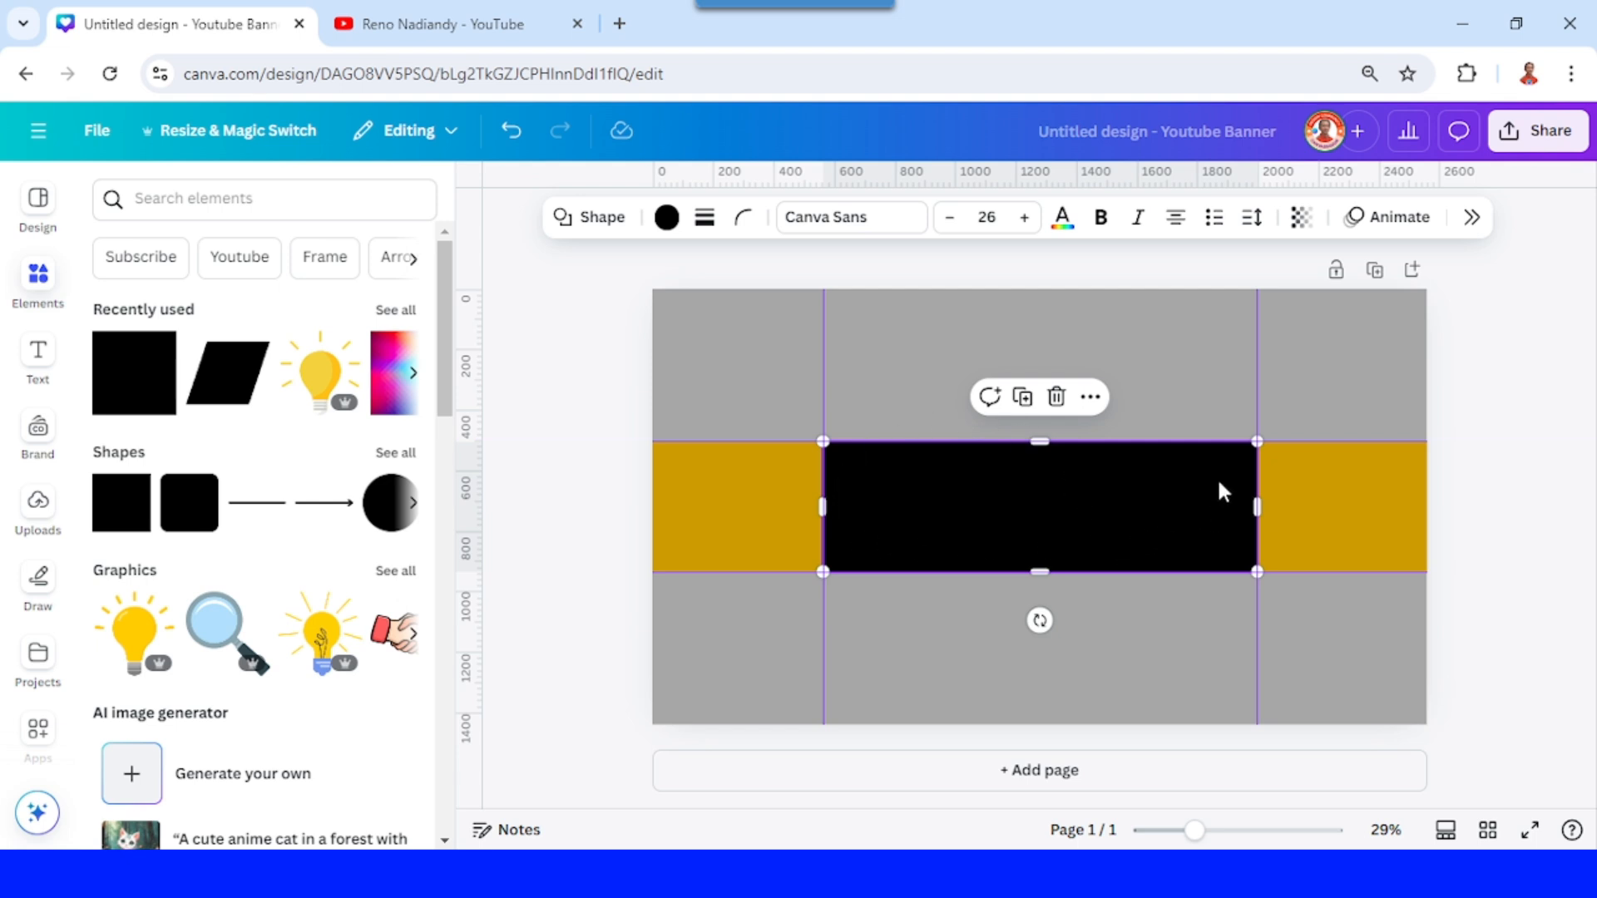
pyautogui.moveTo(1171, 537)
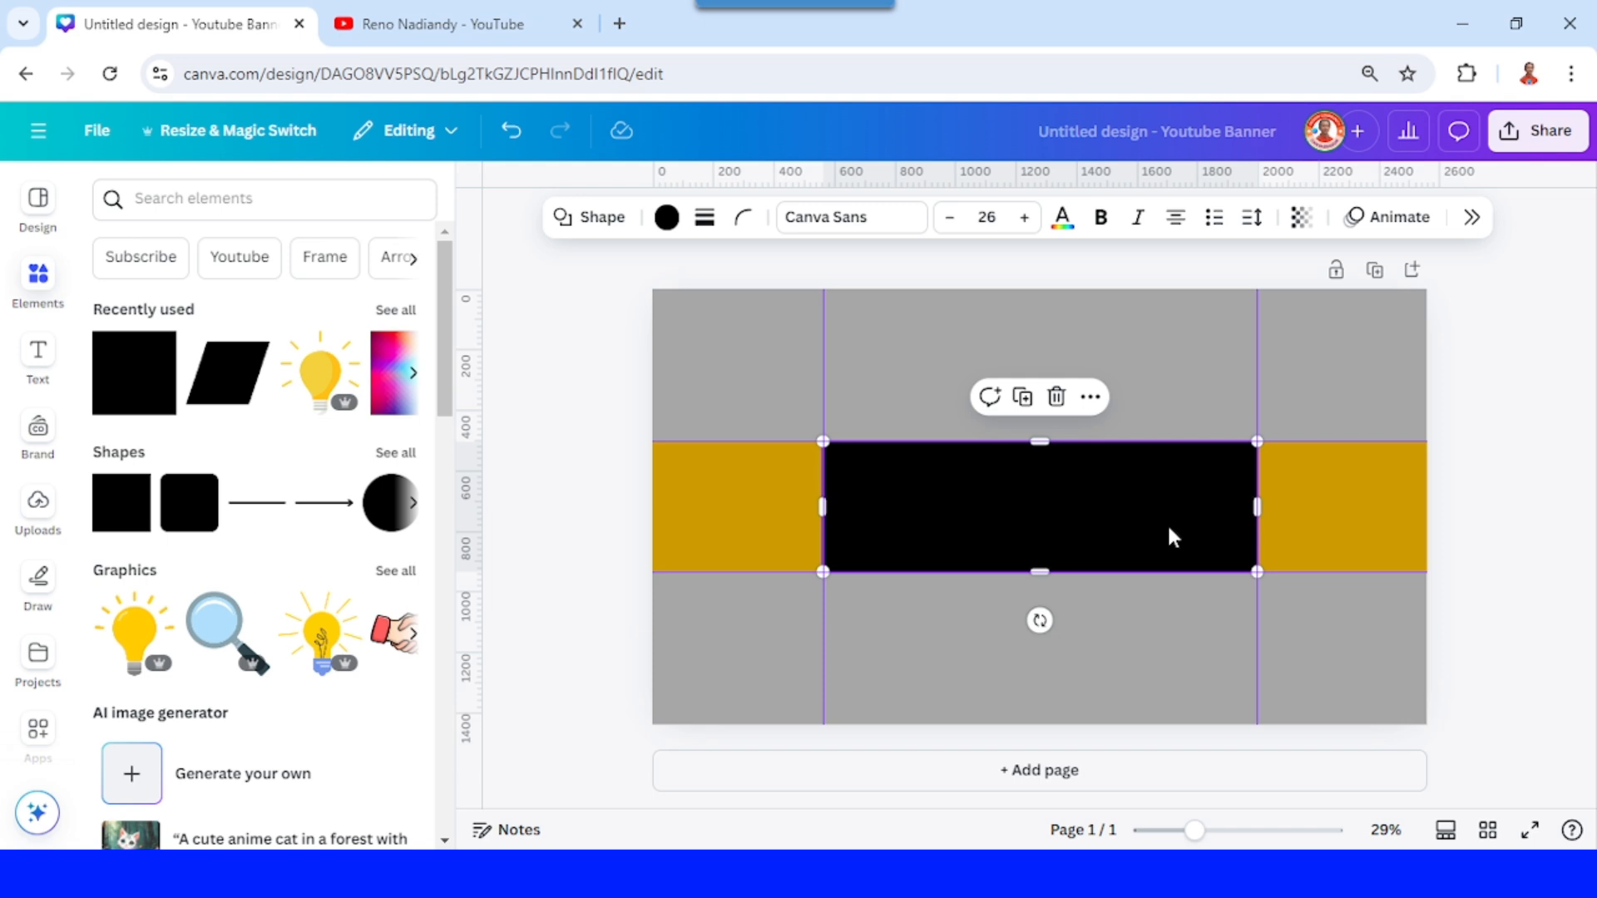
pyautogui.moveTo(930, 399)
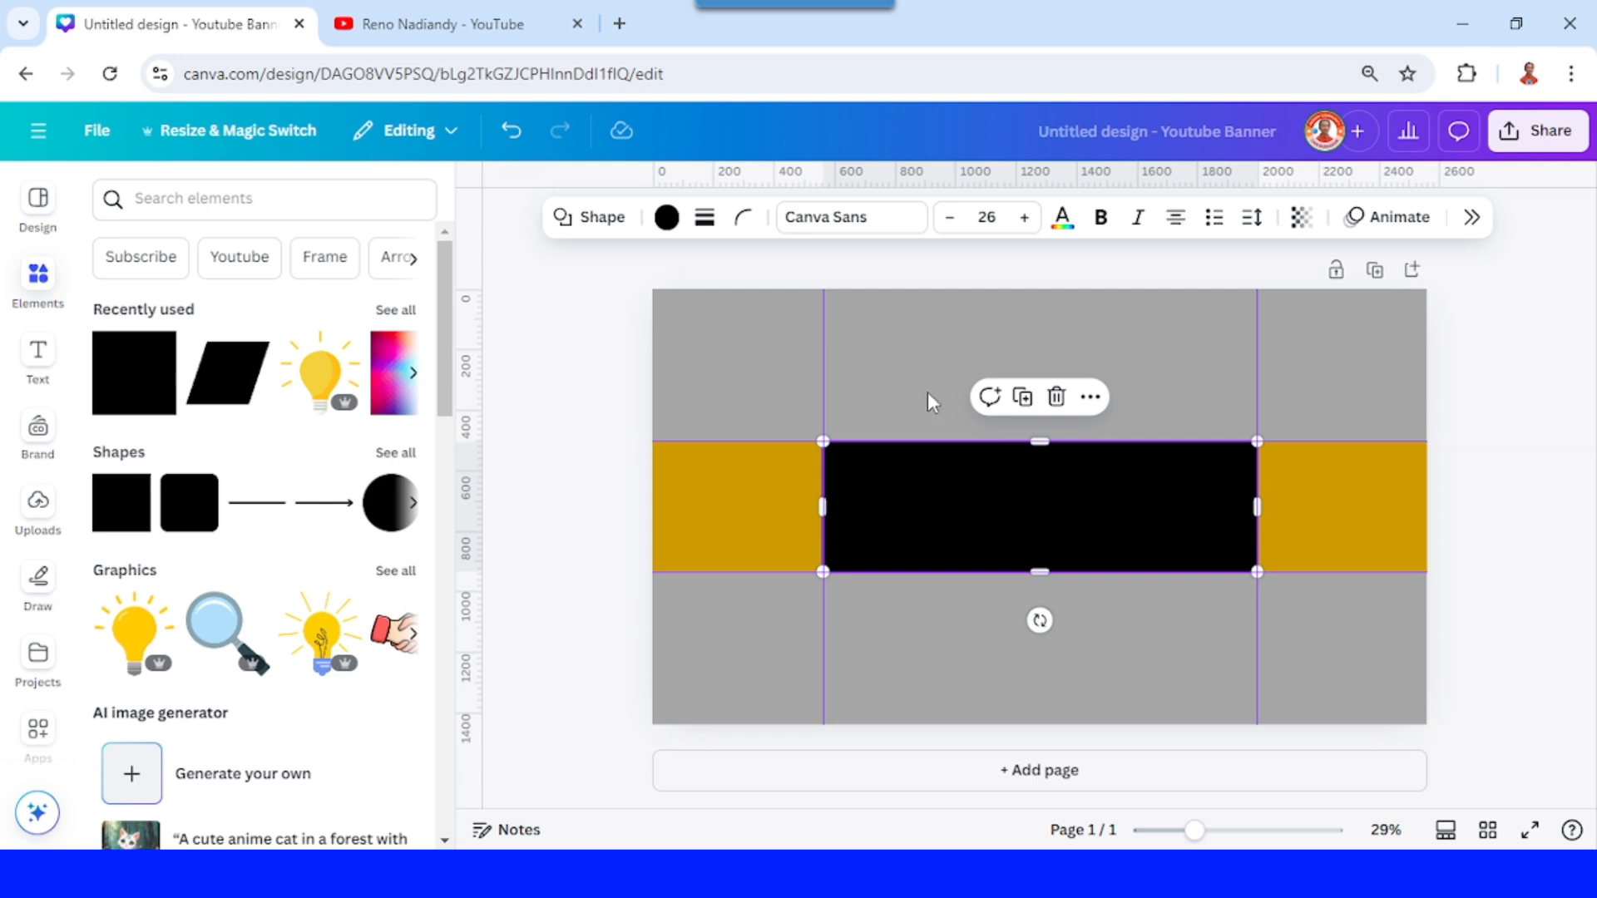
pyautogui.moveTo(913, 527)
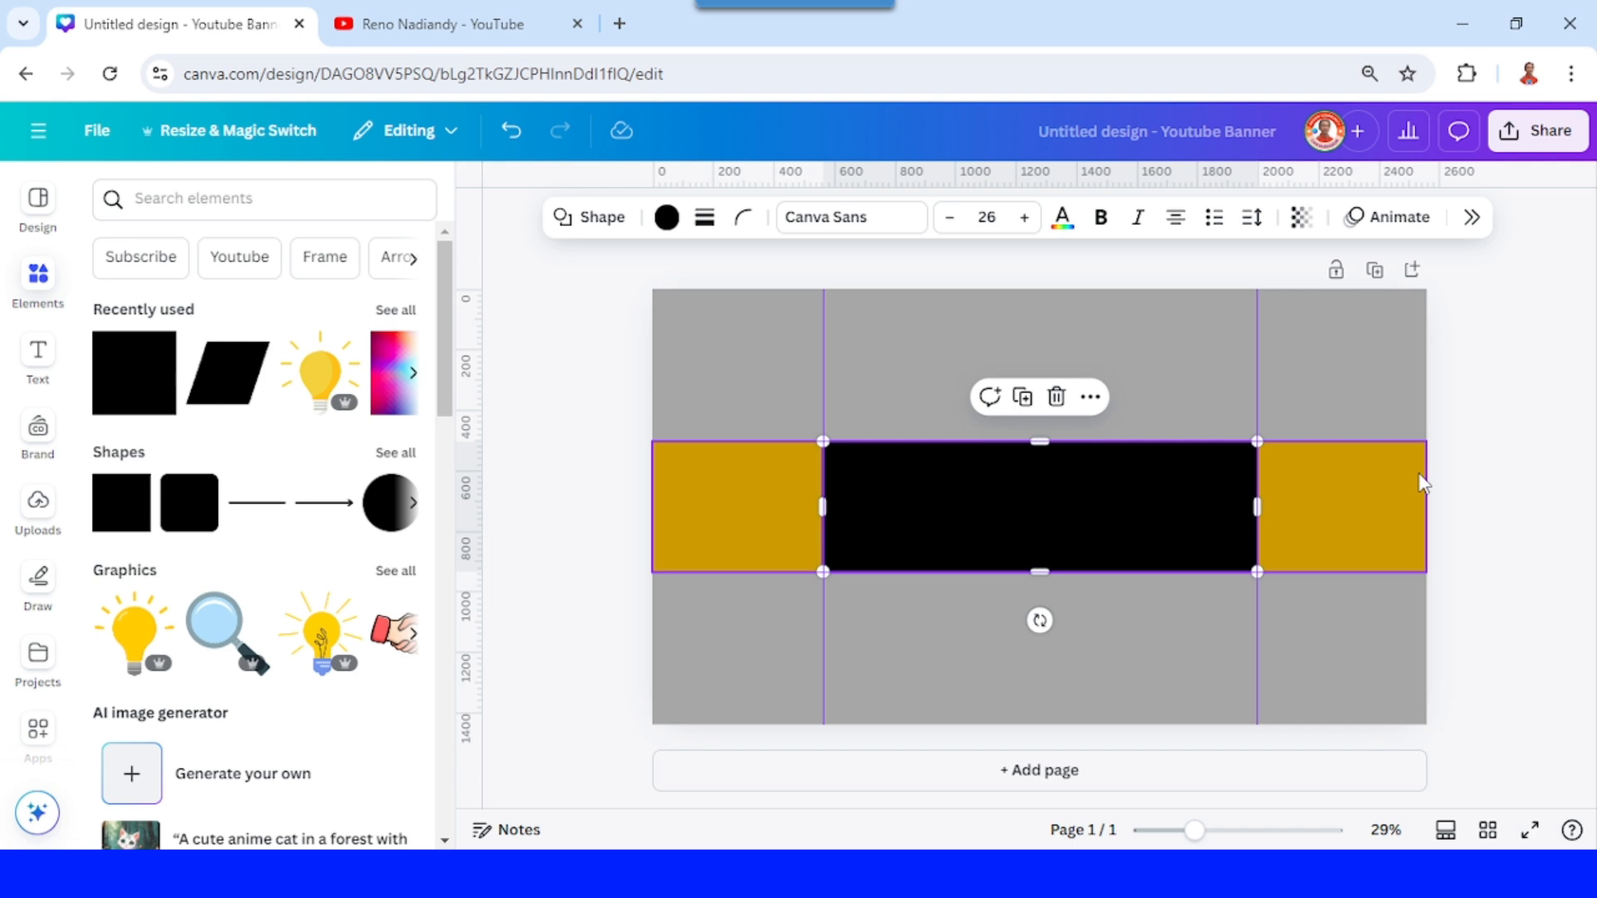
pyautogui.moveTo(1314, 542)
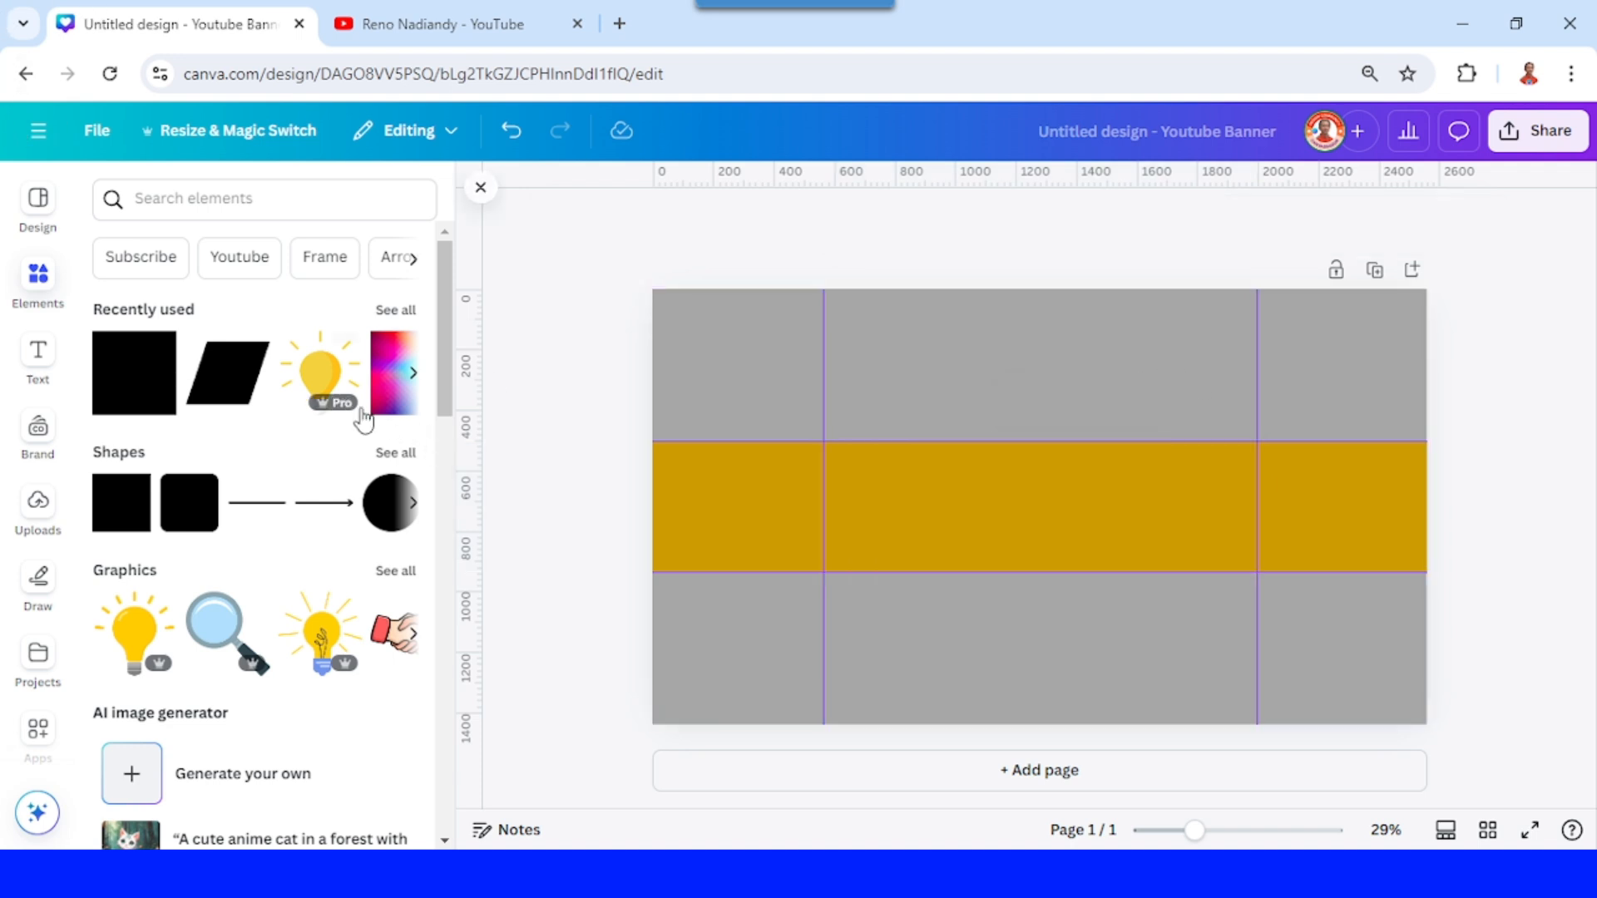
# Add a black parallelogram at full band height and place it on the left guide
pyautogui.click(253, 350)
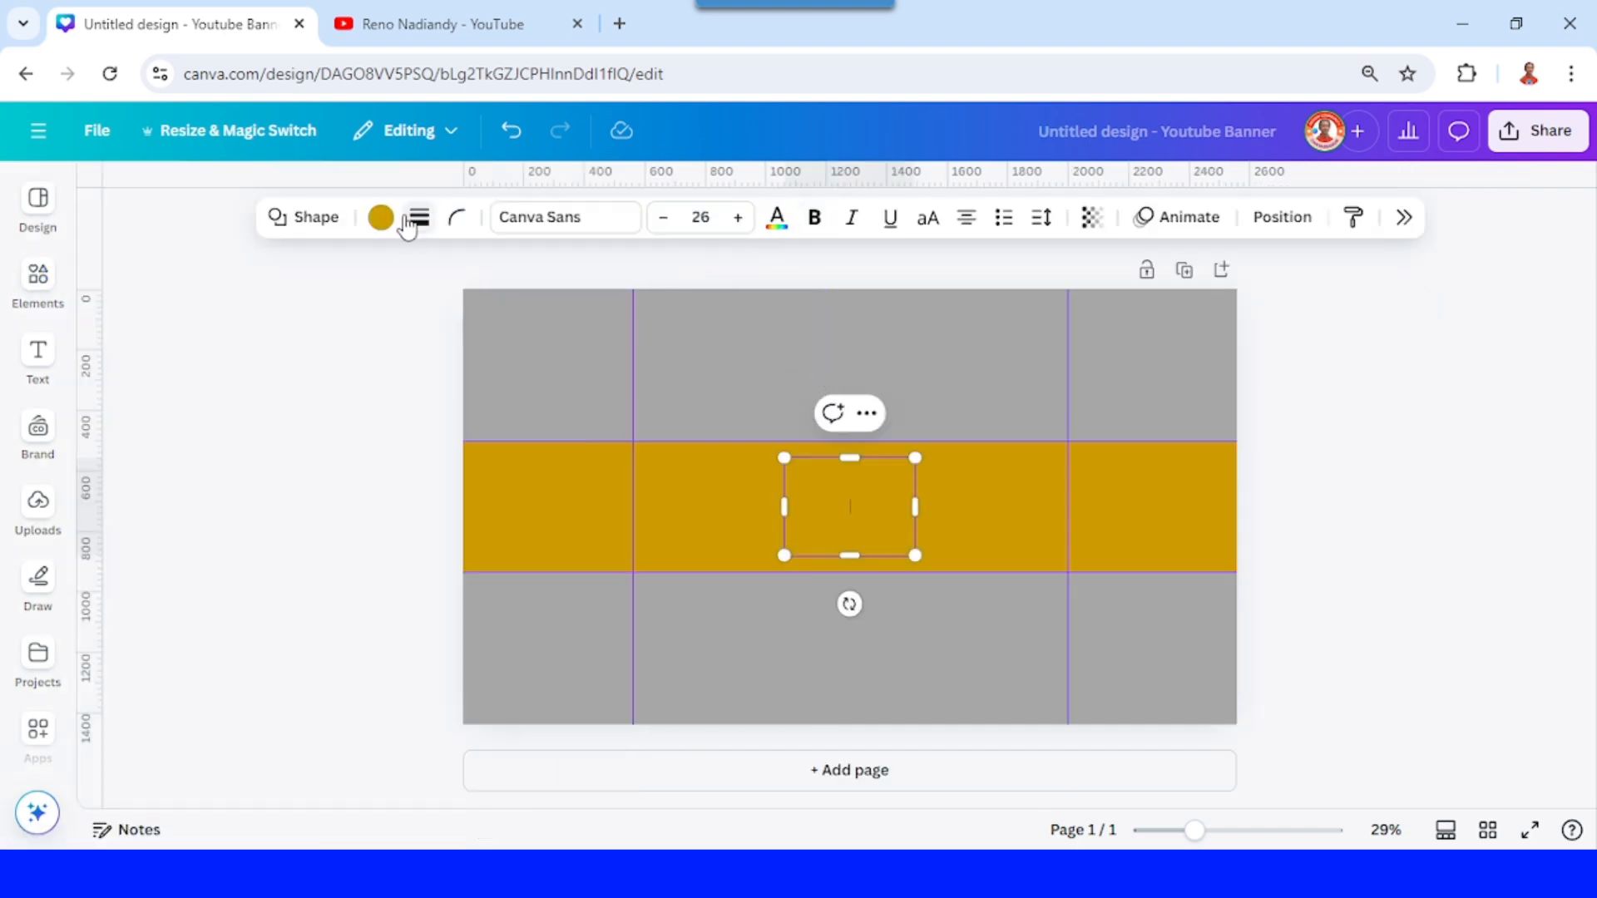
pyautogui.click(379, 216)
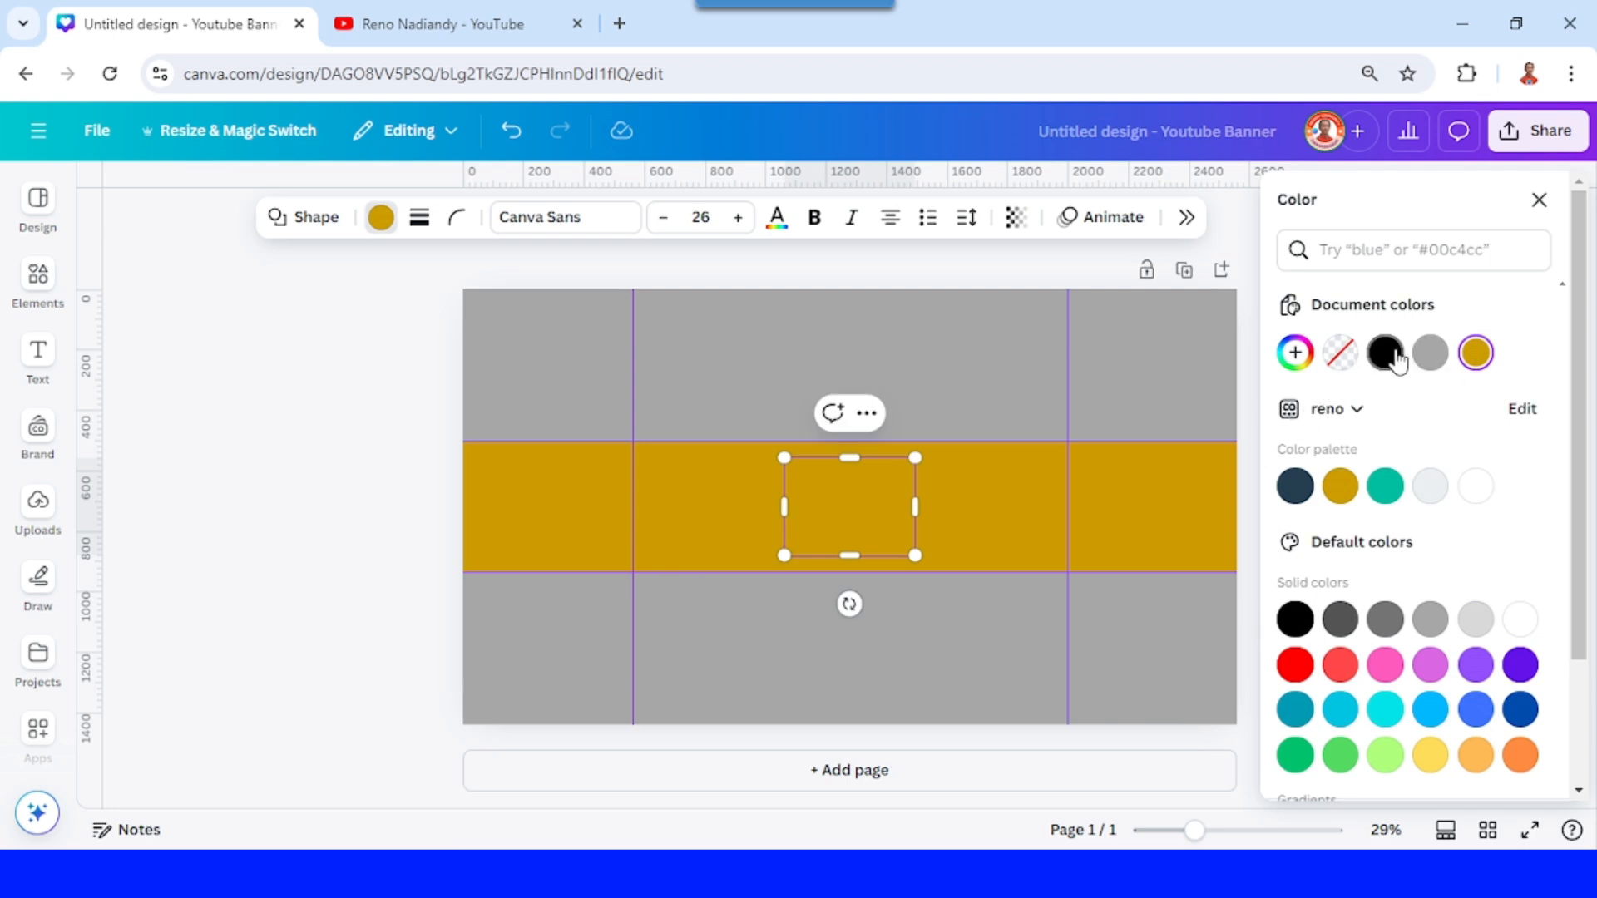
pyautogui.click(1384, 352)
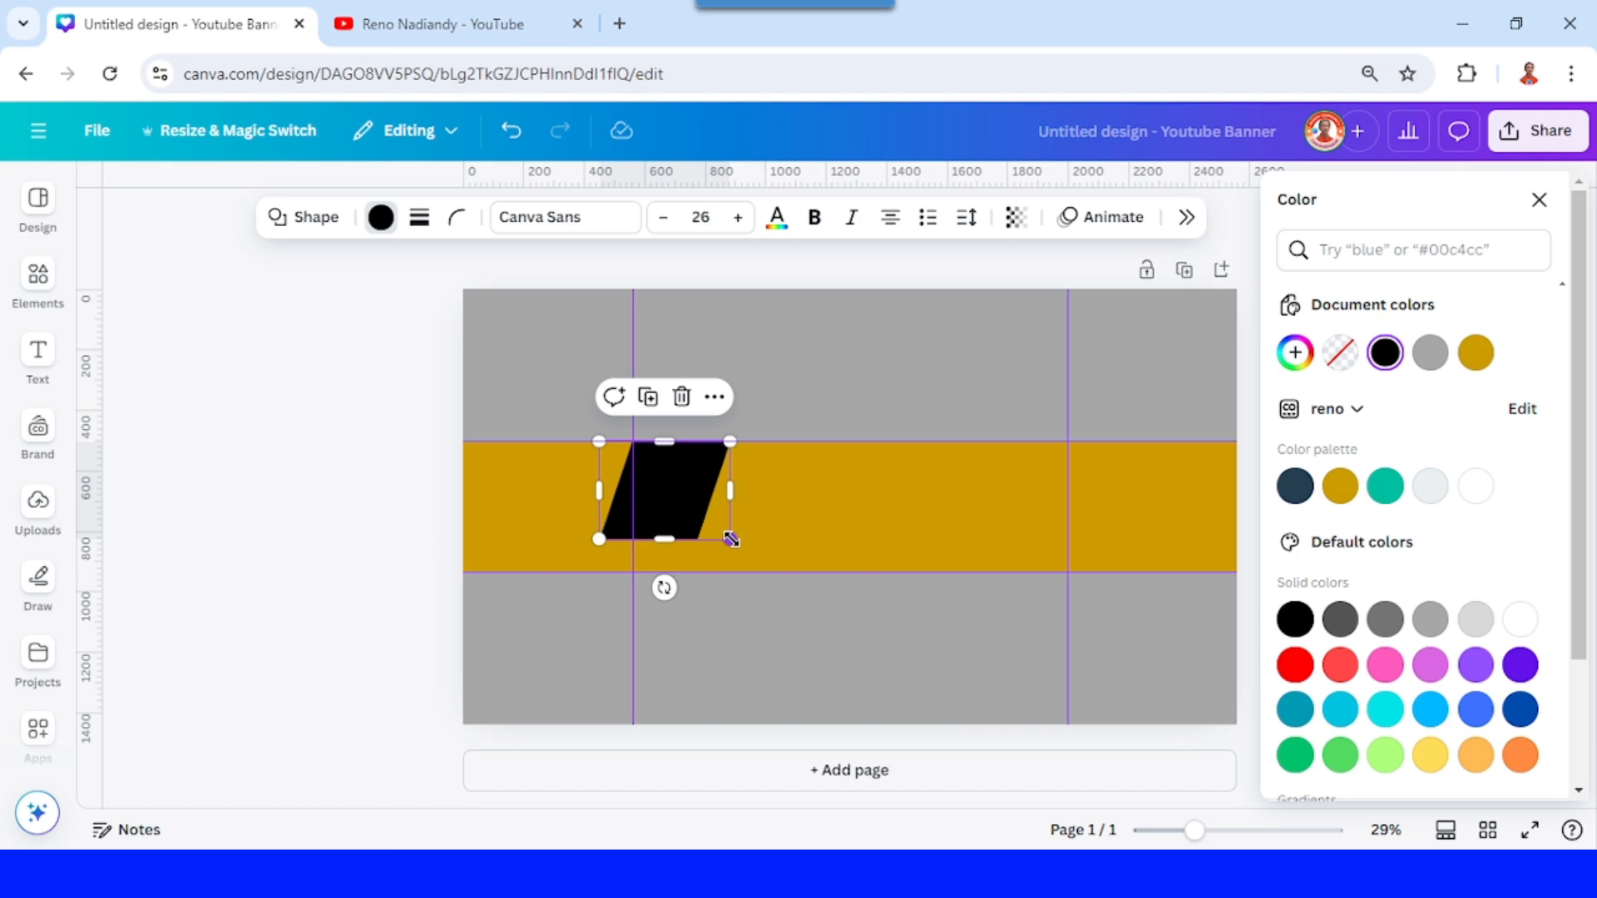
pyautogui.moveTo(728, 489); pyautogui.dragTo(774, 506)
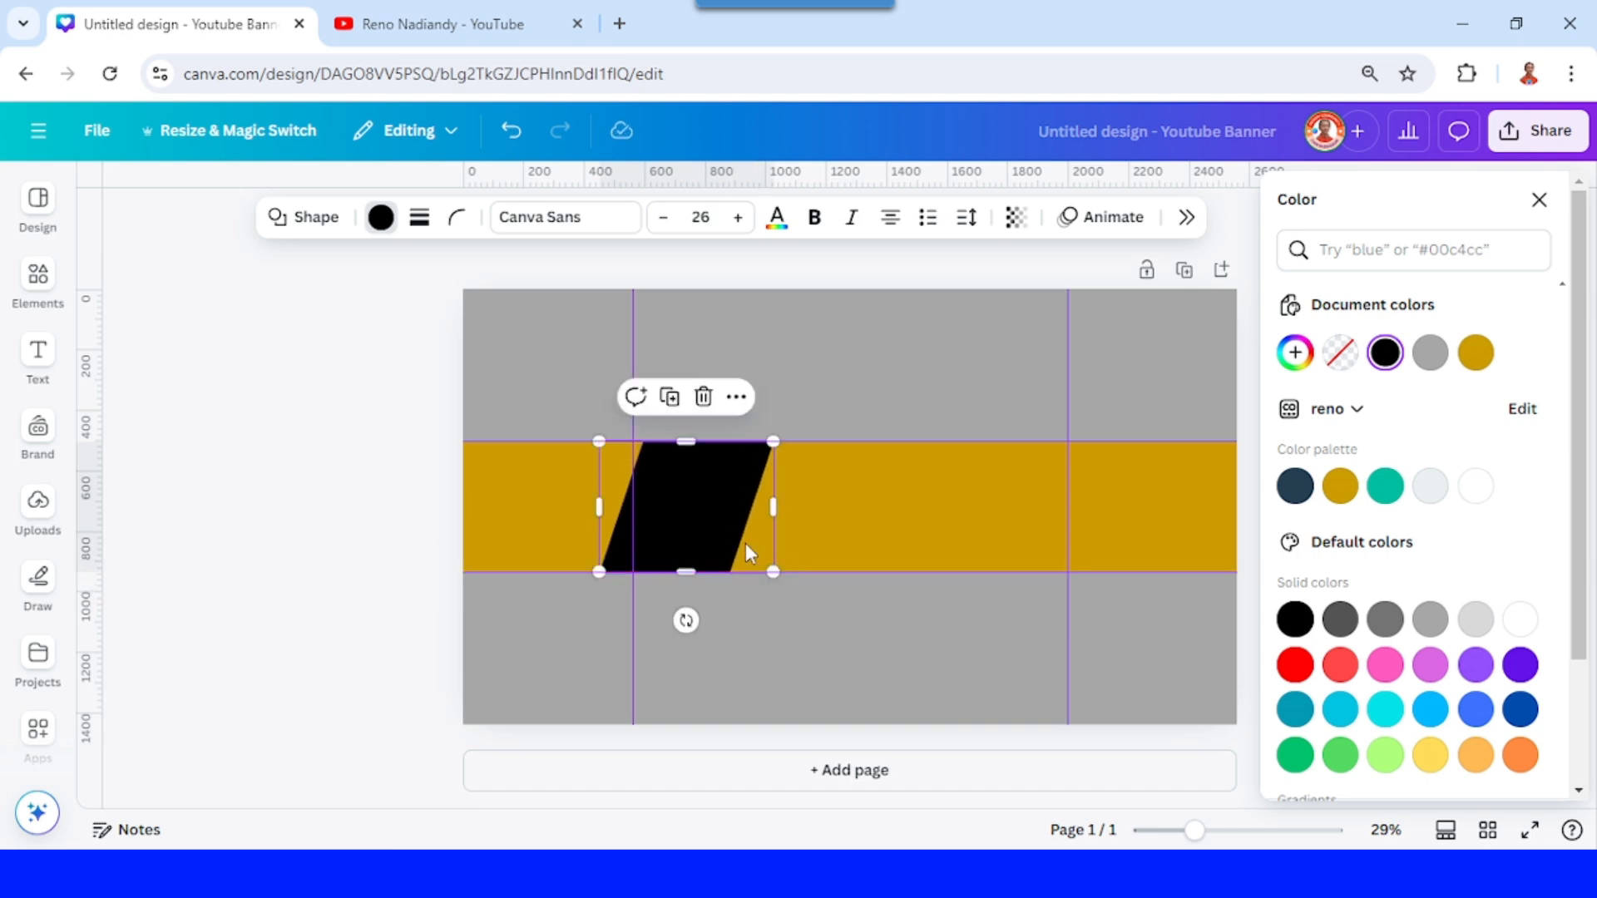
pyautogui.moveTo(749, 551); pyautogui.dragTo(692, 515)
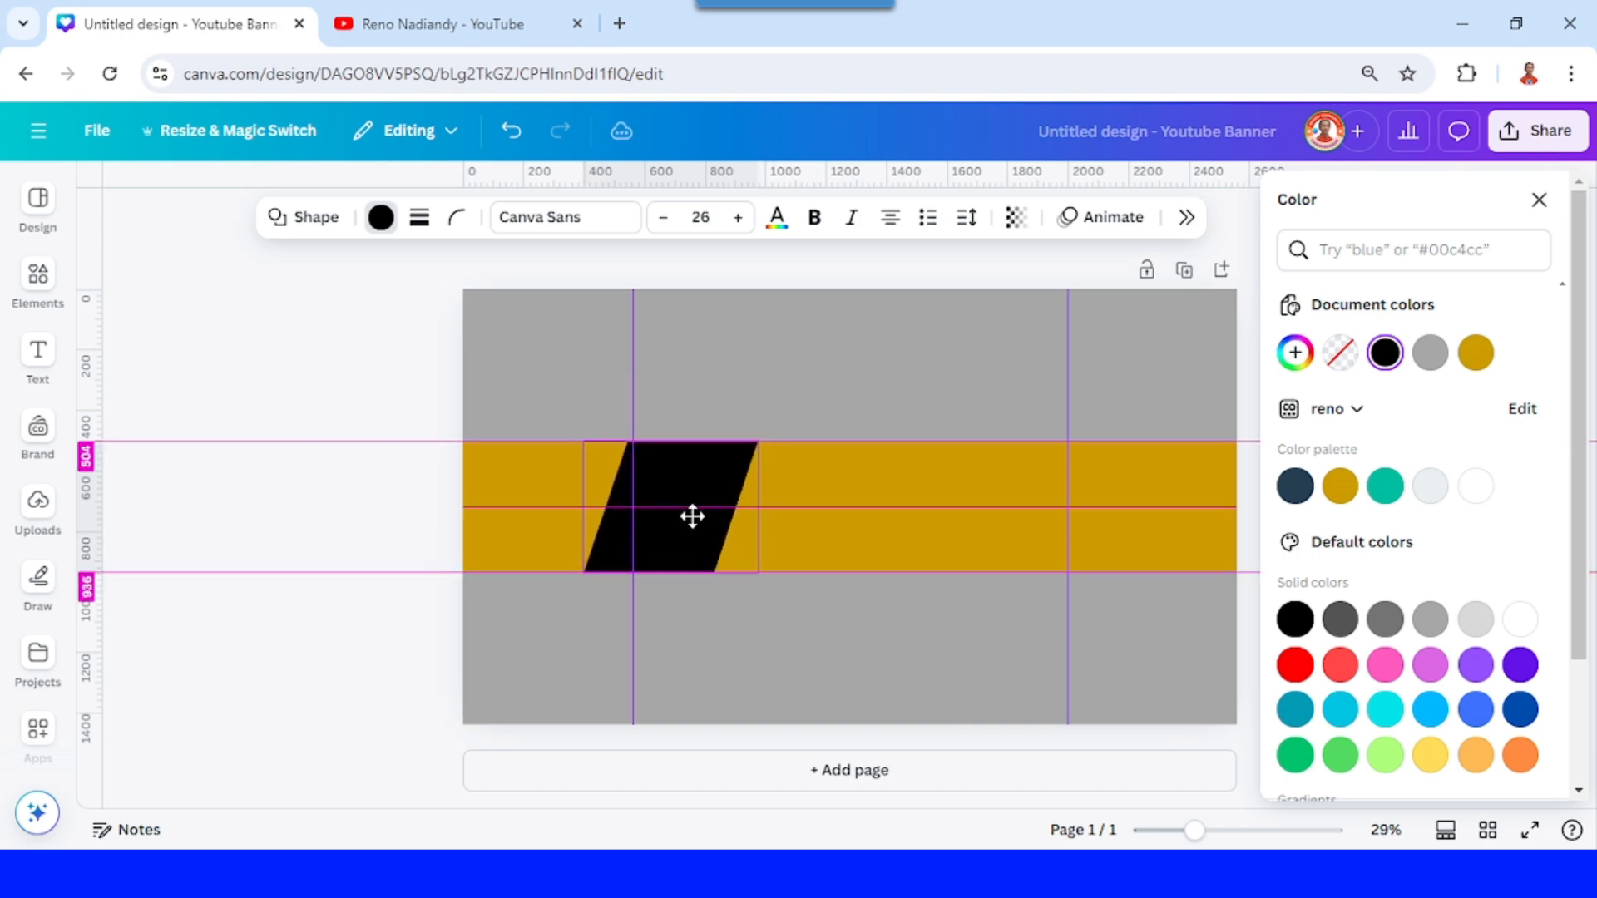
pyautogui.click(692, 514)
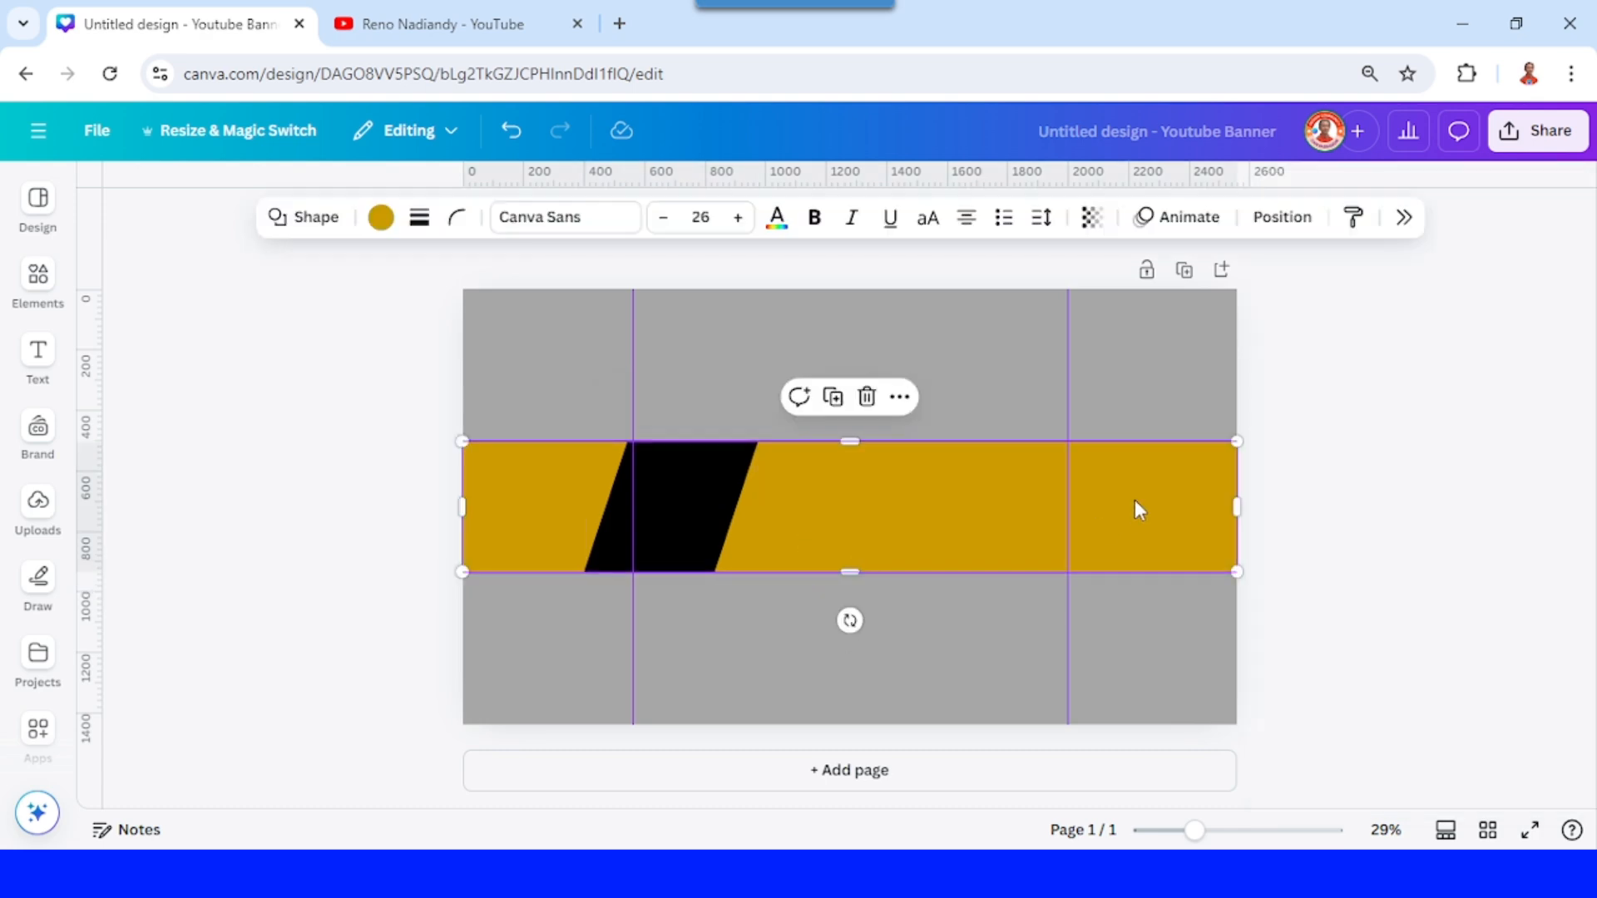
# Make the band orange and add a yellow #ffde59 parallelogram copy at the right guide
pyautogui.click(379, 217)
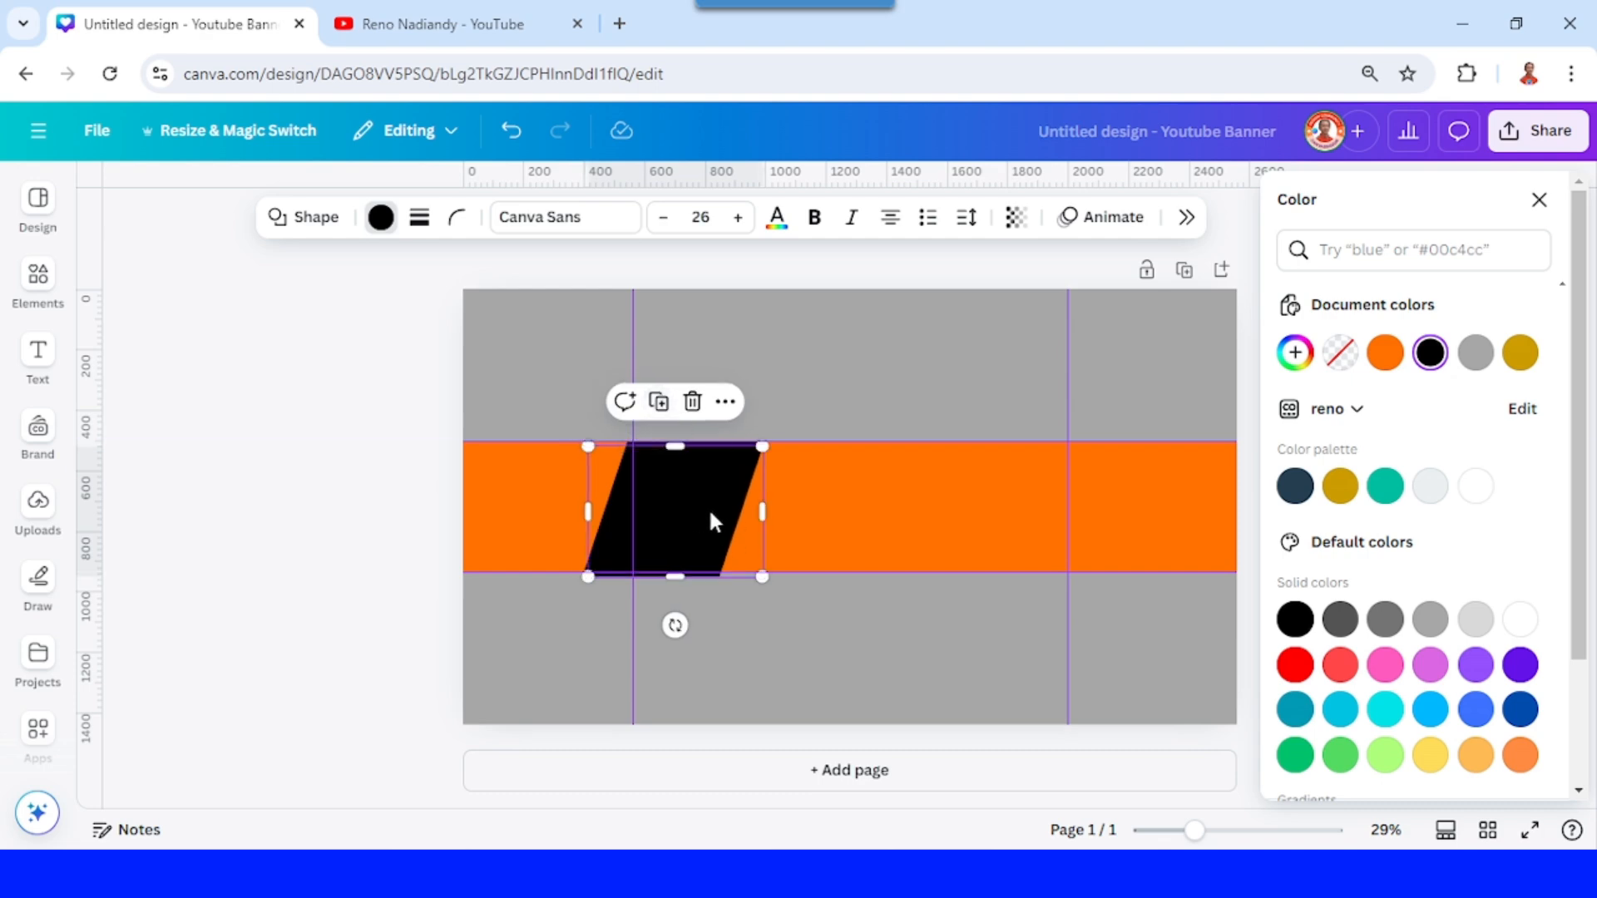
pyautogui.moveTo(672, 509); pyautogui.dragTo(1070, 509)
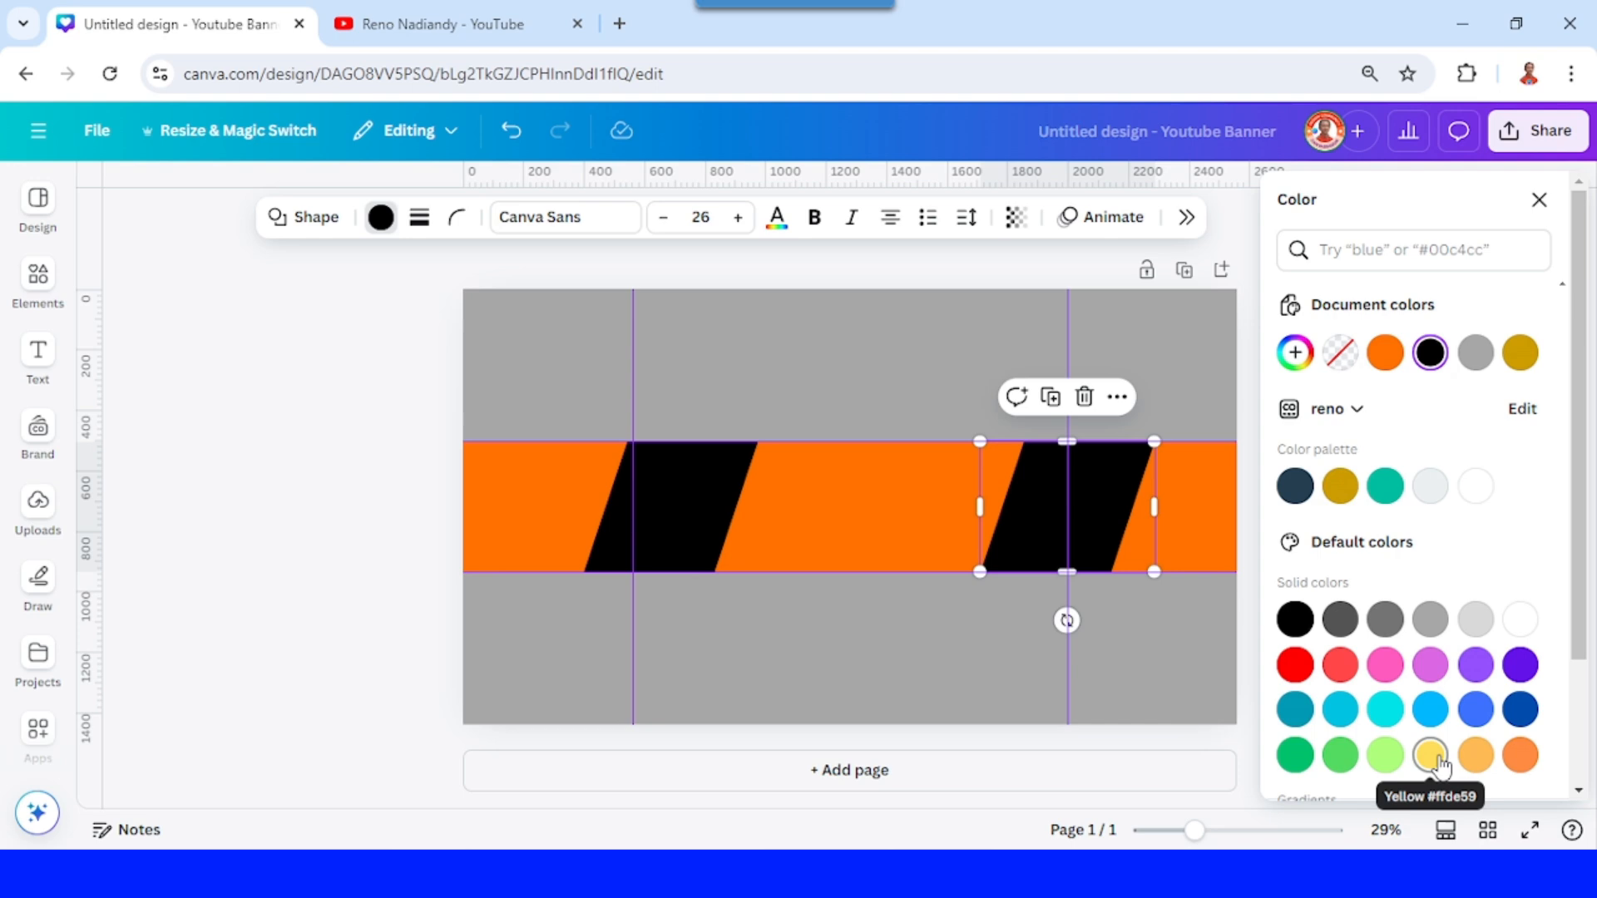
pyautogui.click(1429, 755)
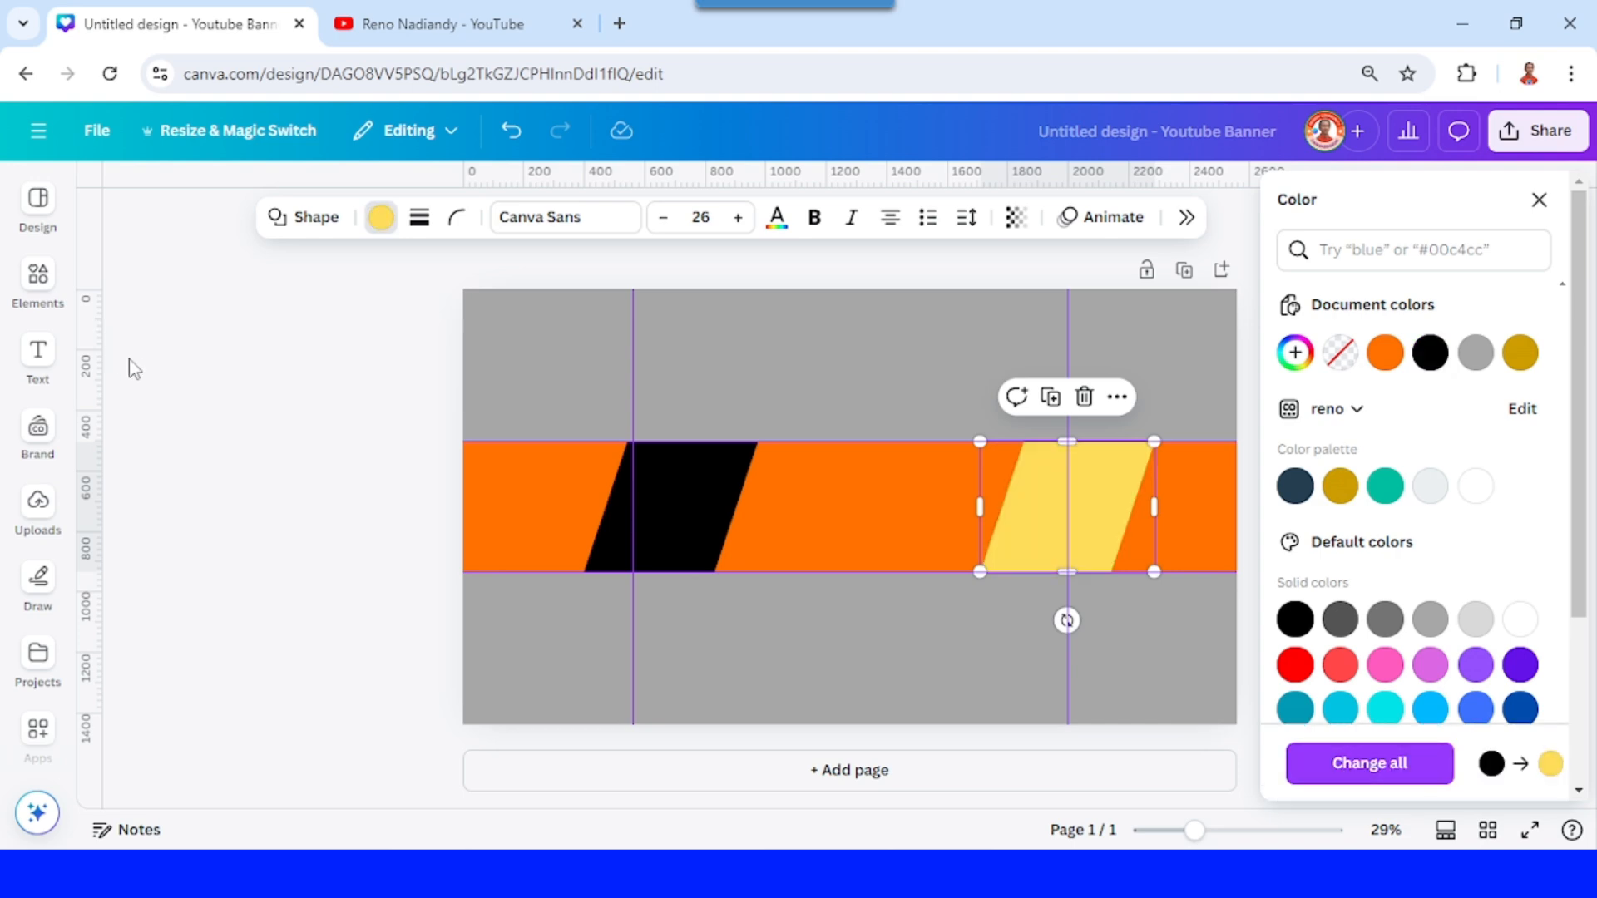
pyautogui.click(37, 353)
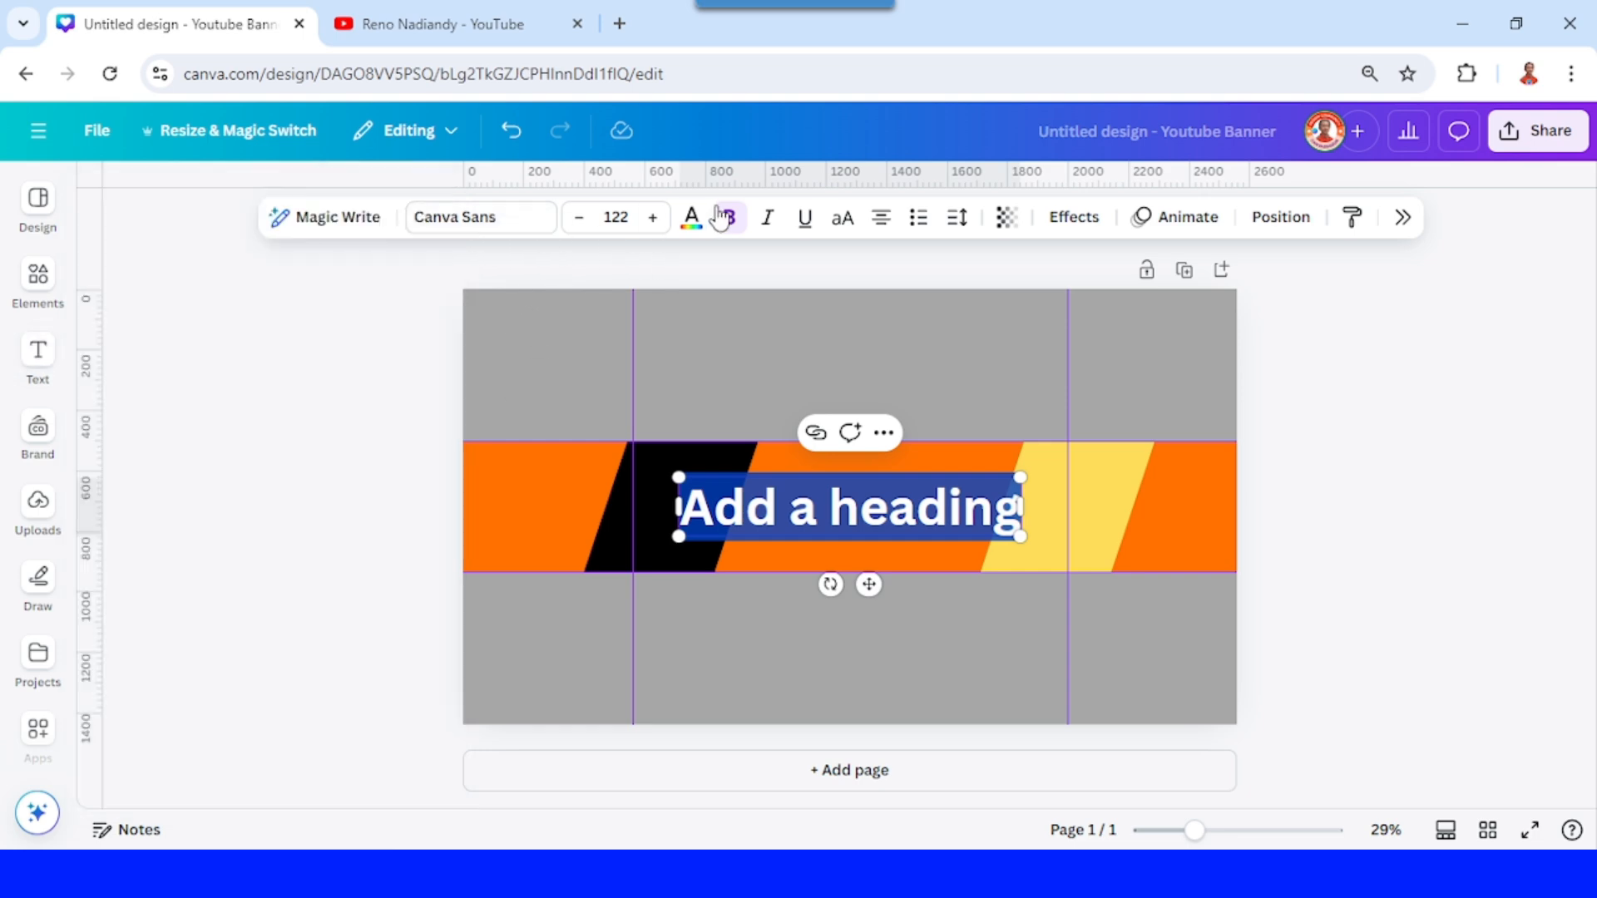
# Write the heading CANVA DESIGN TRICKS & IDEAS in bold italic white
pyautogui.click(729, 216)
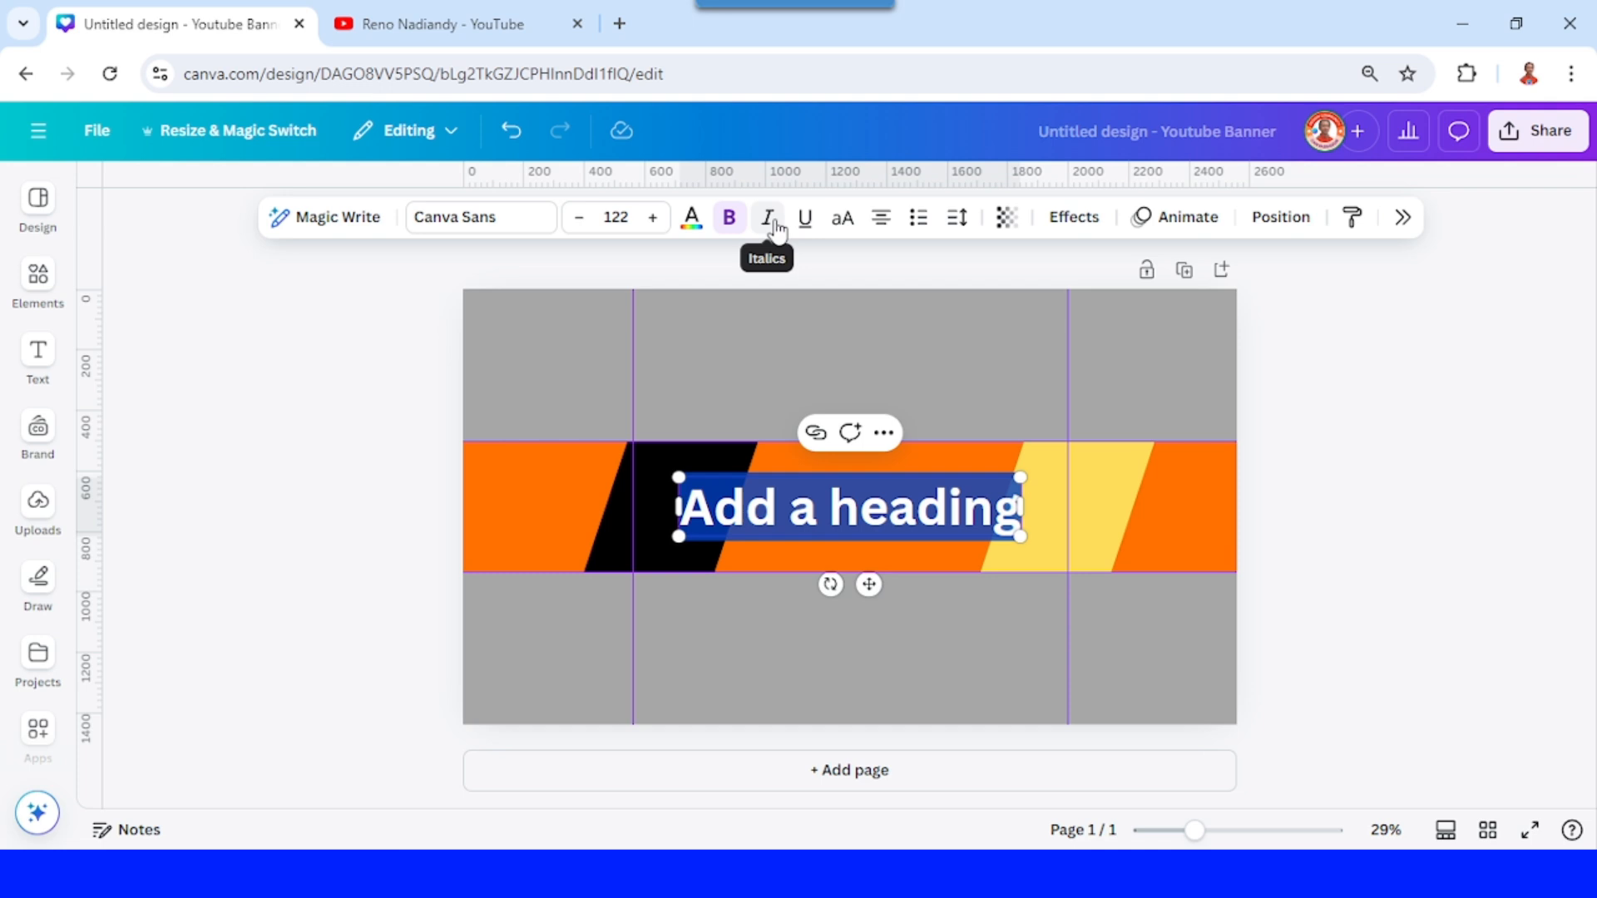
pyautogui.click(767, 217)
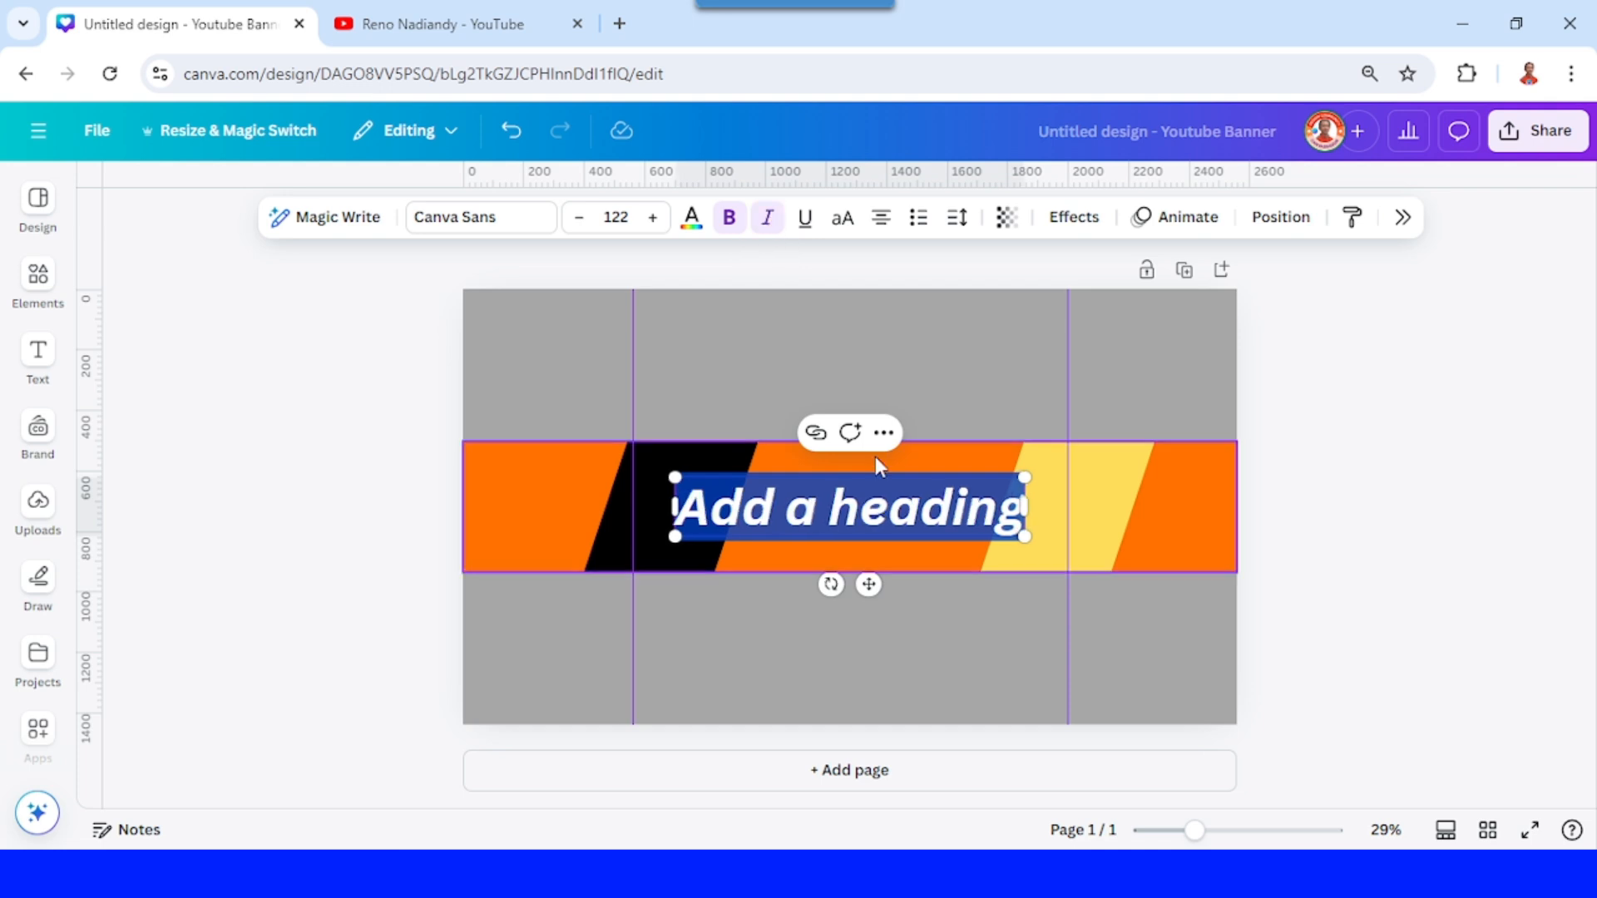
pyautogui.write('CANVA DESIGN TRICKS & IDEAS')
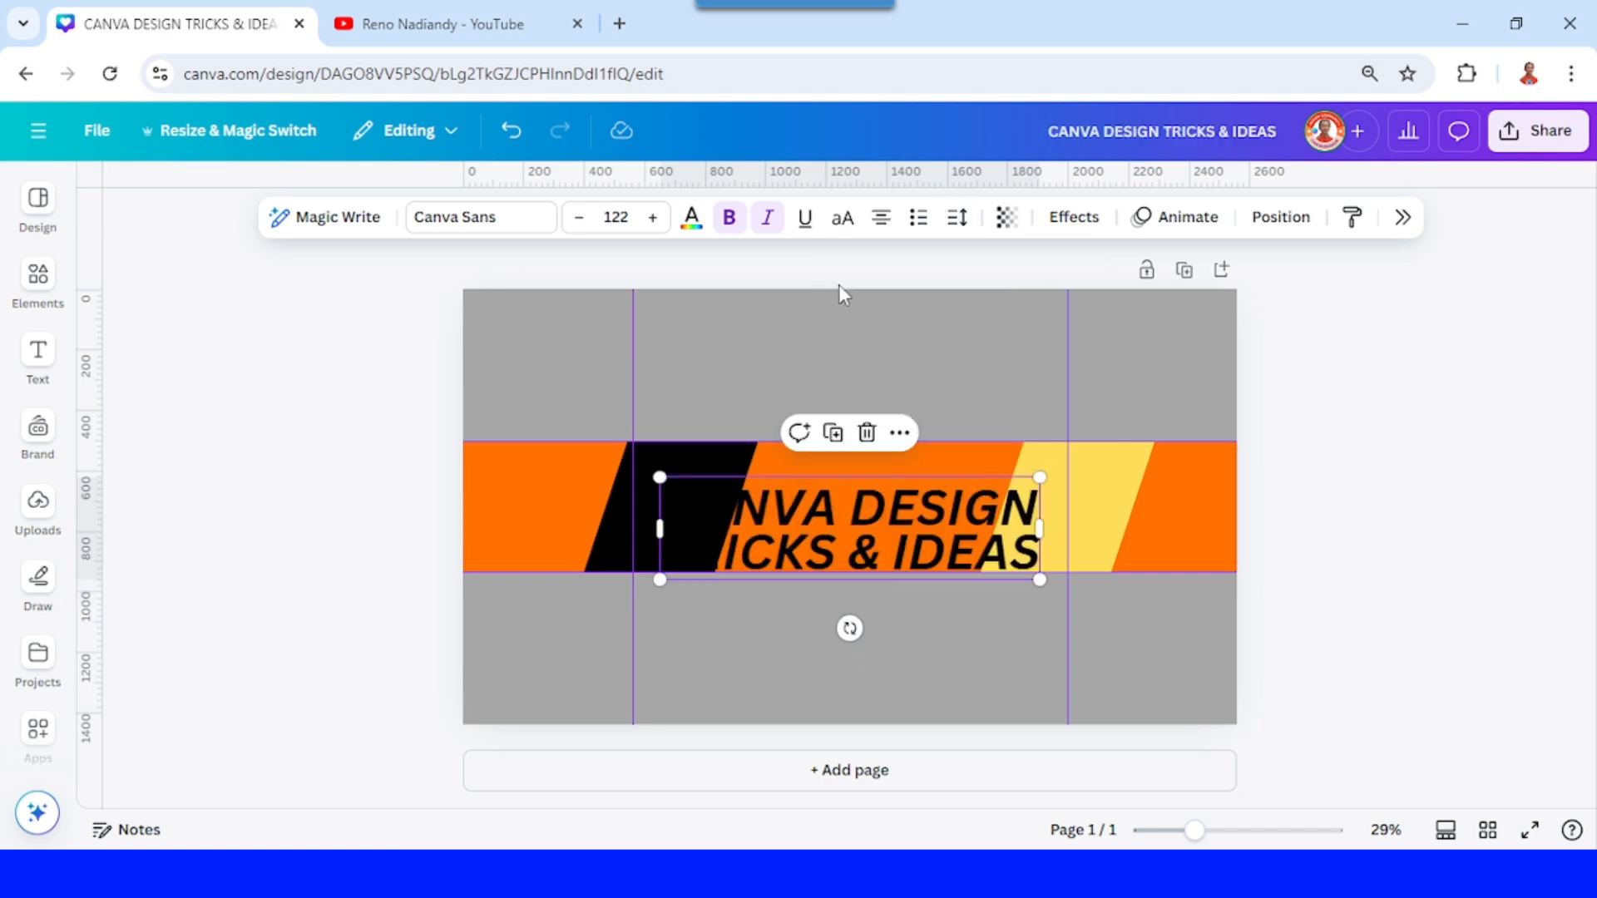
pyautogui.click(692, 216)
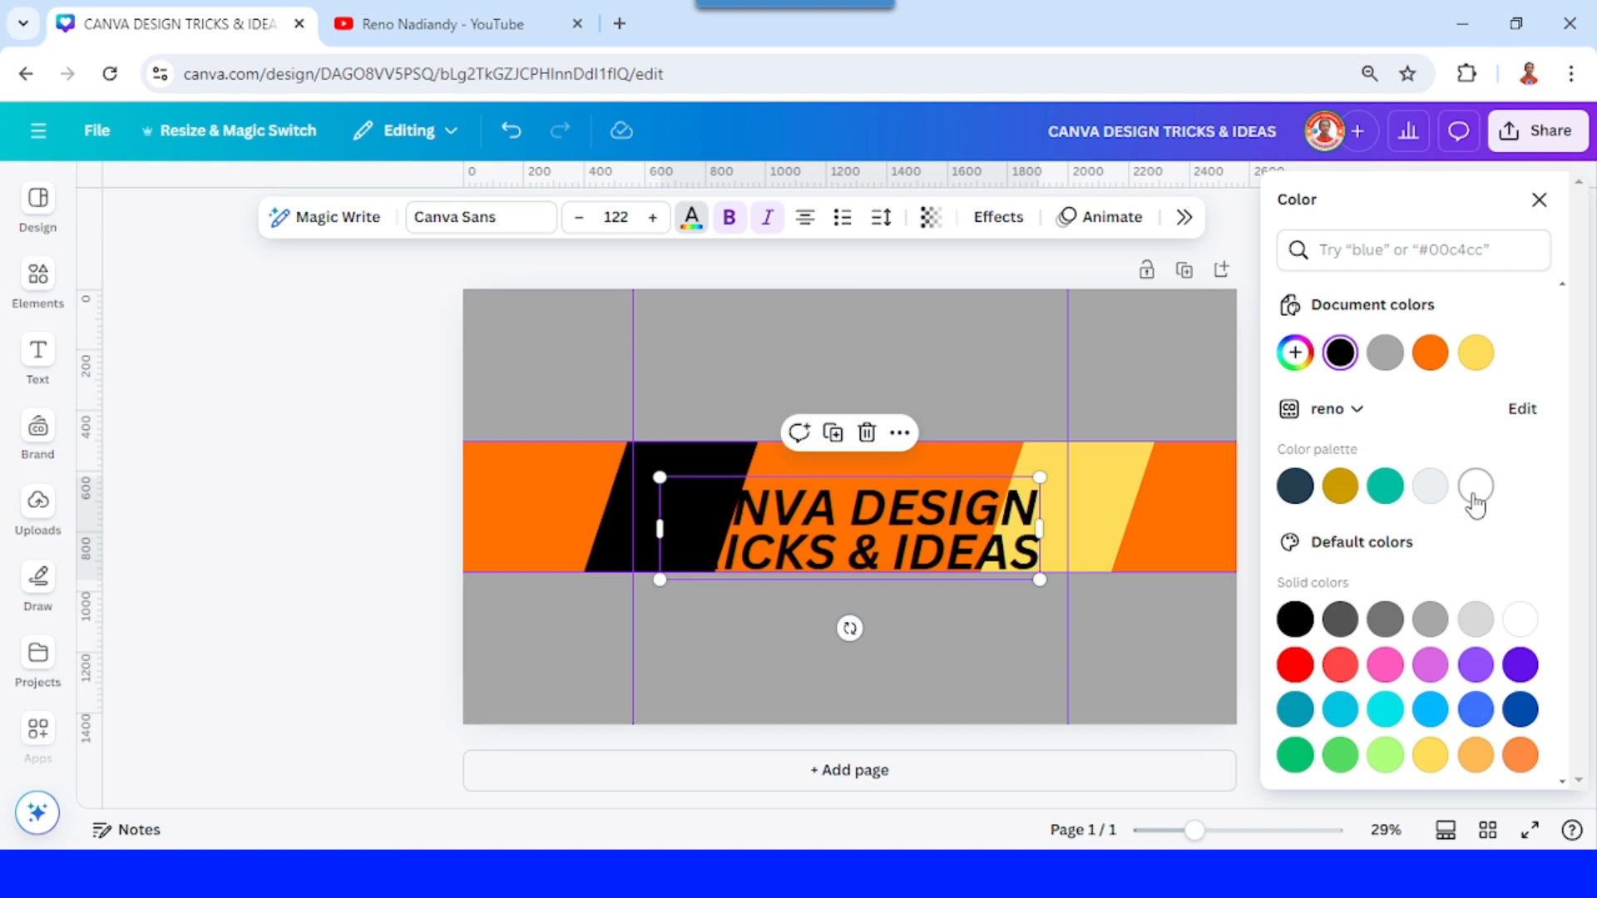
pyautogui.click(1475, 486)
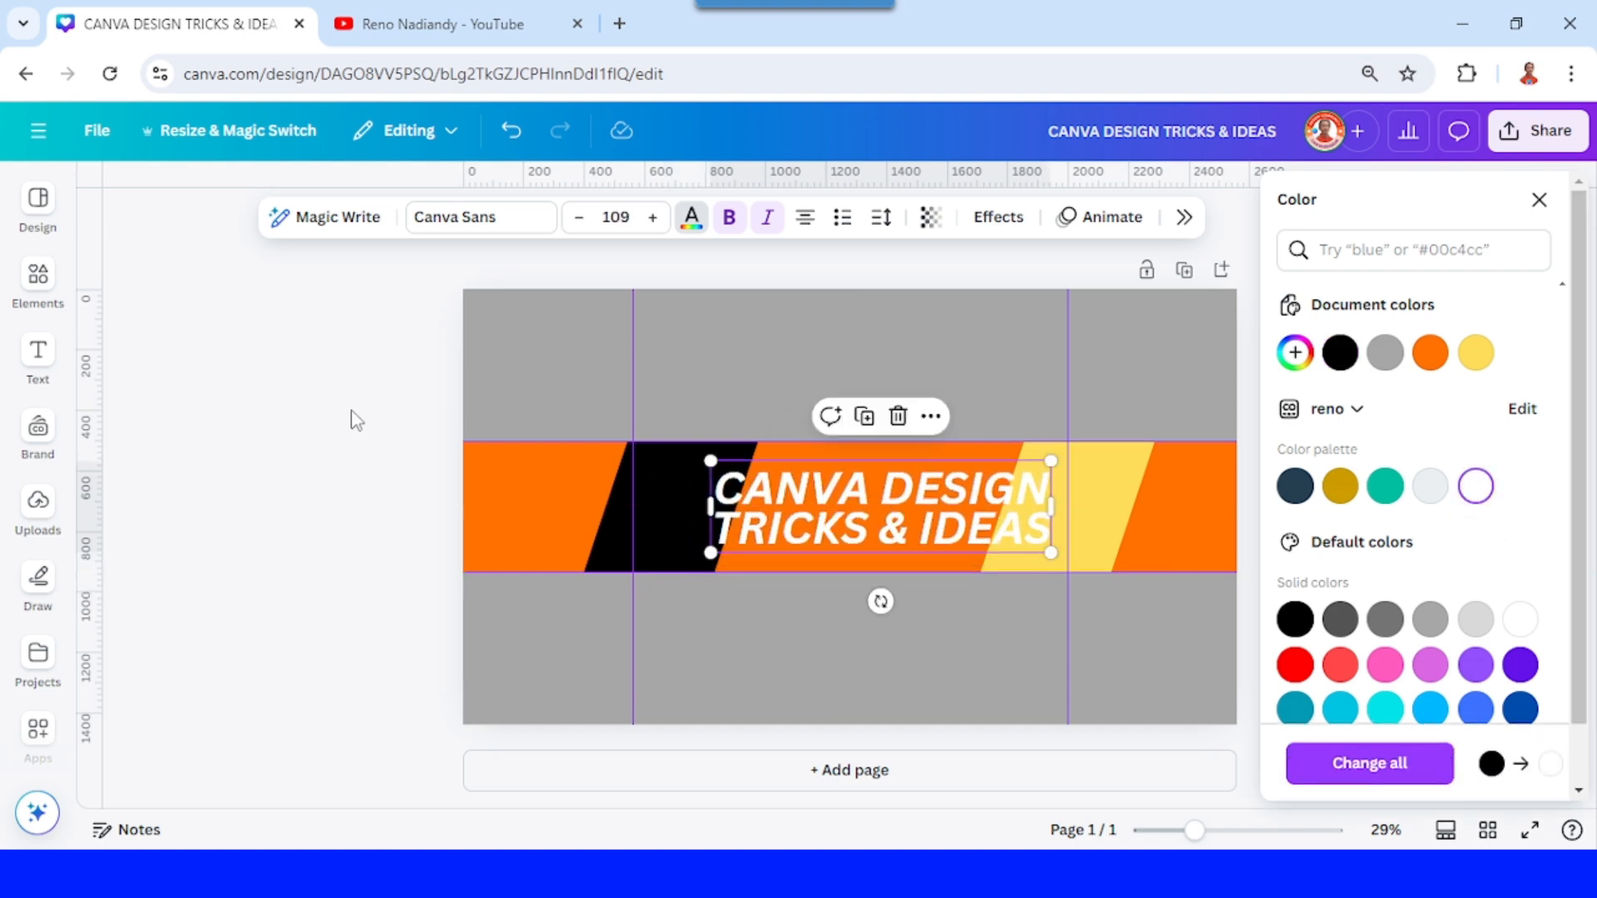
pyautogui.click(37, 282)
pyautogui.write('BULB')
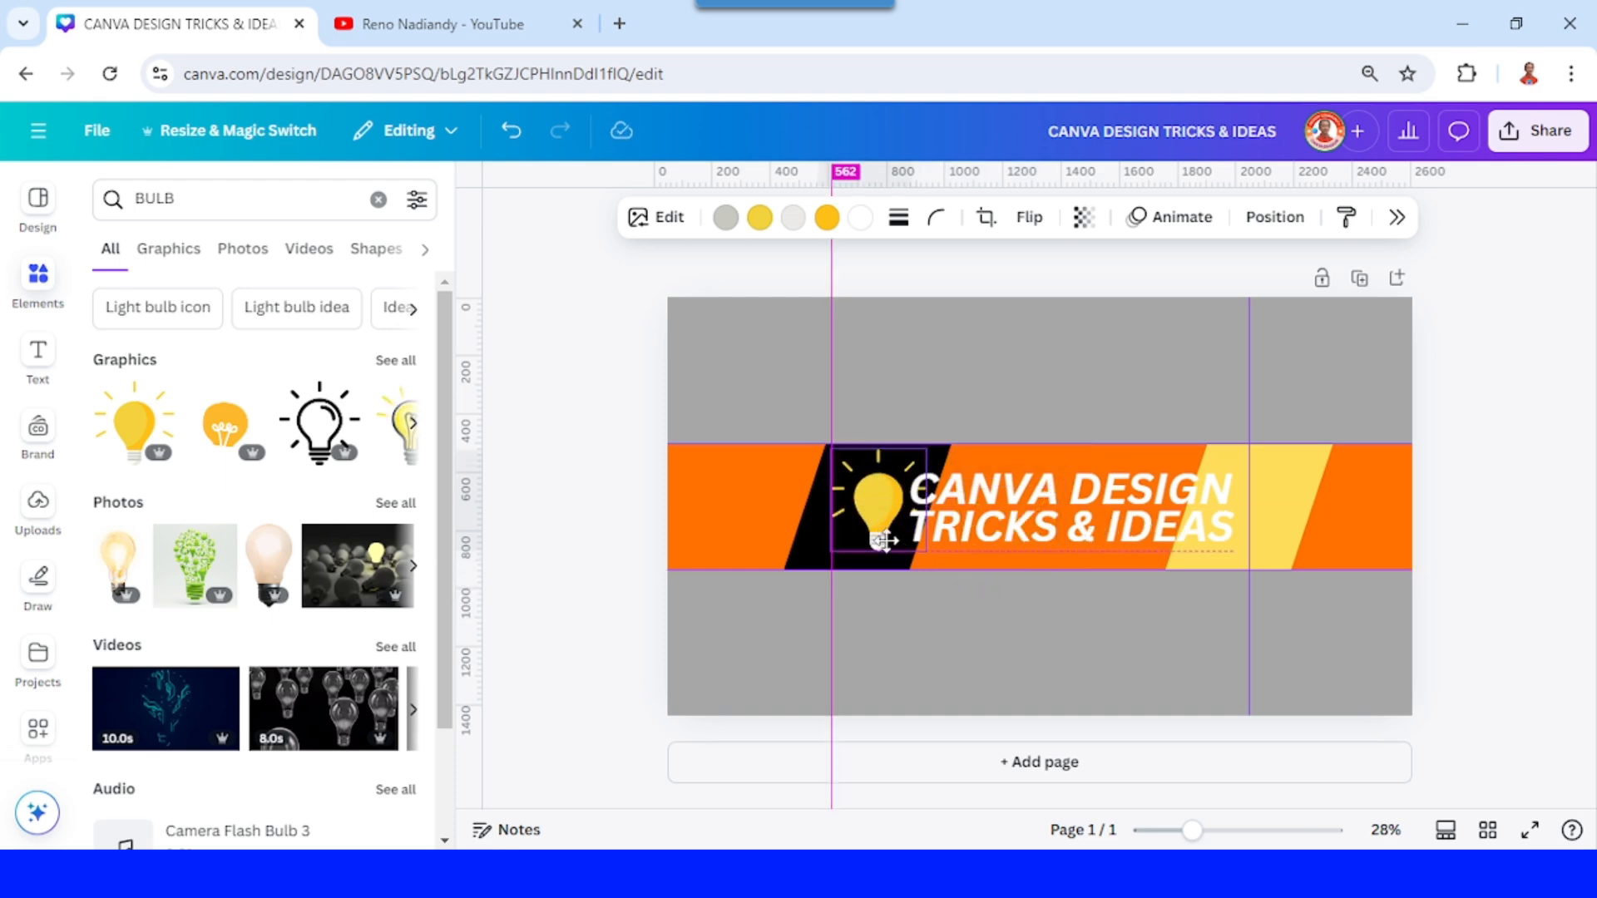
# Place the light bulb on the black stripe and shift the heading right beside it
pyautogui.moveTo(877, 509); pyautogui.dragTo(902, 509)
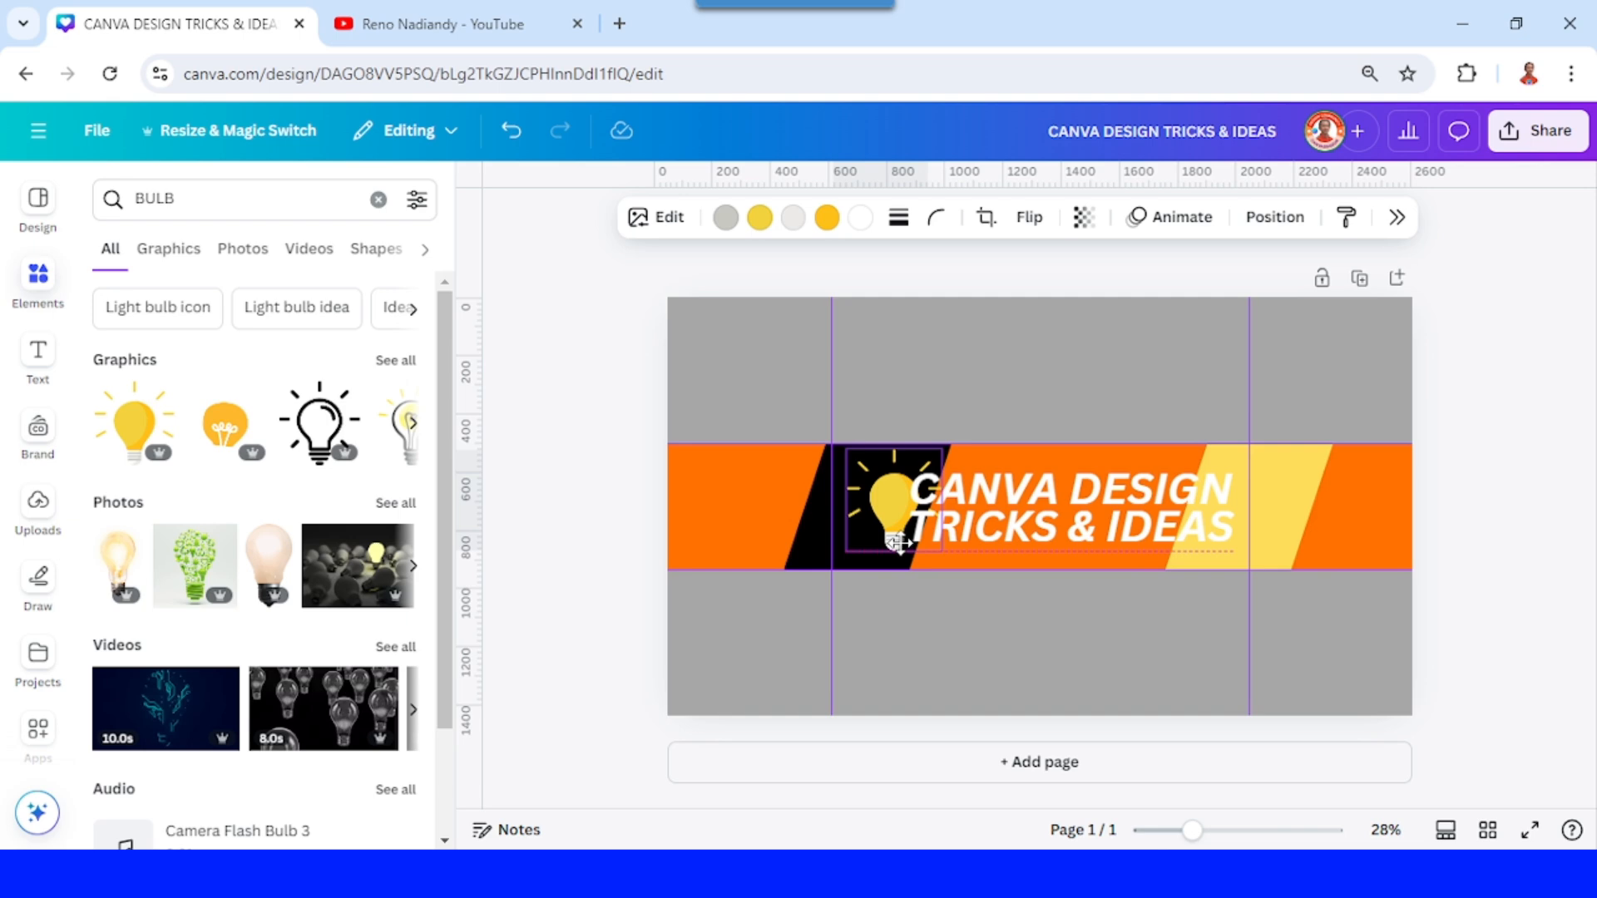
pyautogui.click(1069, 507)
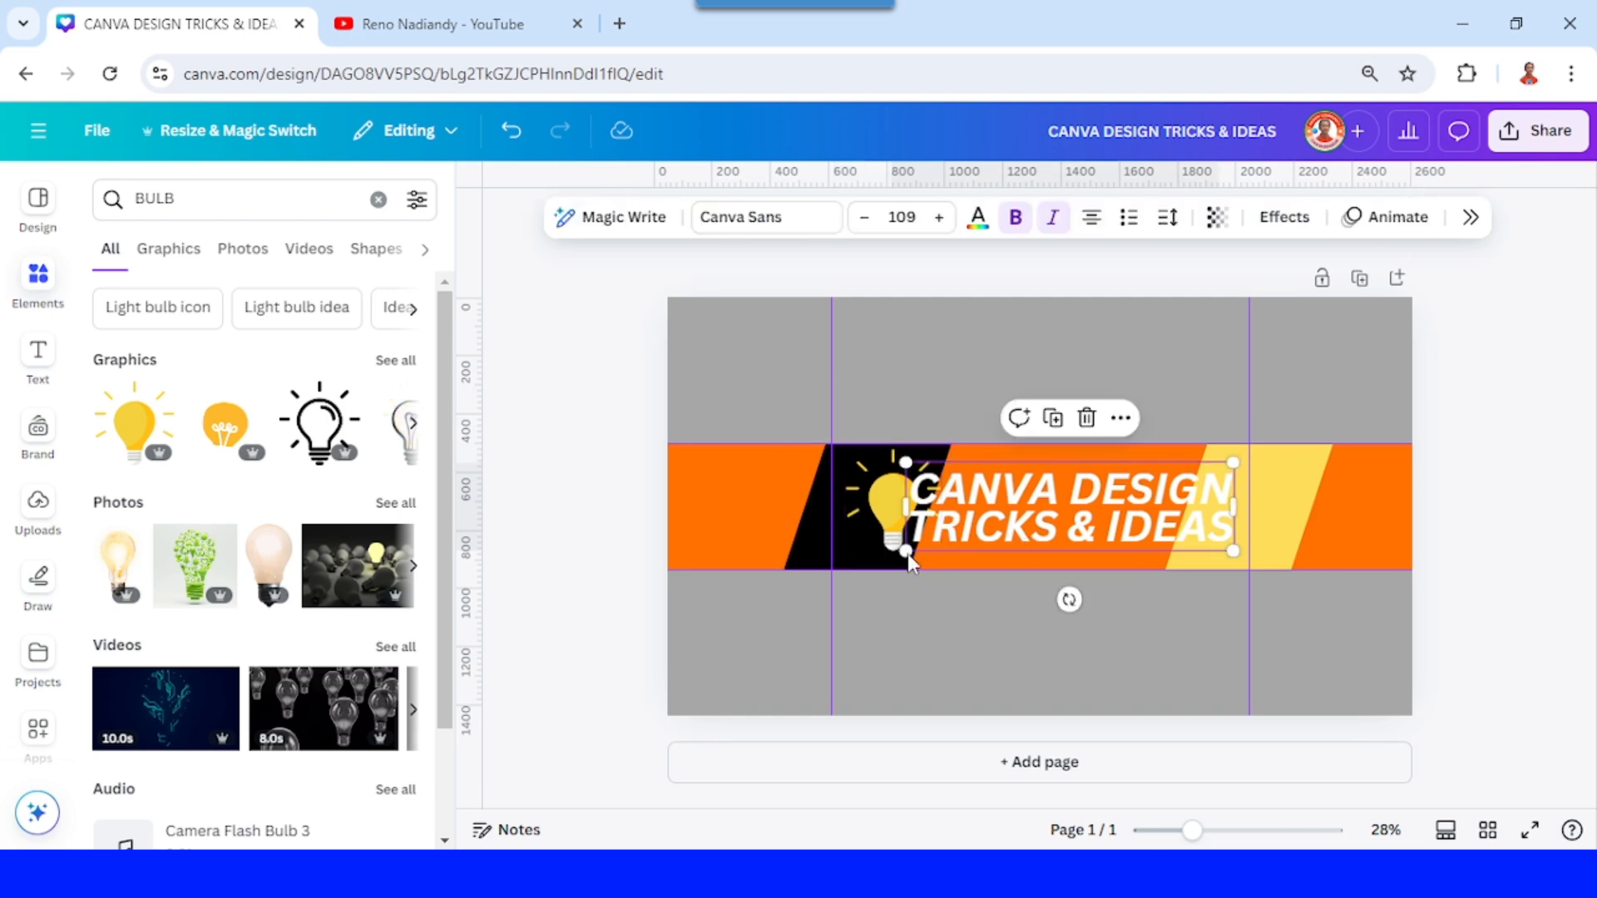
pyautogui.moveTo(904, 551); pyautogui.dragTo(930, 551)
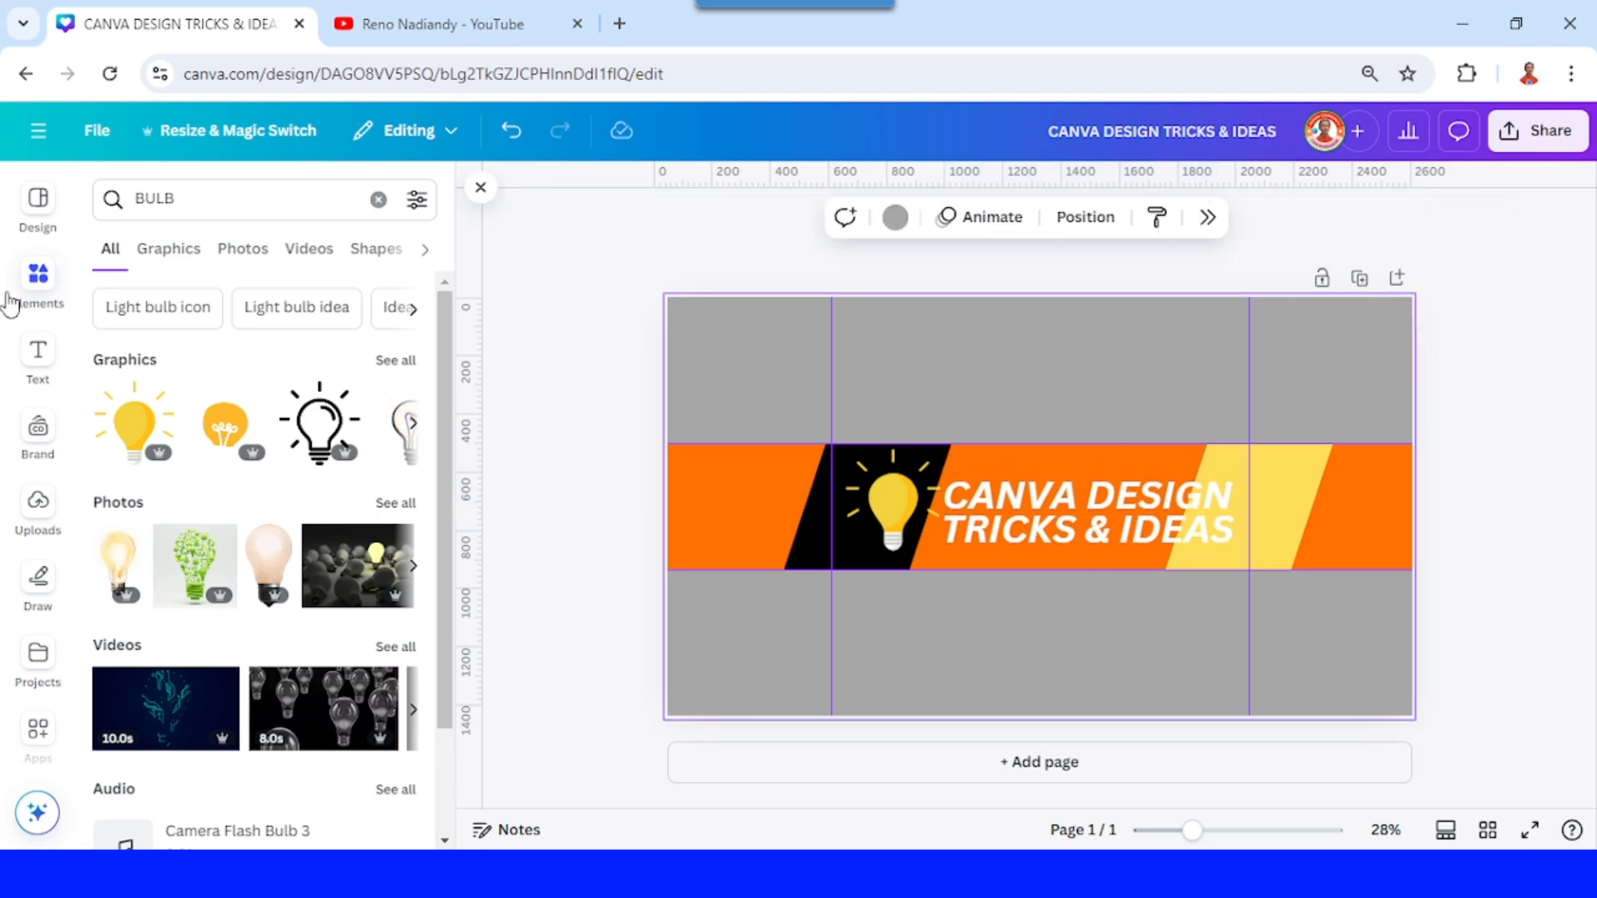
# Add a small channel-name text line above the heading and give the heading a coloured shadow effect
pyautogui.click(39, 356)
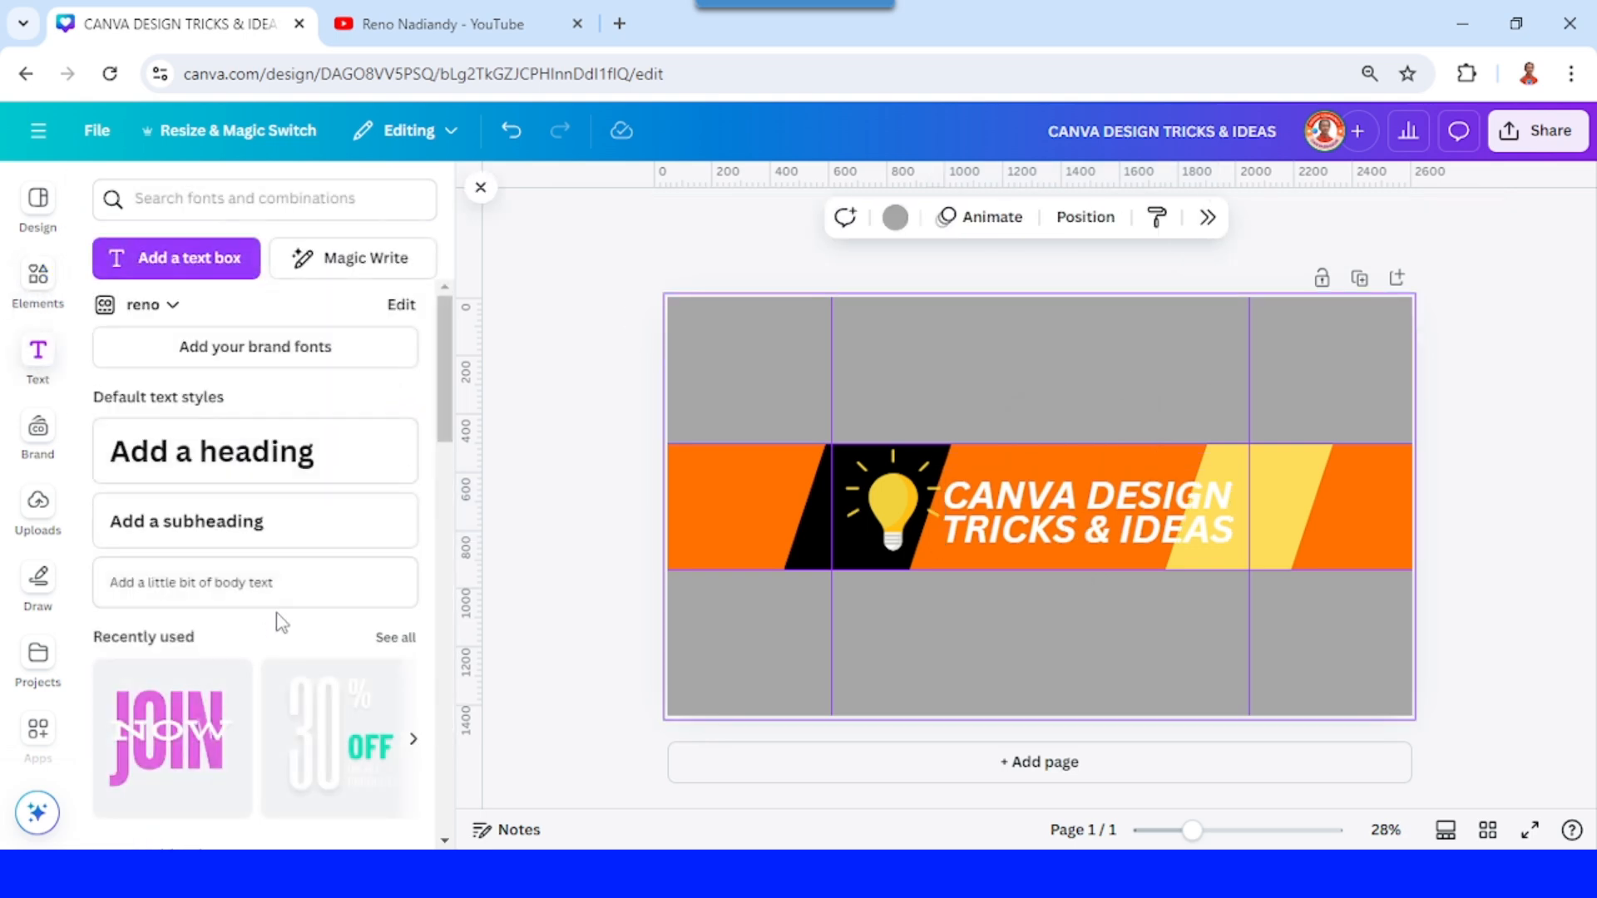
pyautogui.click(254, 582)
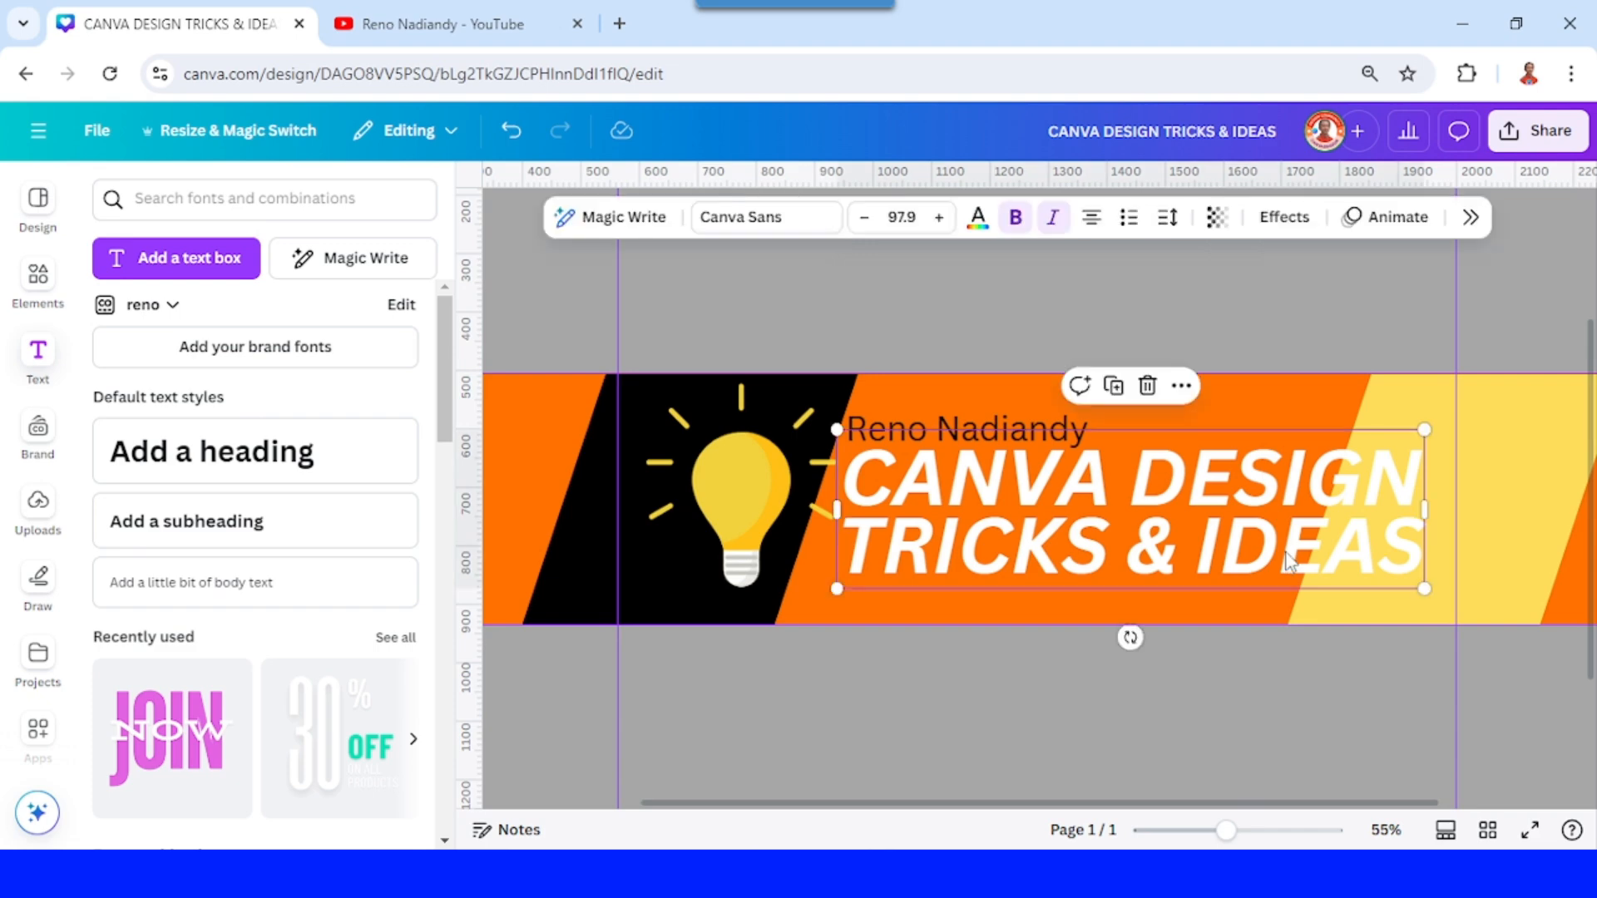
pyautogui.moveTo(1282, 216)
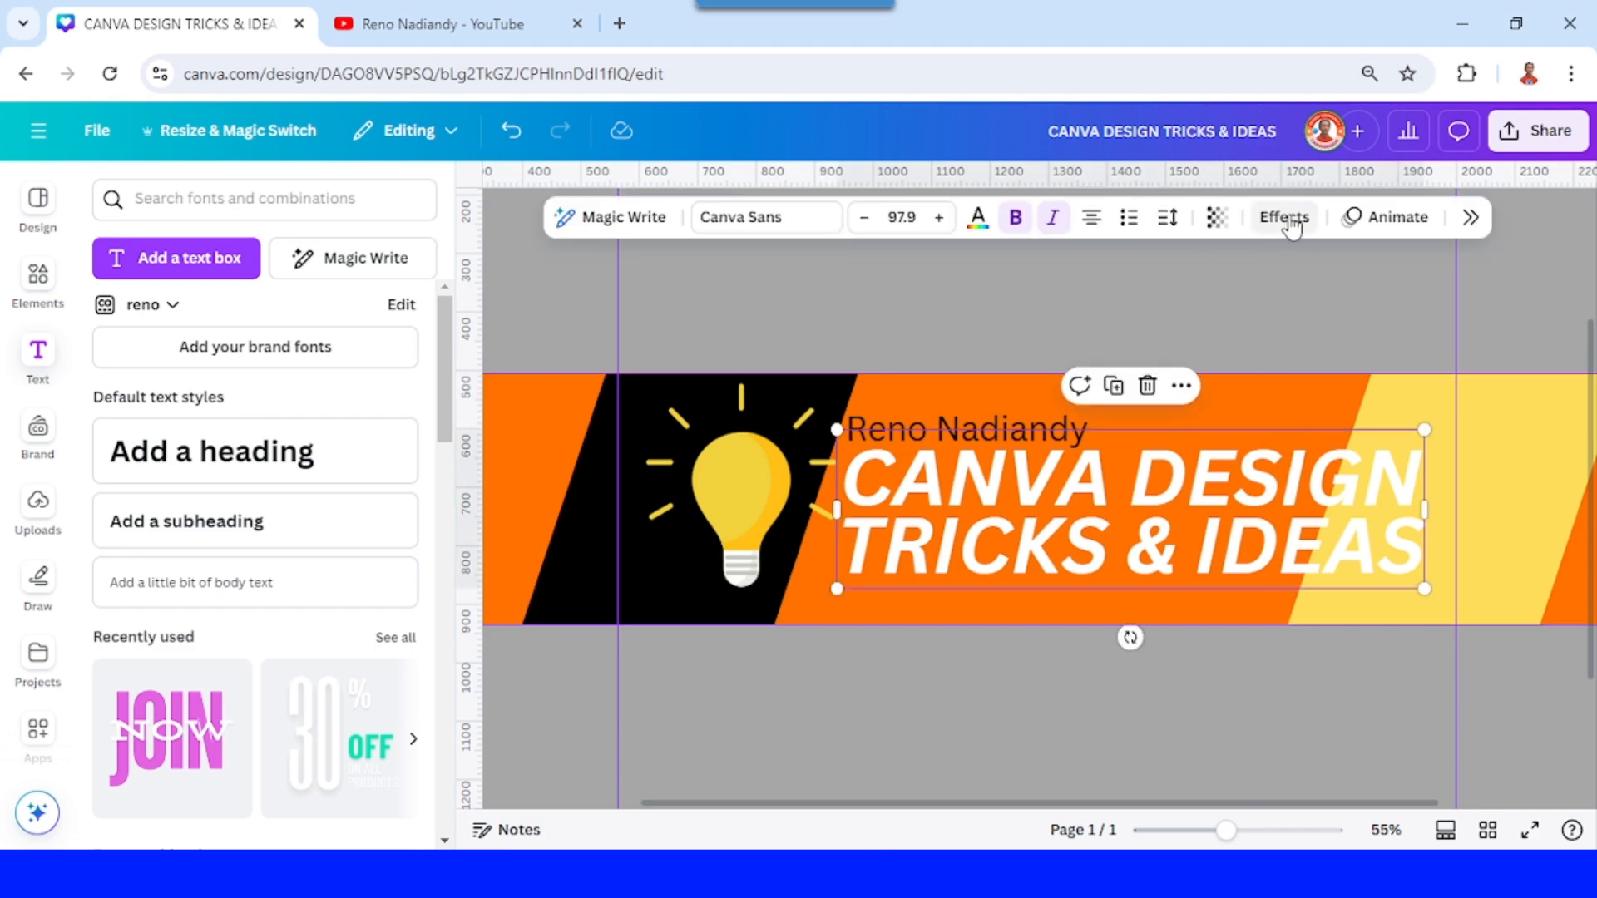
pyautogui.click(1282, 216)
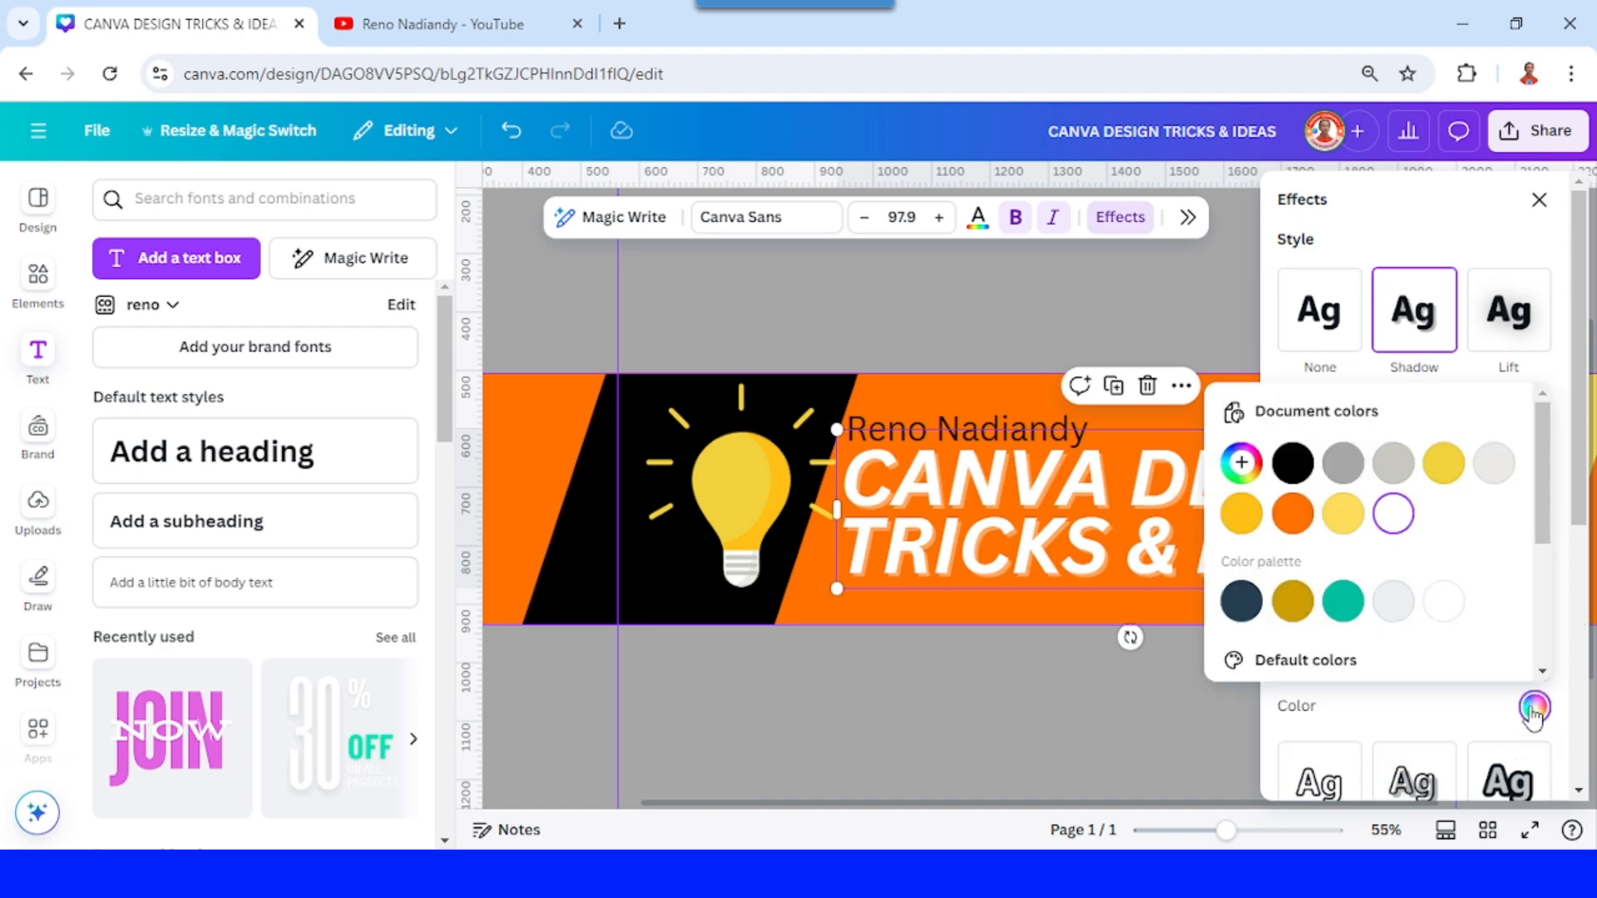
pyautogui.click(1292, 463)
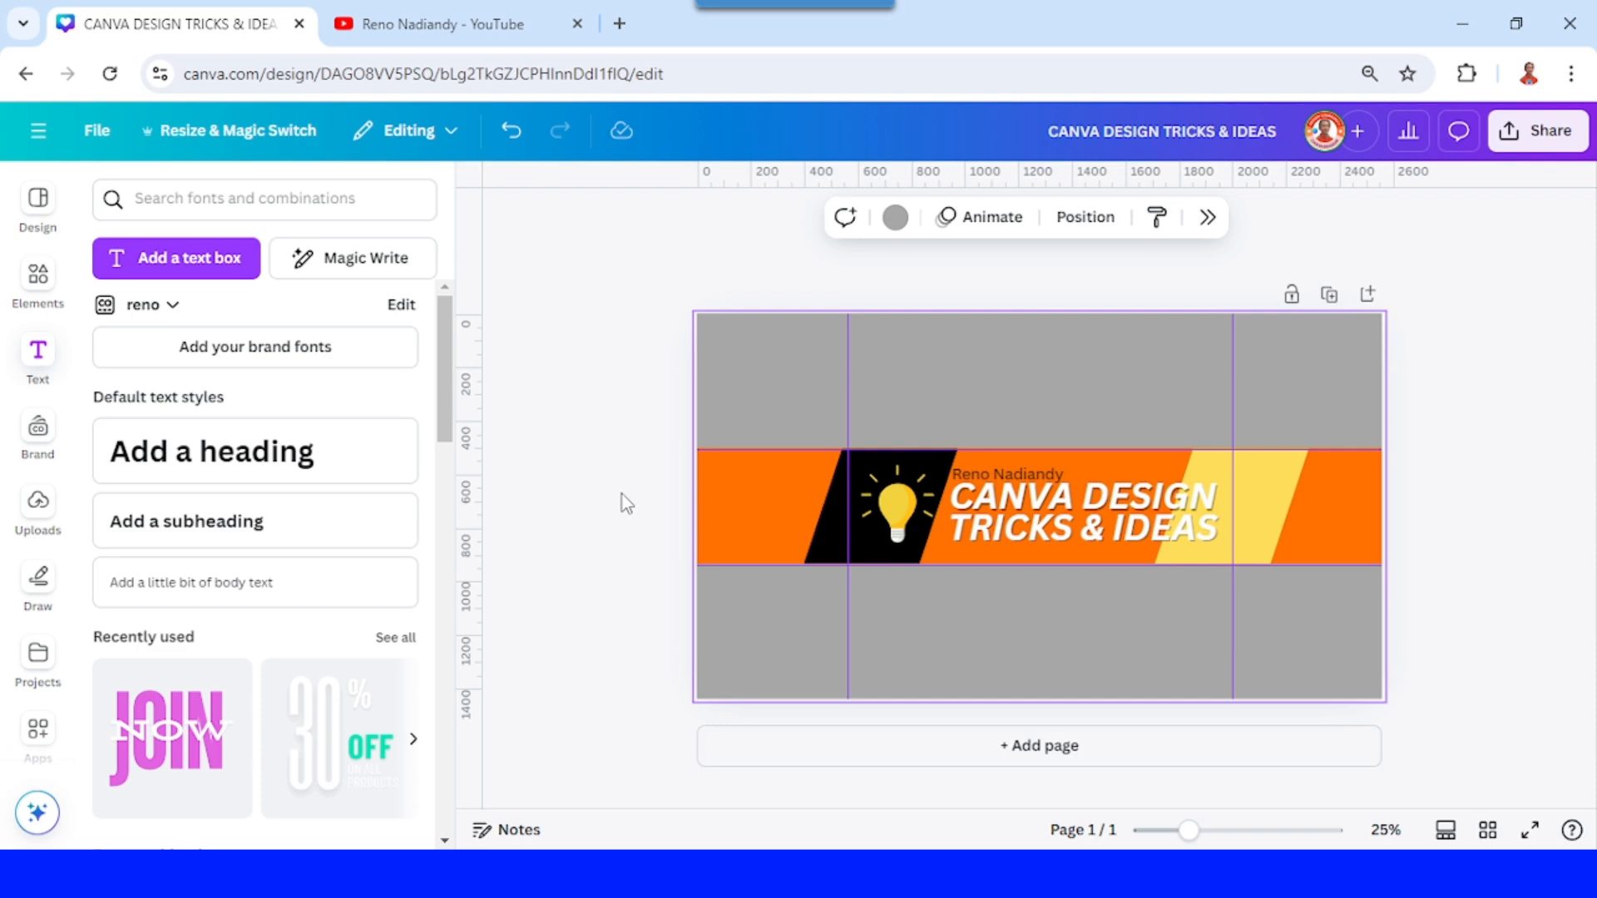
pyautogui.moveTo(1475, 657)
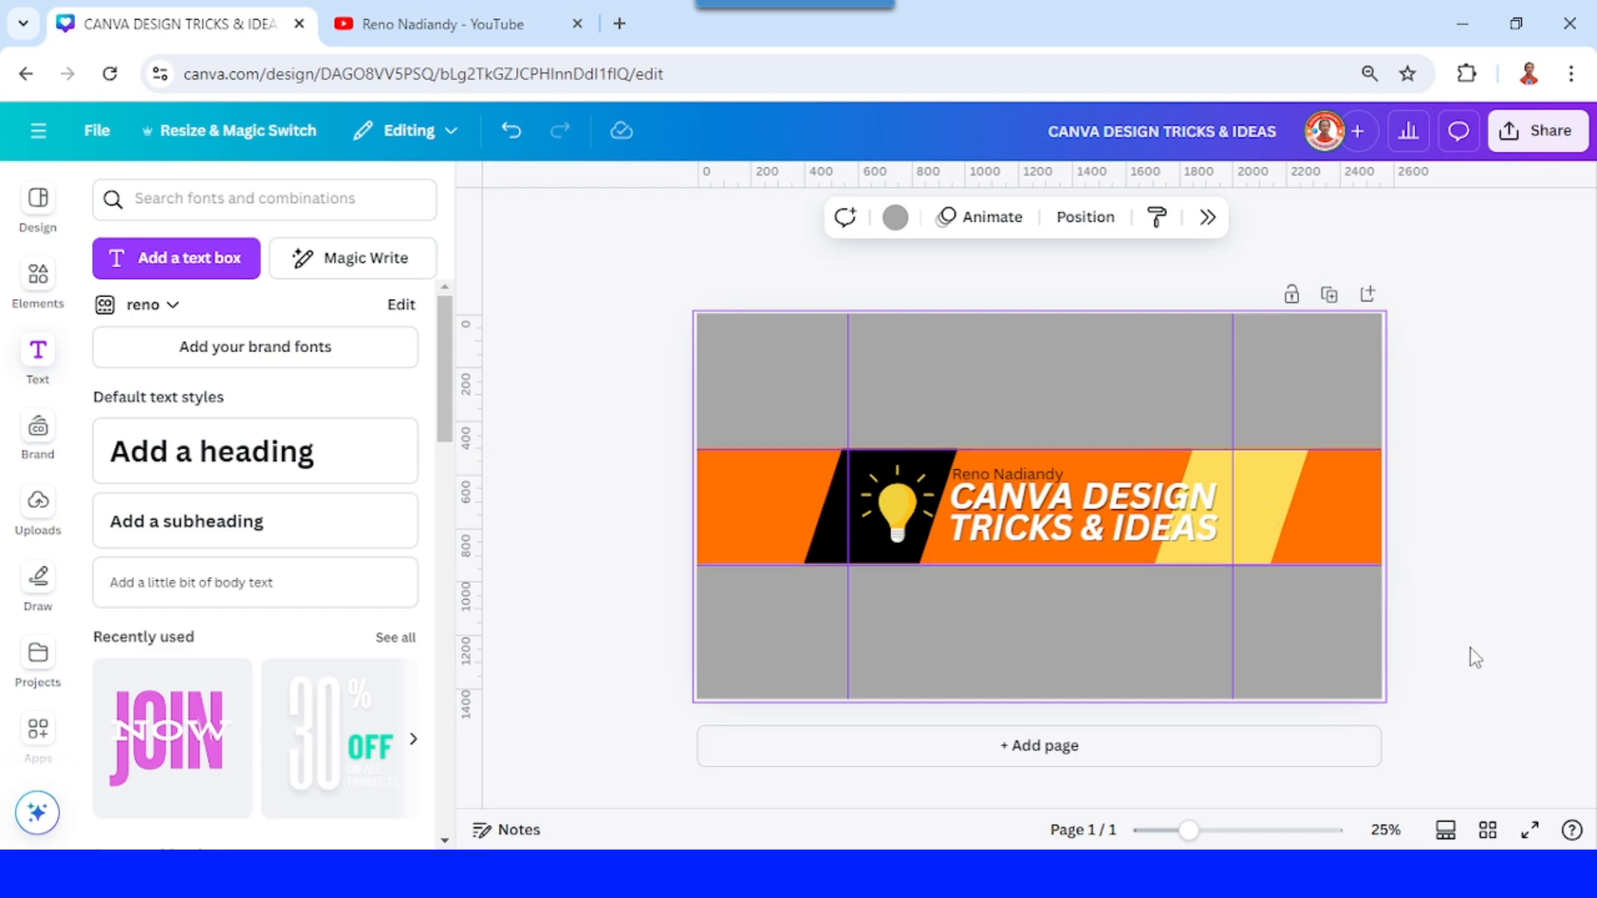
# Download the finished banner as a 2,560 × 1,440 PNG via Share > Download
pyautogui.moveTo(1188, 832); pyautogui.dragTo(1210, 832)
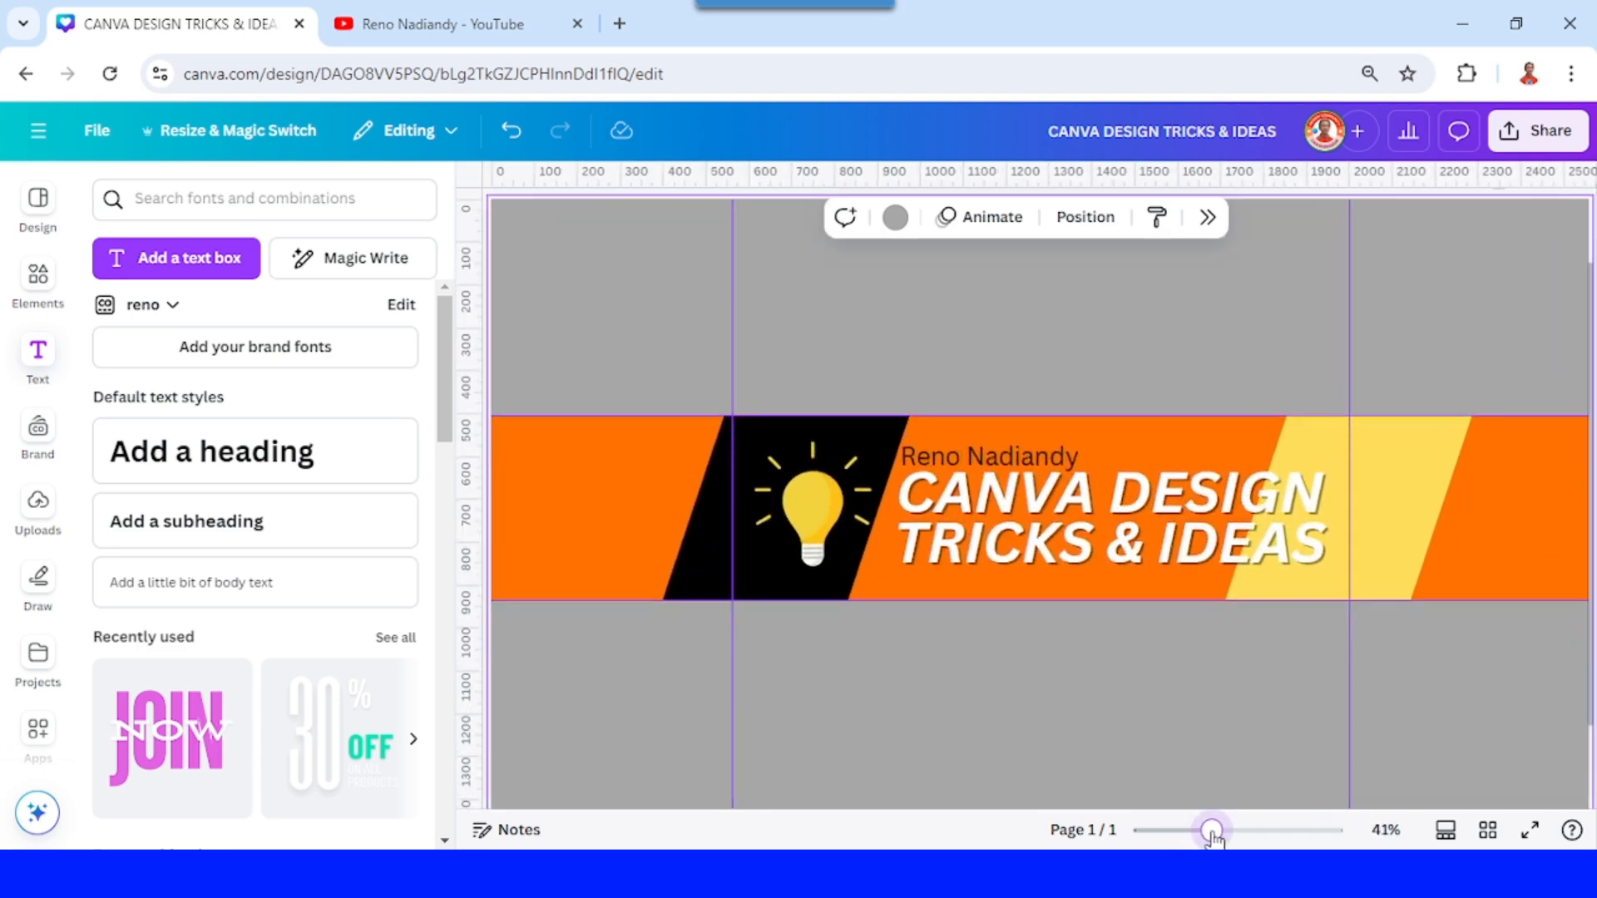
pyautogui.moveTo(1209, 830); pyautogui.dragTo(1204, 830)
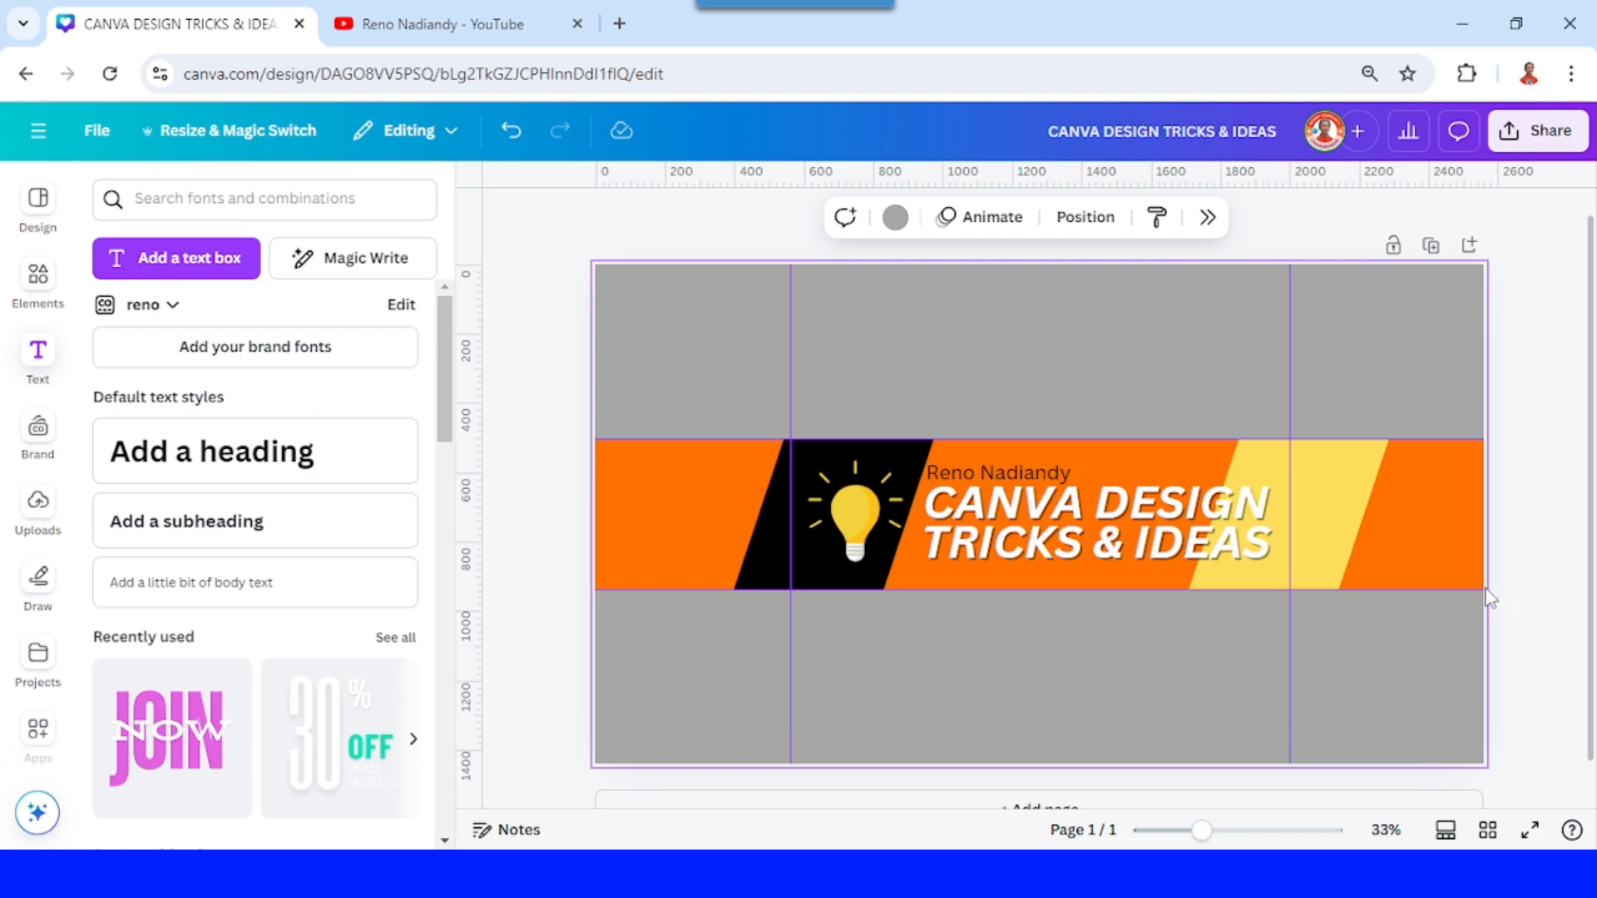
pyautogui.click(1536, 130)
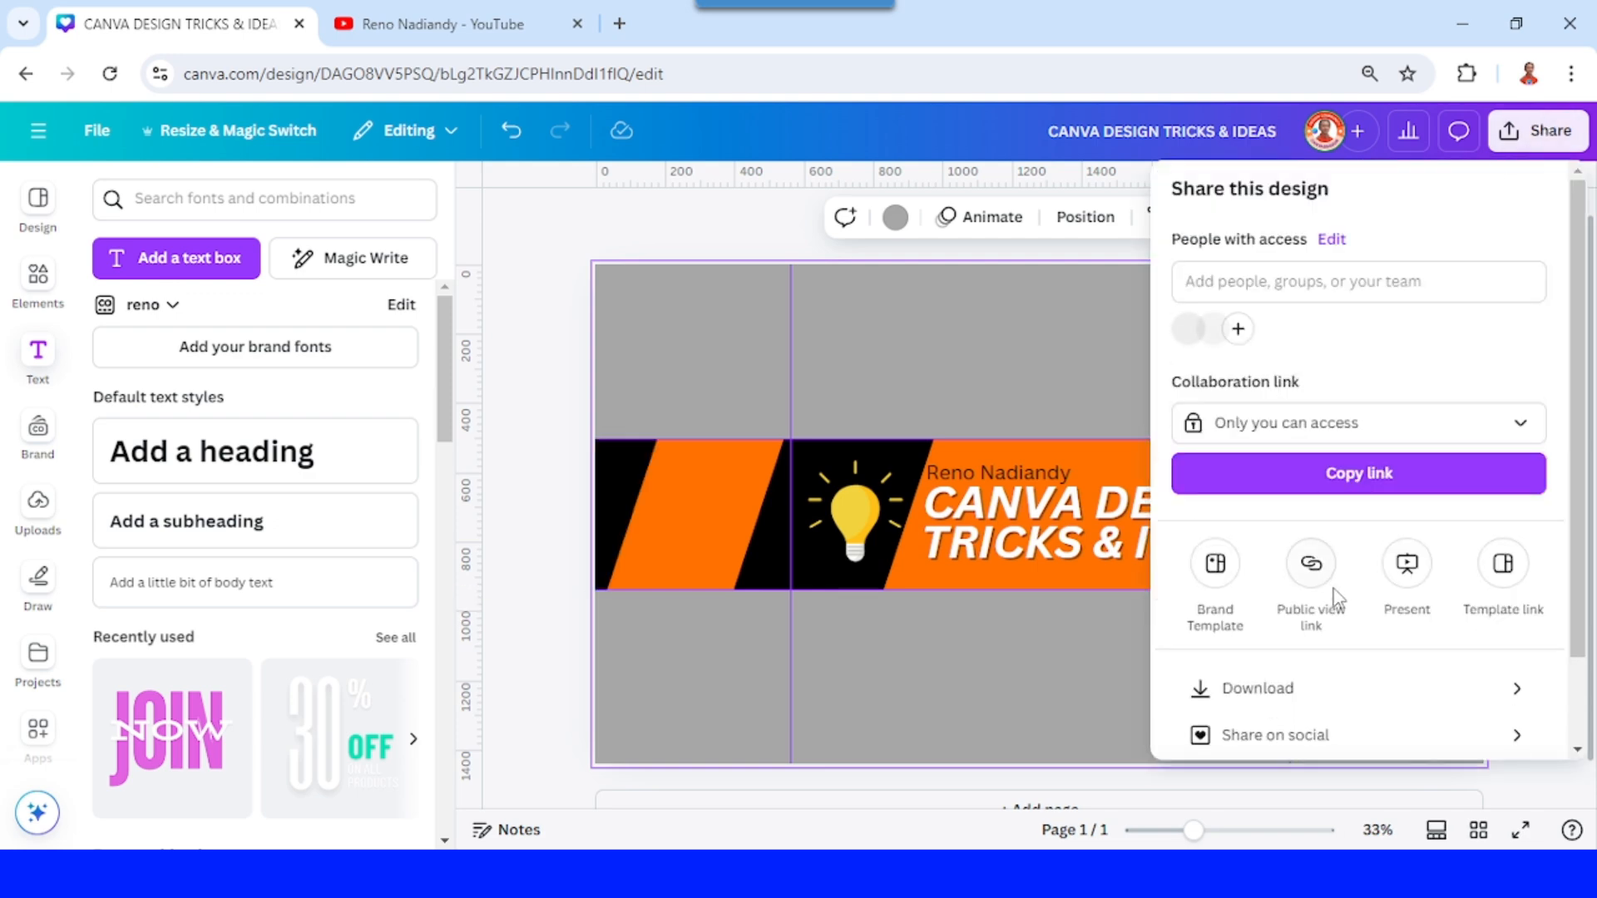
pyautogui.click(1257, 687)
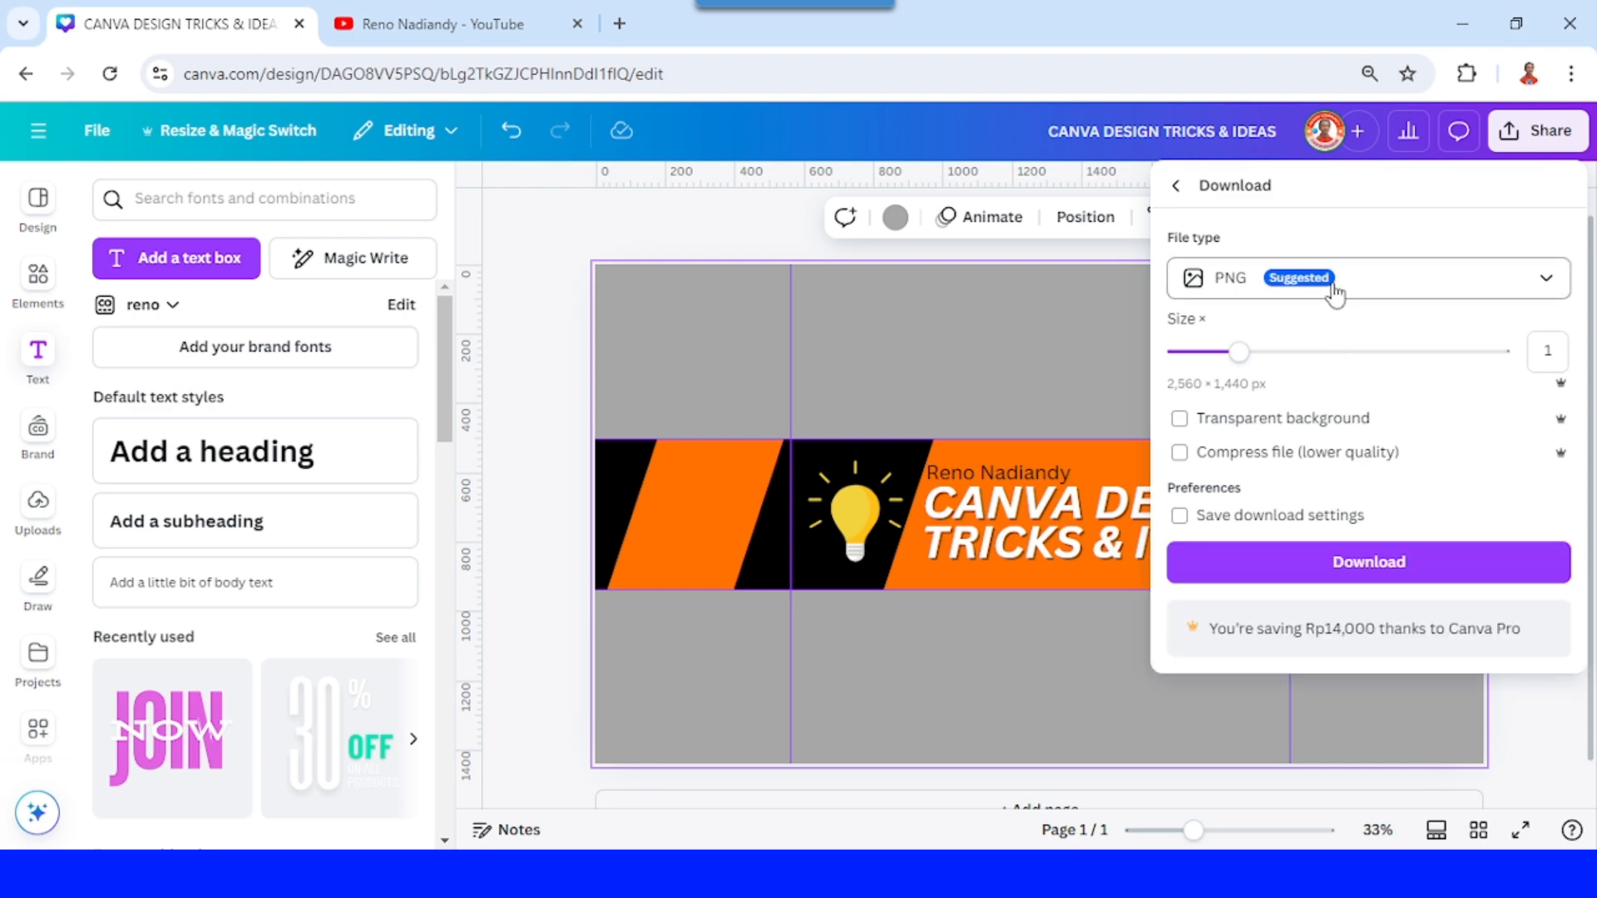
pyautogui.click(1367, 561)
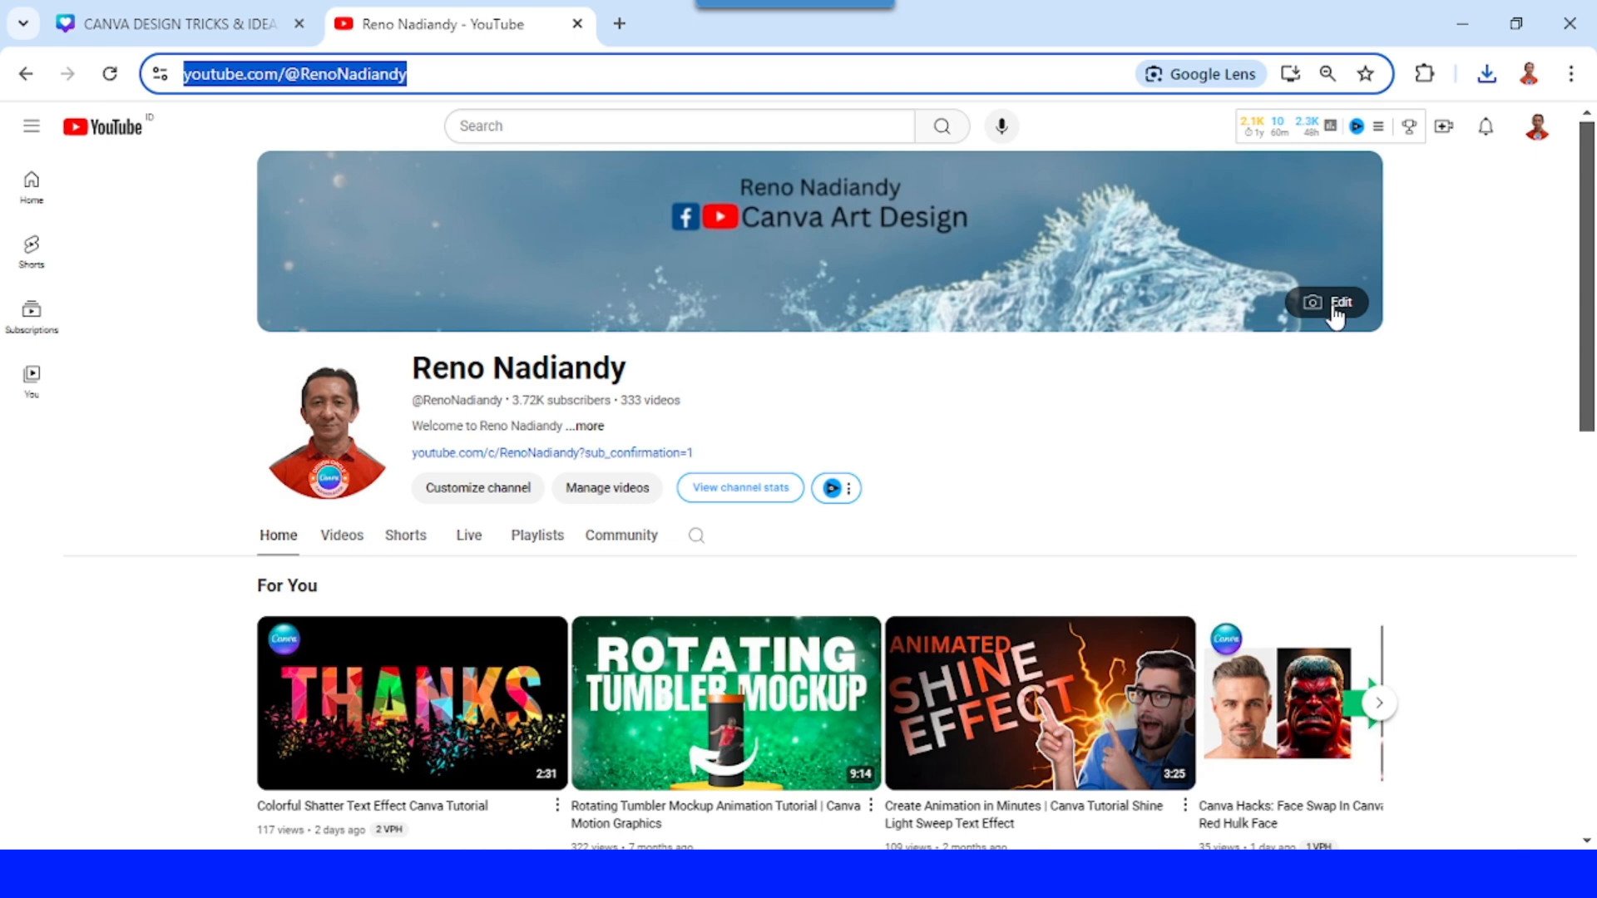
# Upload CANVA DESIGN TRICKS & IDEAS.png as the new channel banner image in YouTube Studio
pyautogui.click(1328, 303)
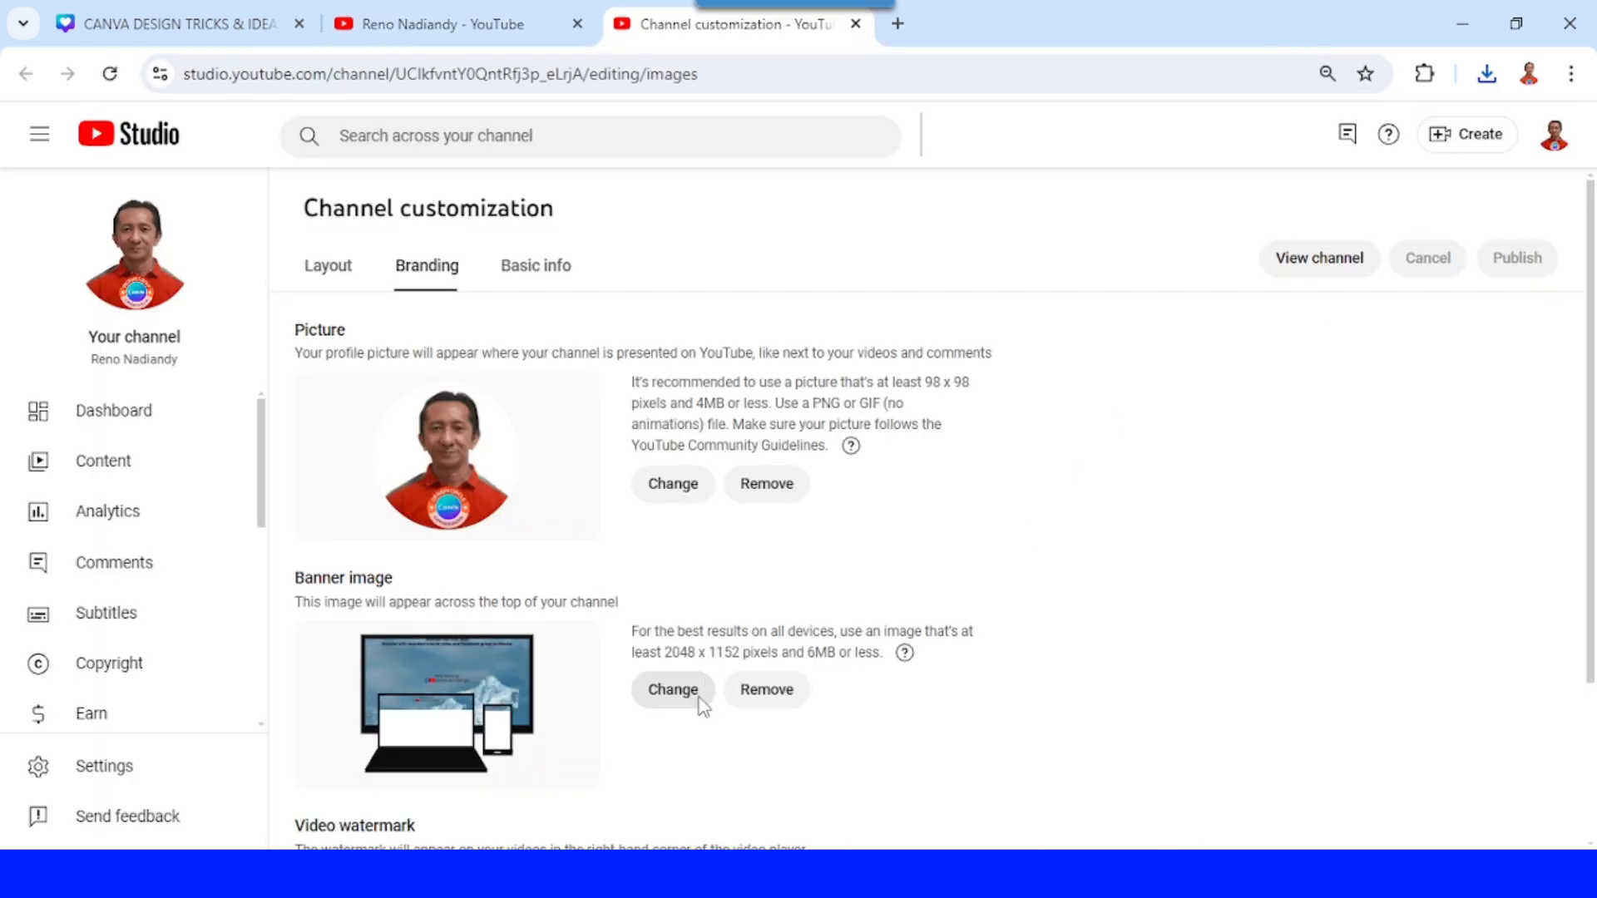
pyautogui.click(672, 689)
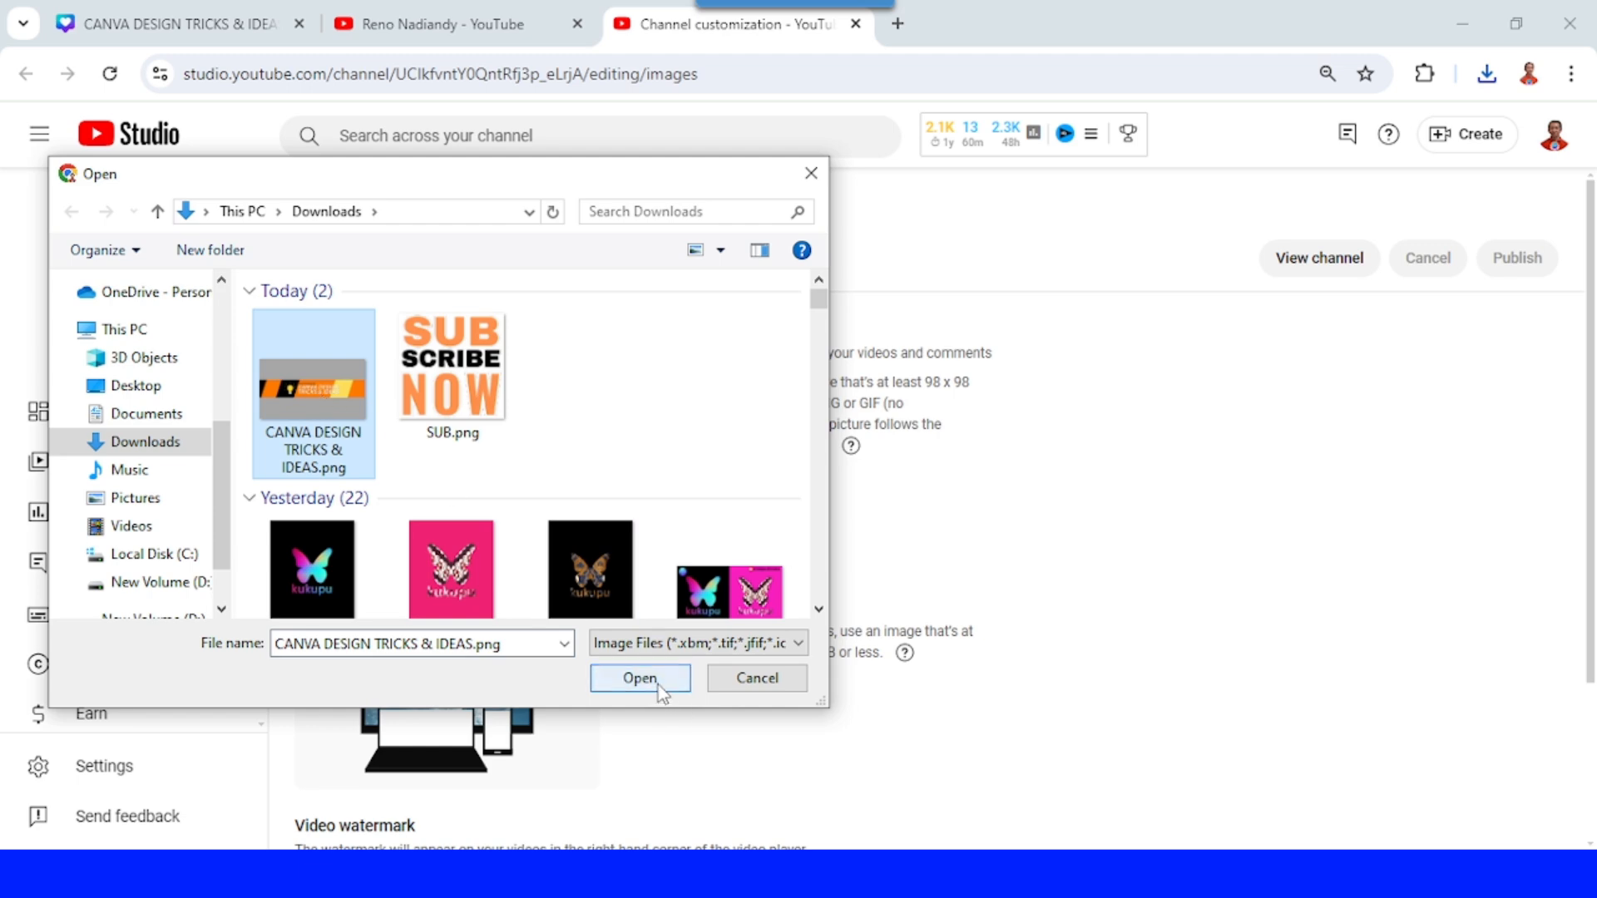
pyautogui.click(639, 679)
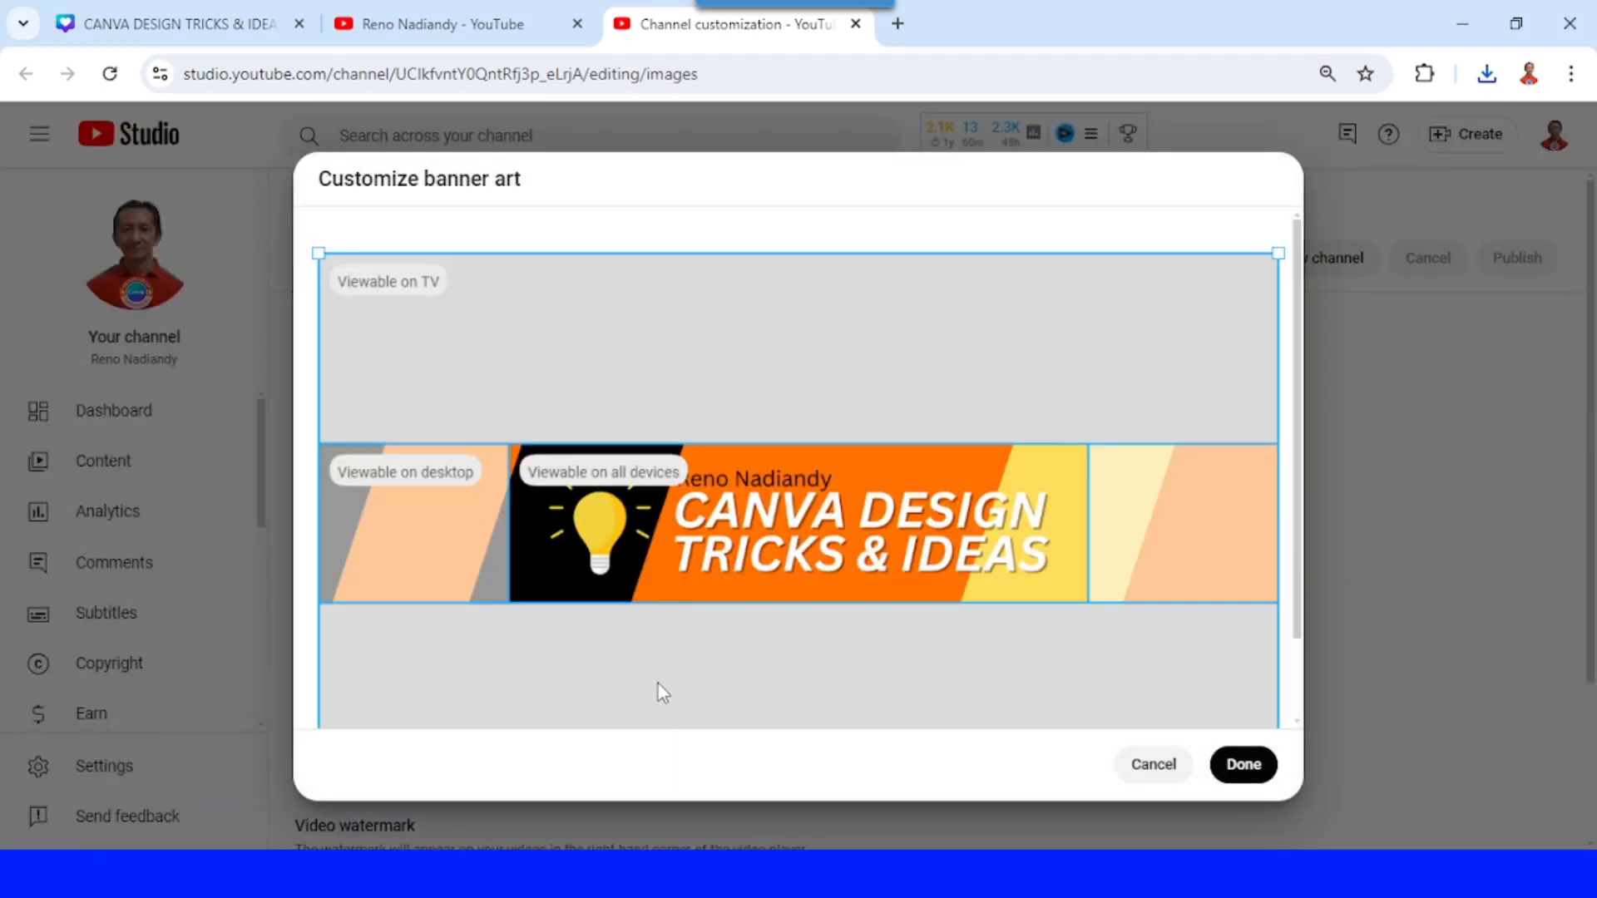
pyautogui.moveTo(955, 647)
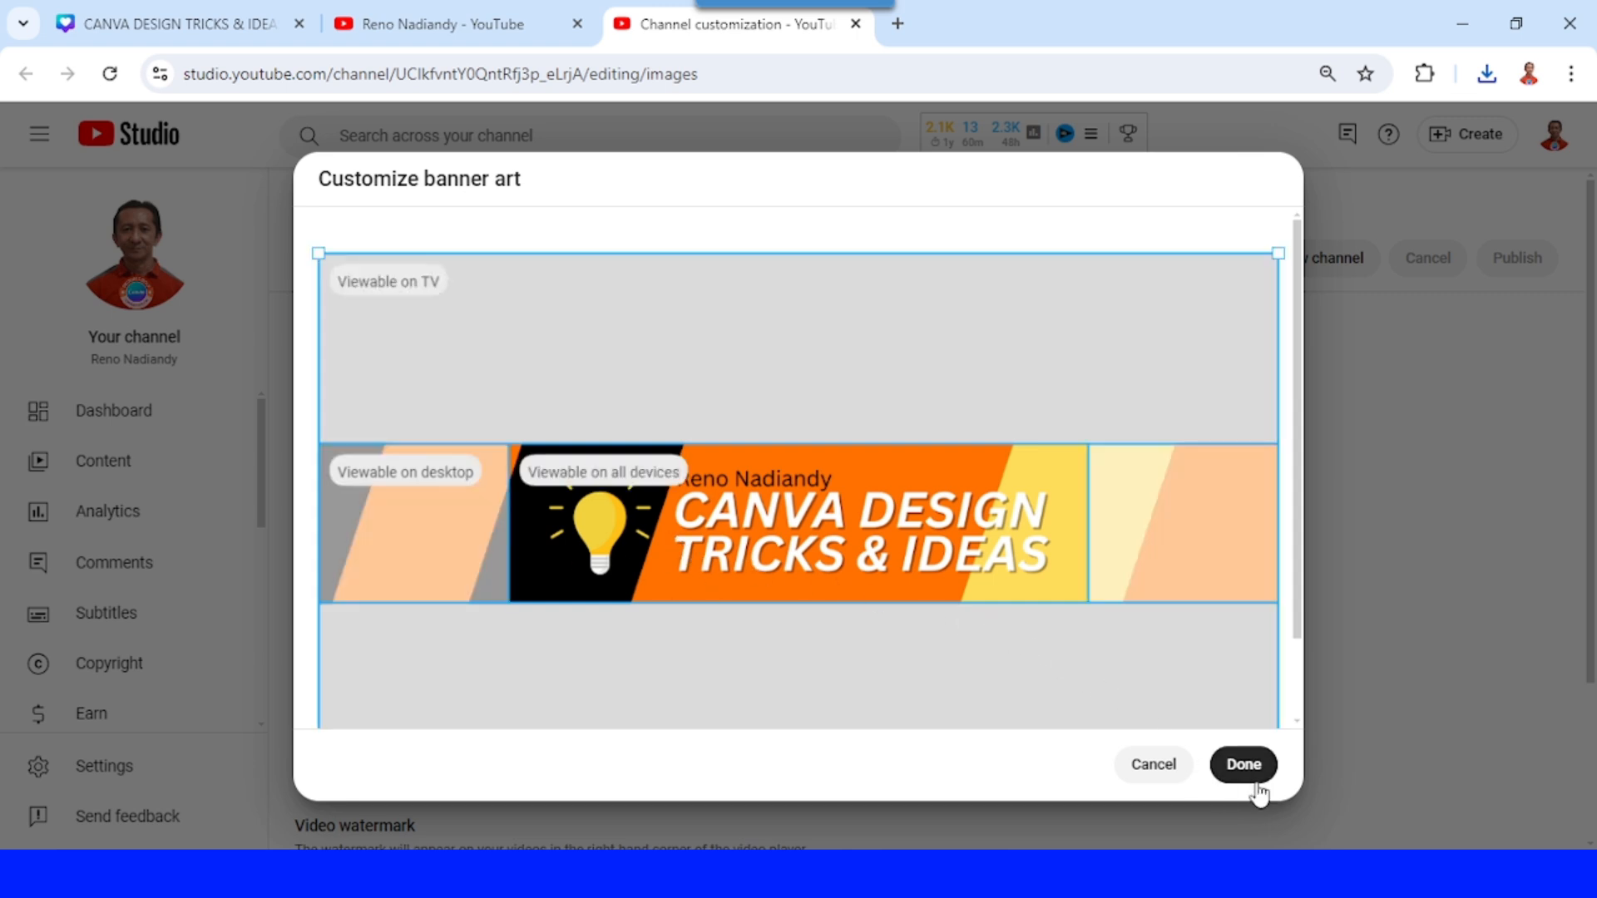
# Accept the banner crop, publish it to the channel and return to the channel's home page
pyautogui.click(1241, 765)
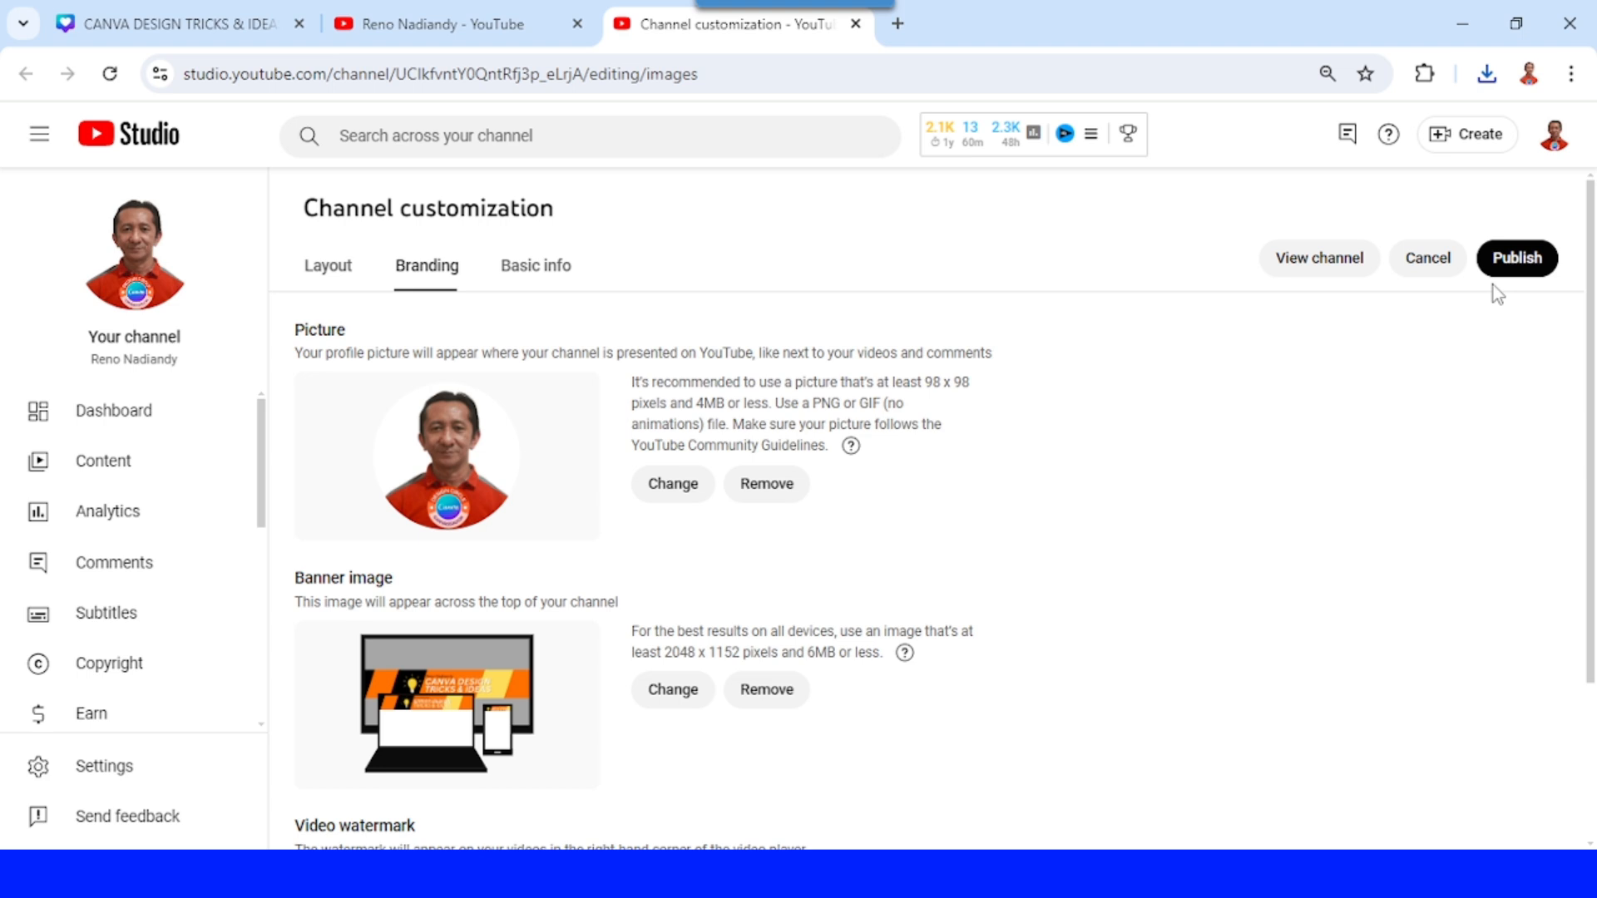
pyautogui.click(1517, 258)
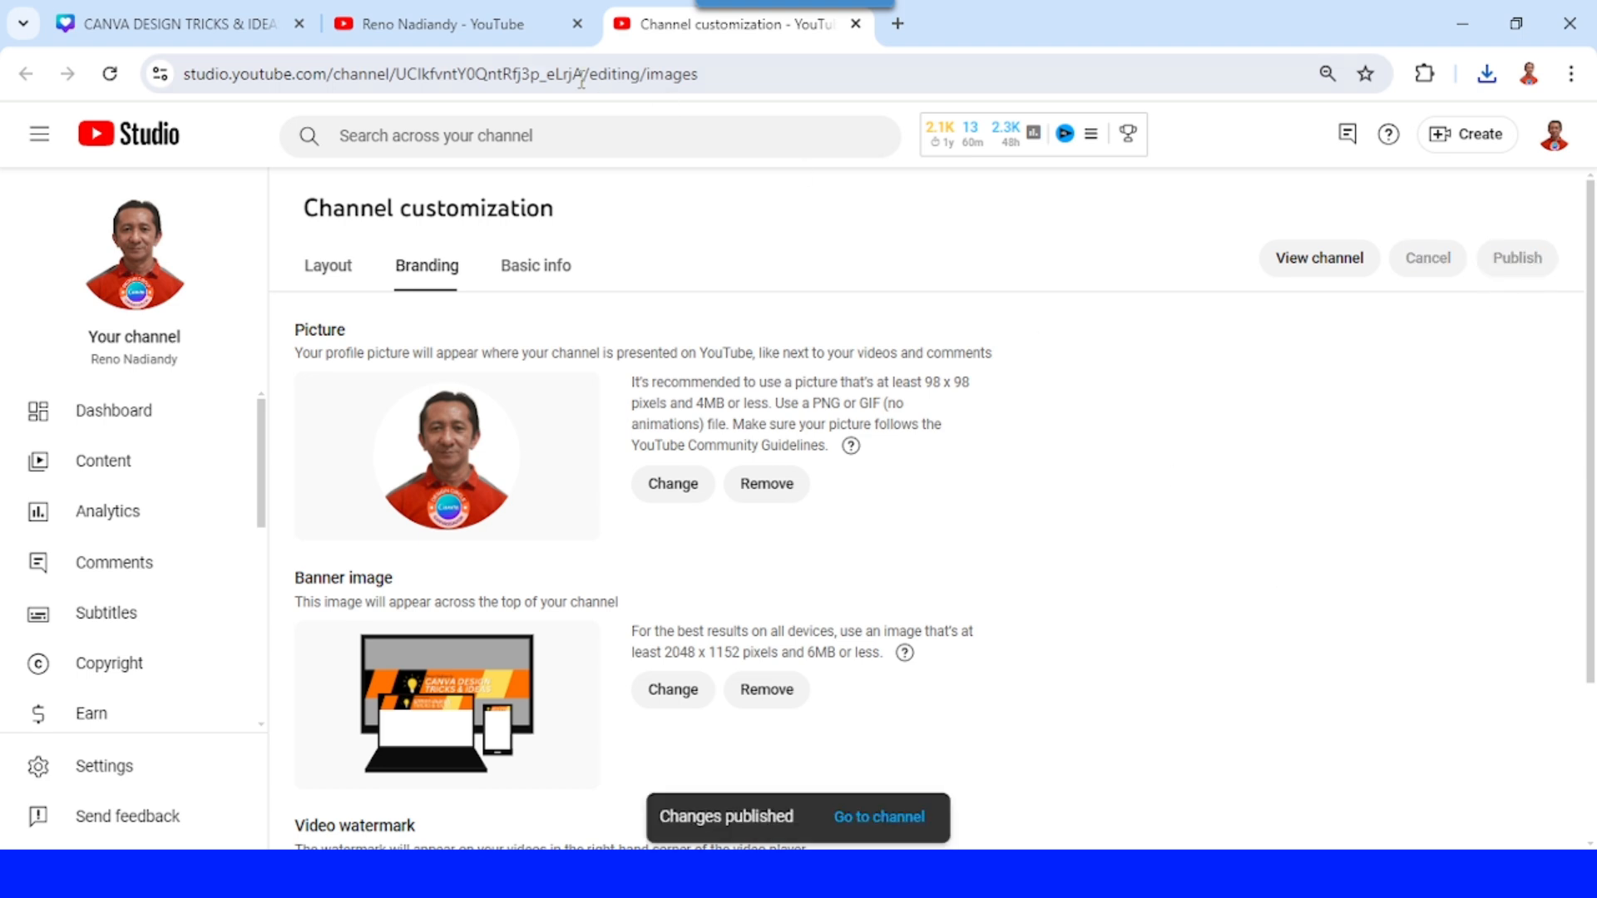
pyautogui.click(448, 23)
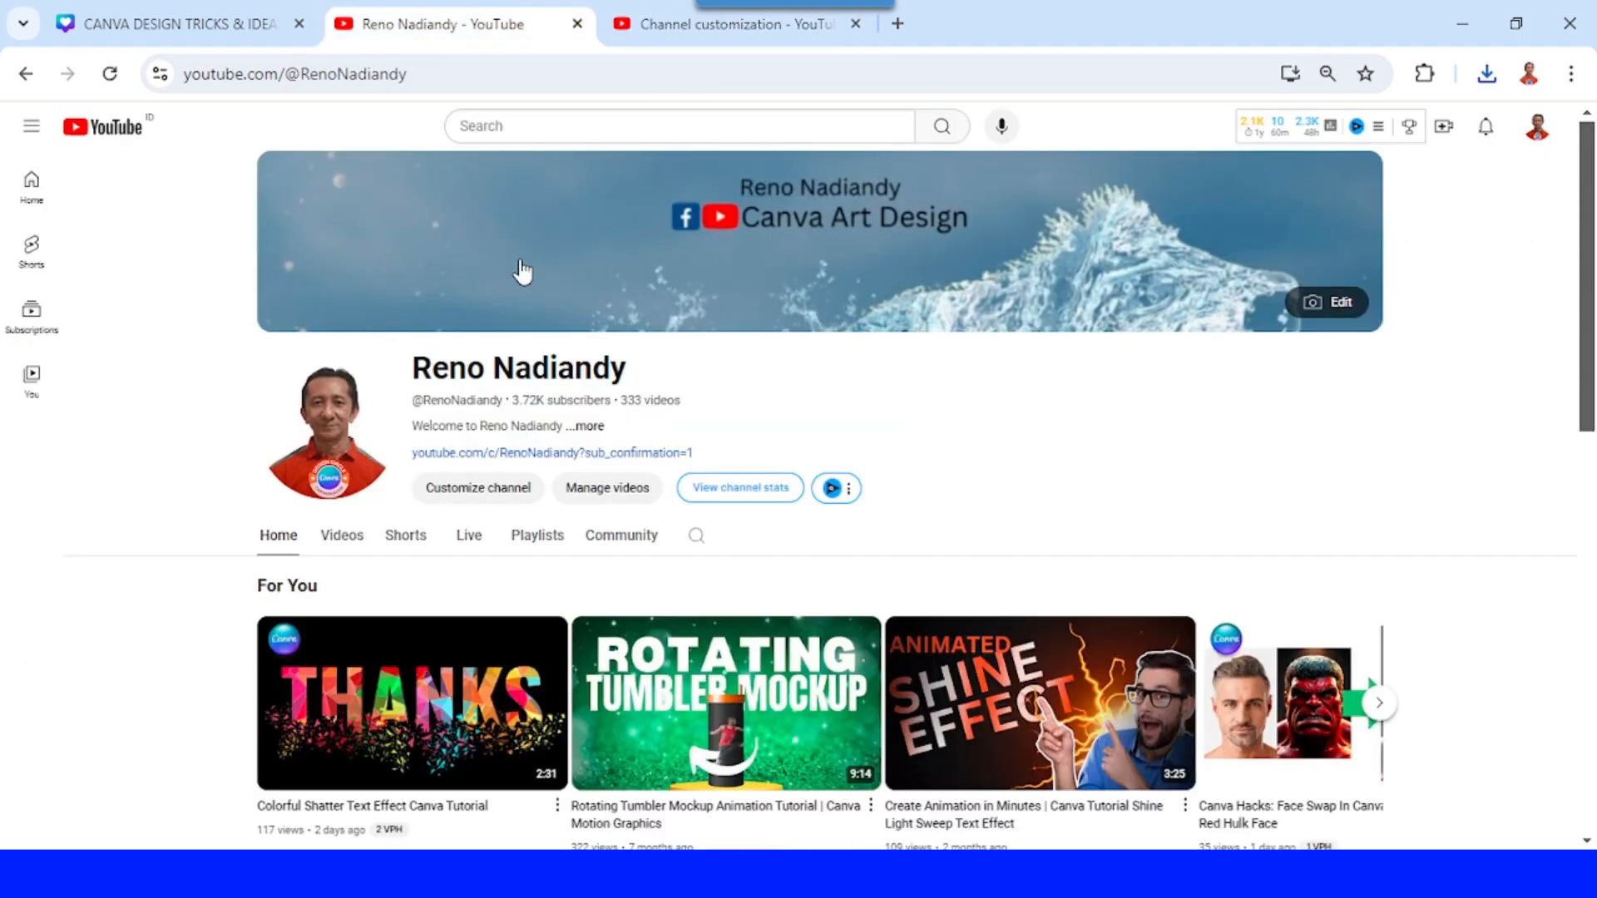